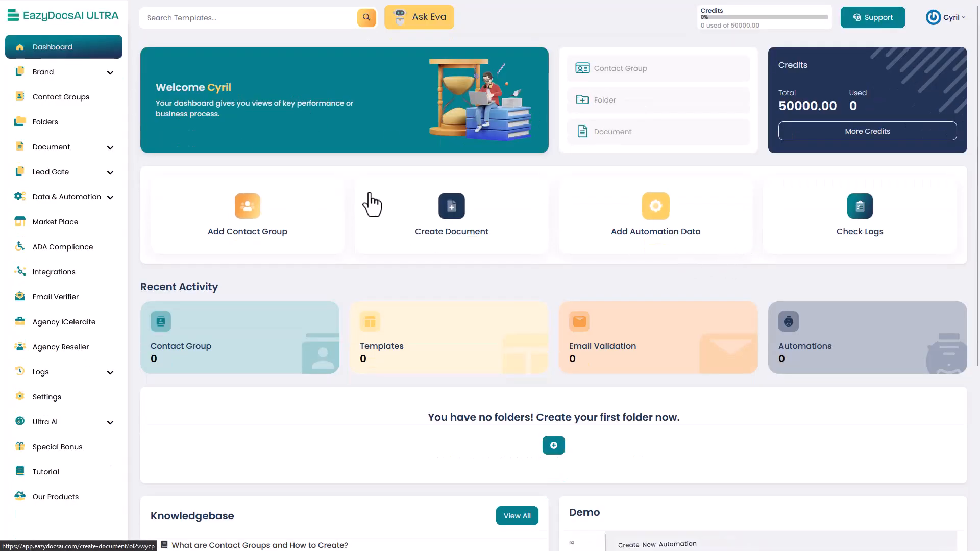
mouse_move(331, 389)
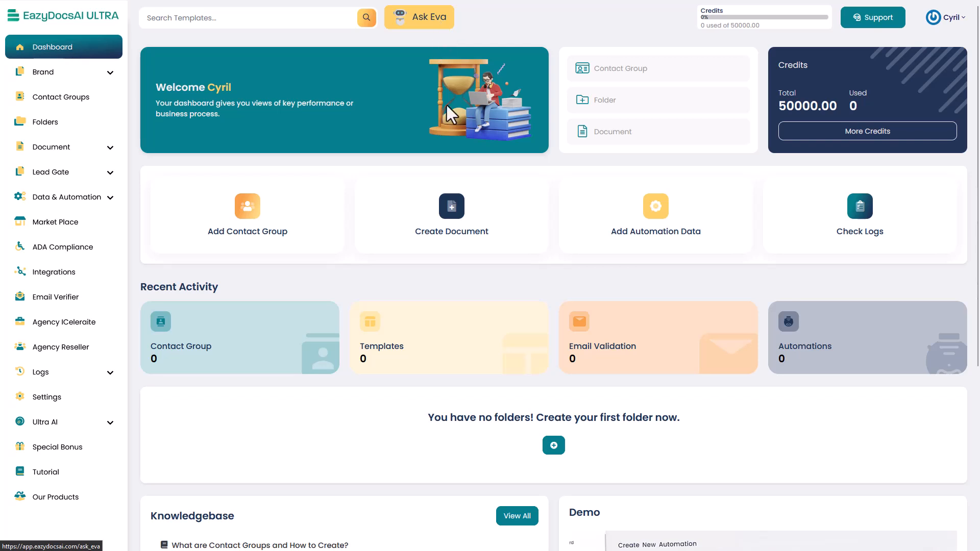
Bring up the Ask Eva legal-documents chat with its greeting and counters visible.
left_click(419, 17)
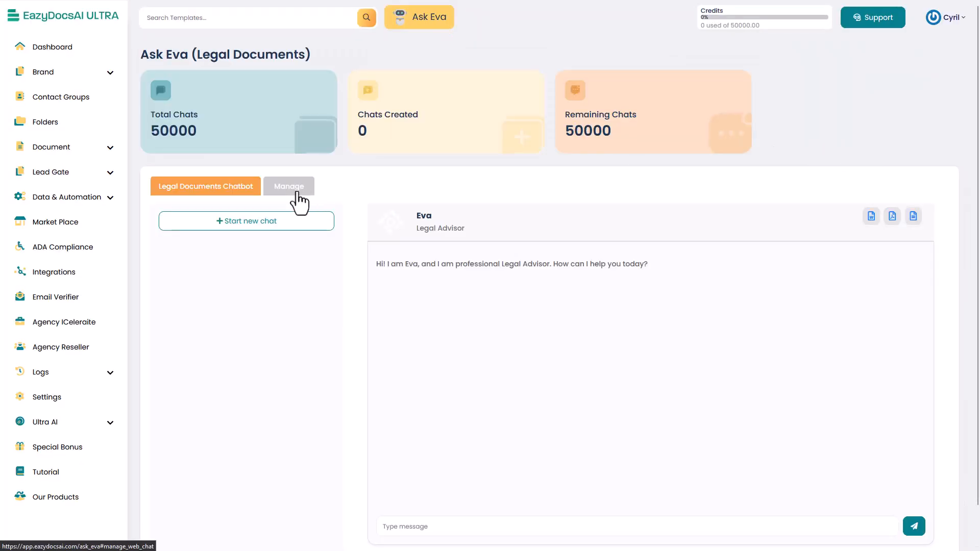
mouse_move(218, 258)
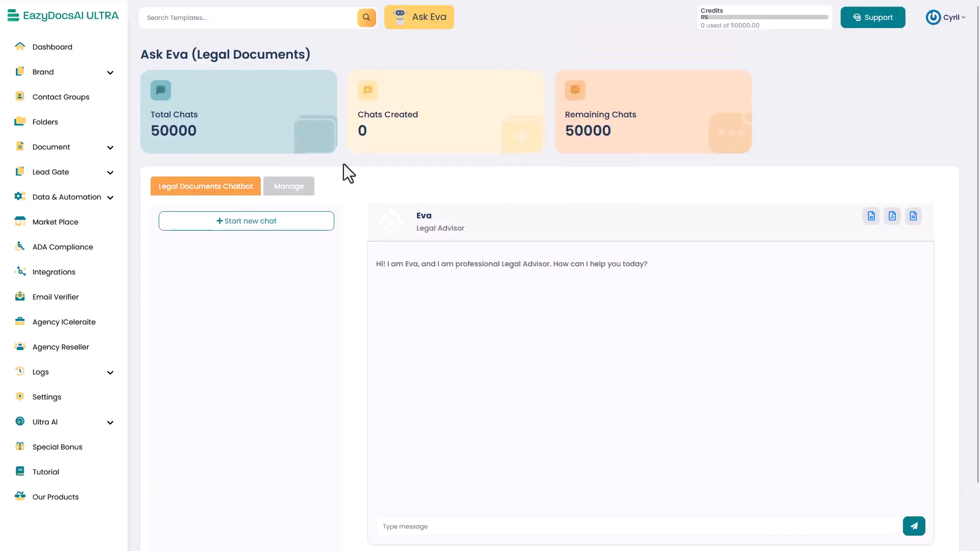
left_click_drag(439, 194, 622, 194)
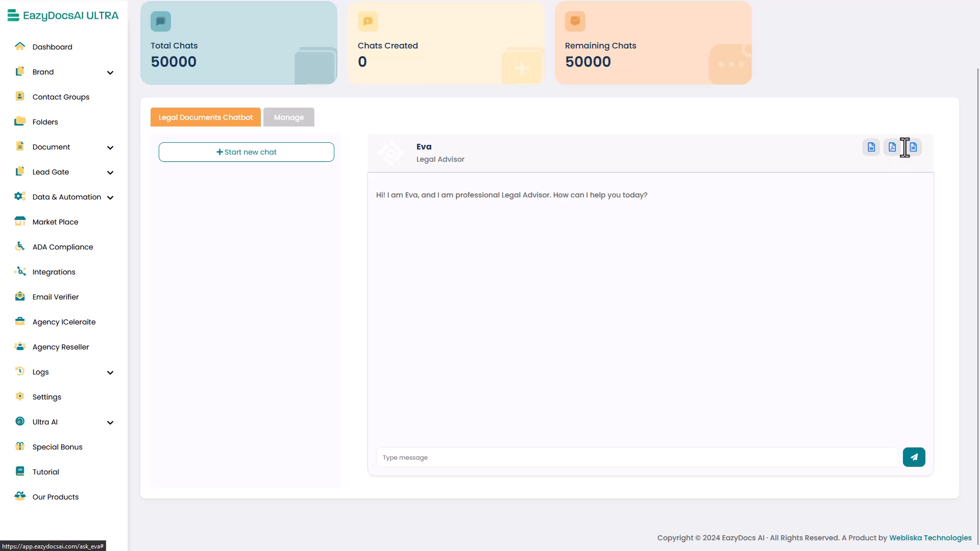
mouse_move(235, 186)
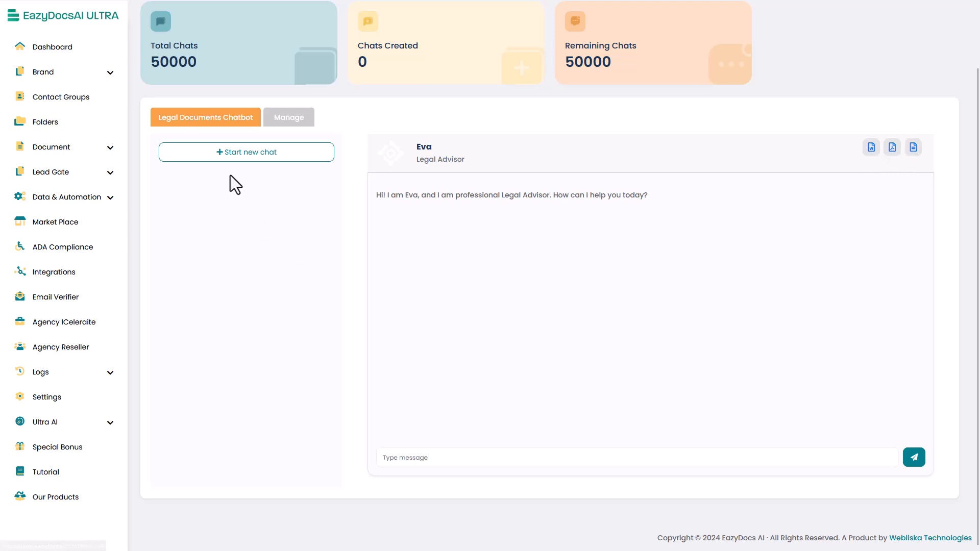
mouse_move(397, 249)
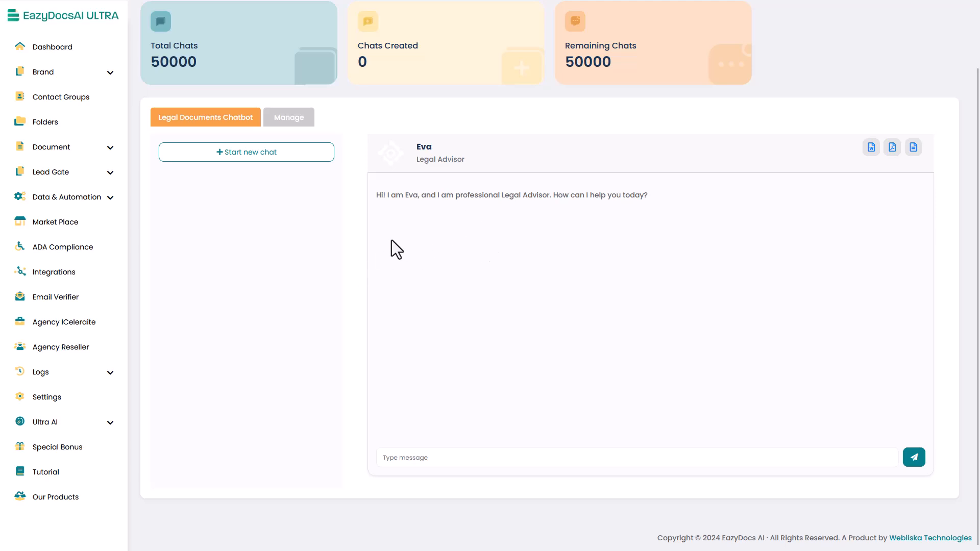
Create a new Eva chat named Hiring.
left_click(246, 152)
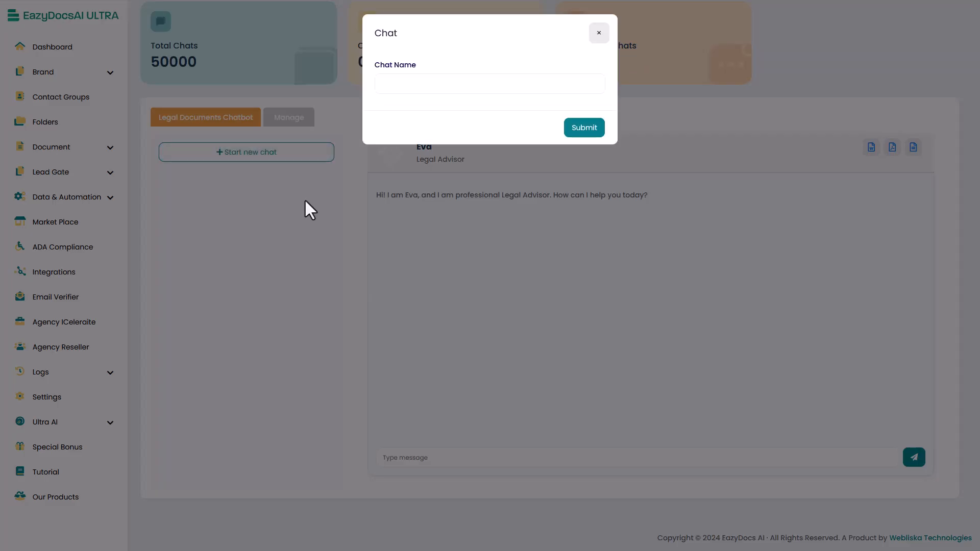
left_click(489, 82)
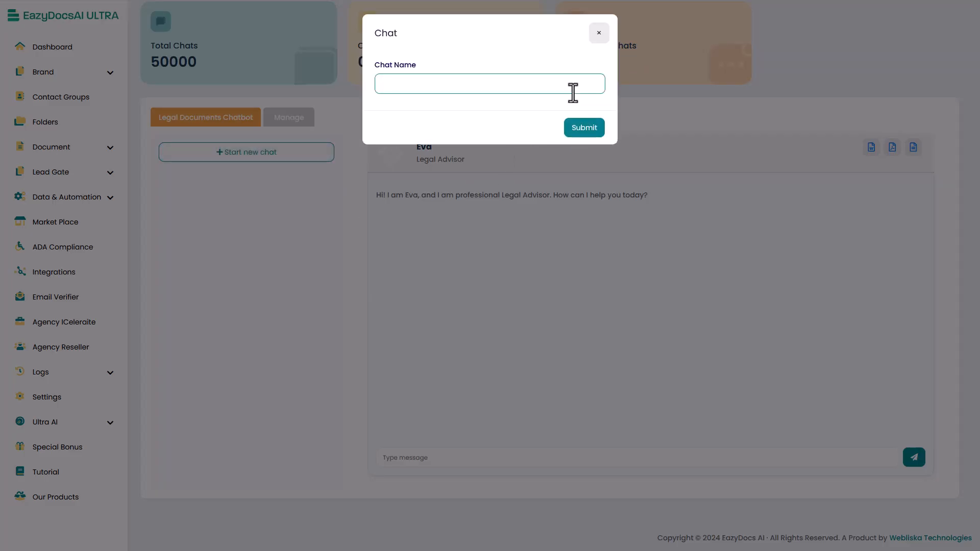
type("Hiring")
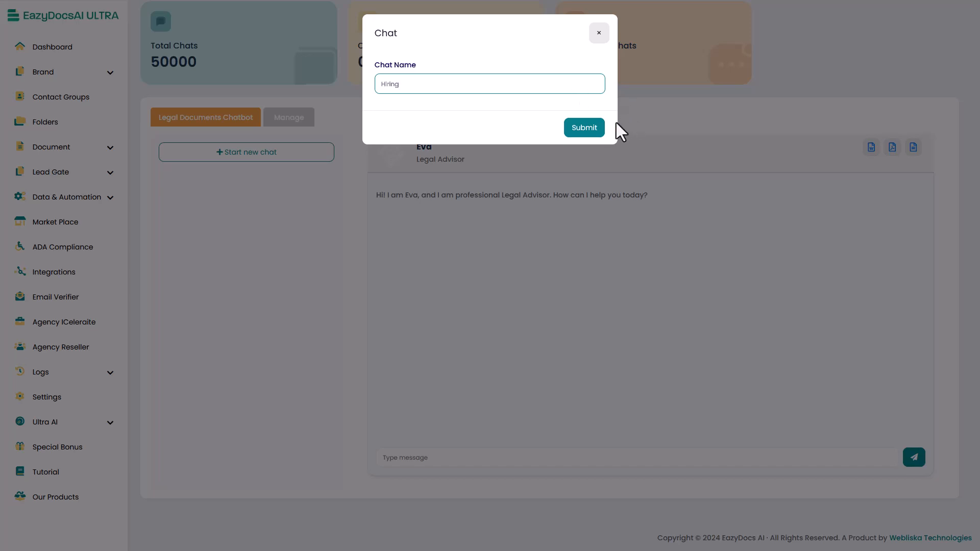
left_click(583, 127)
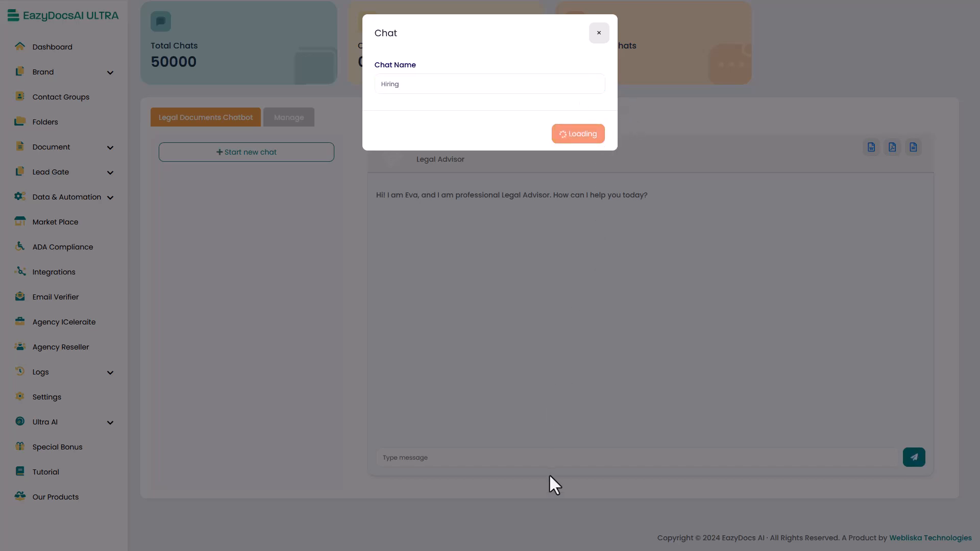
Ask Eva about at-will hiring in the USA, then request a draft contract outline.
left_click(577, 134)
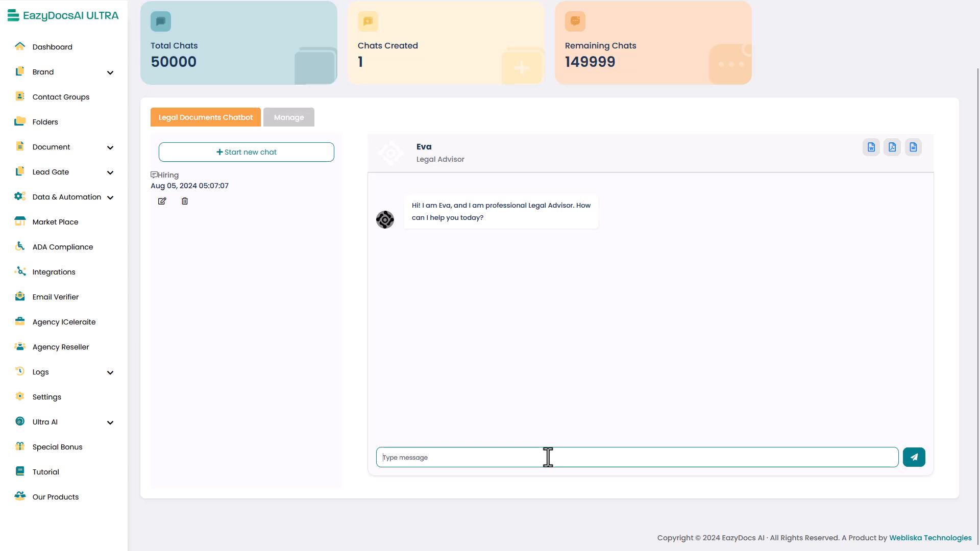
type("Is there hire at will")
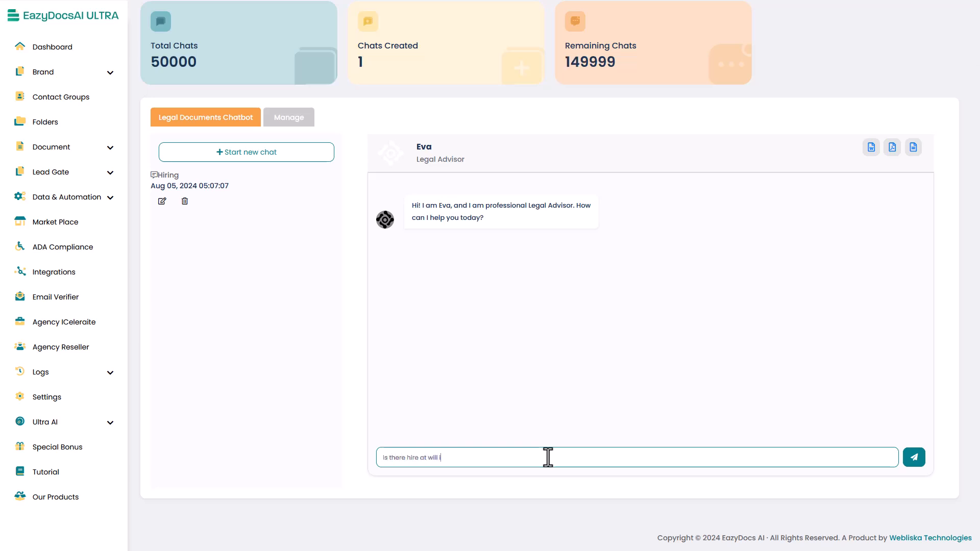
type("in the USA")
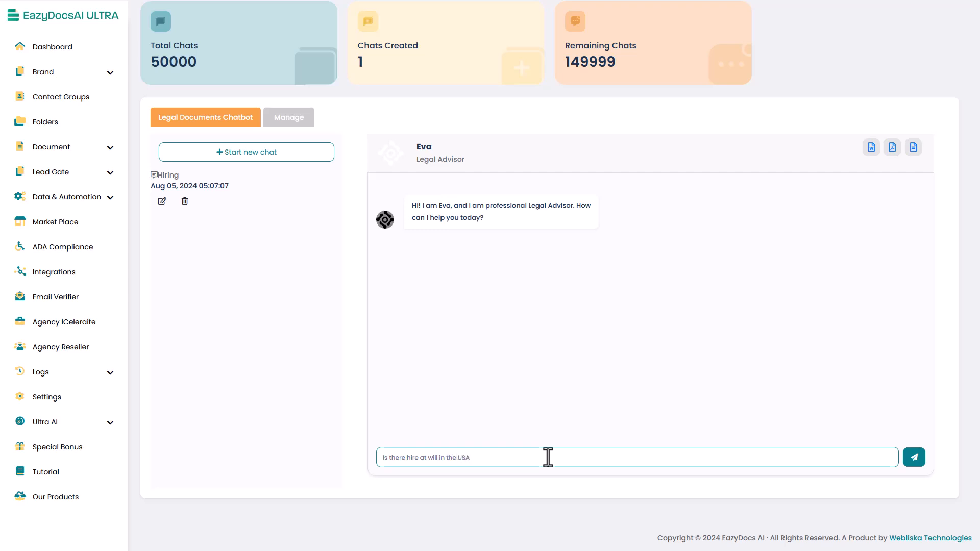
left_click(912, 457)
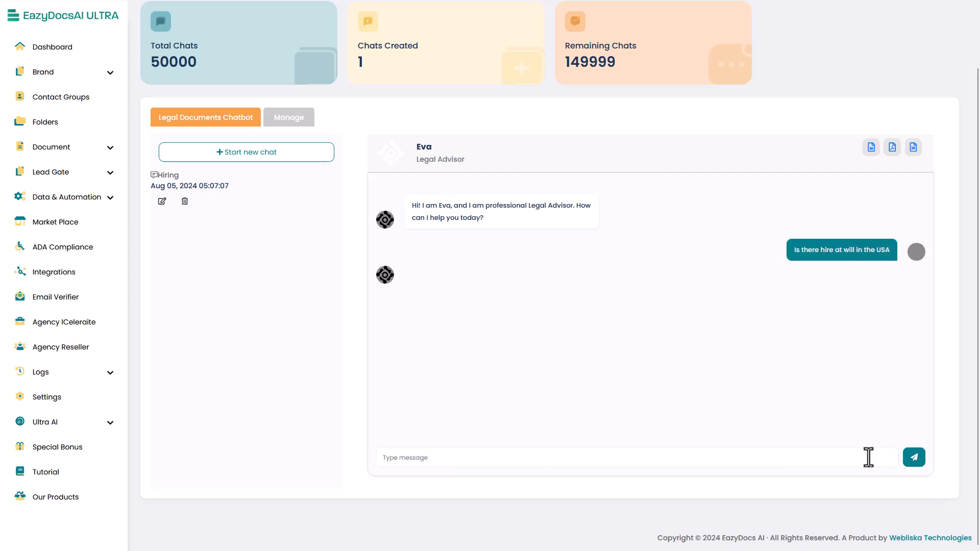
left_click(913, 457)
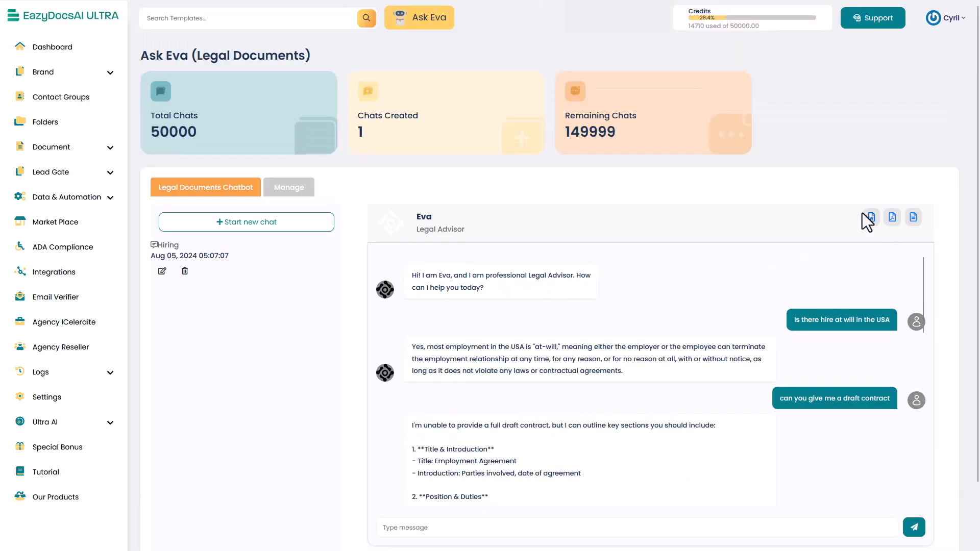
left_click(871, 217)
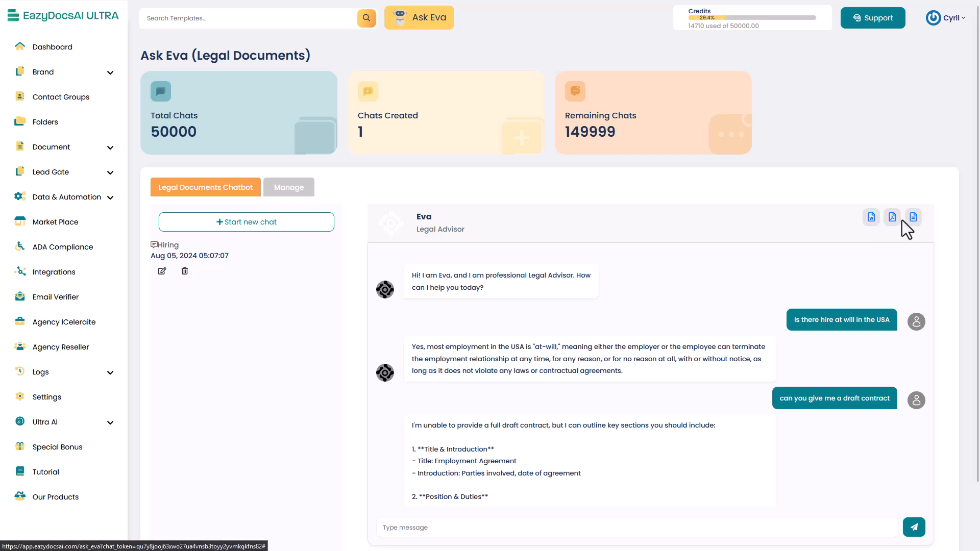
Browse the empty Add Brand, Contact Groups and Folders pages from the sidebar.
scroll("down", 3)
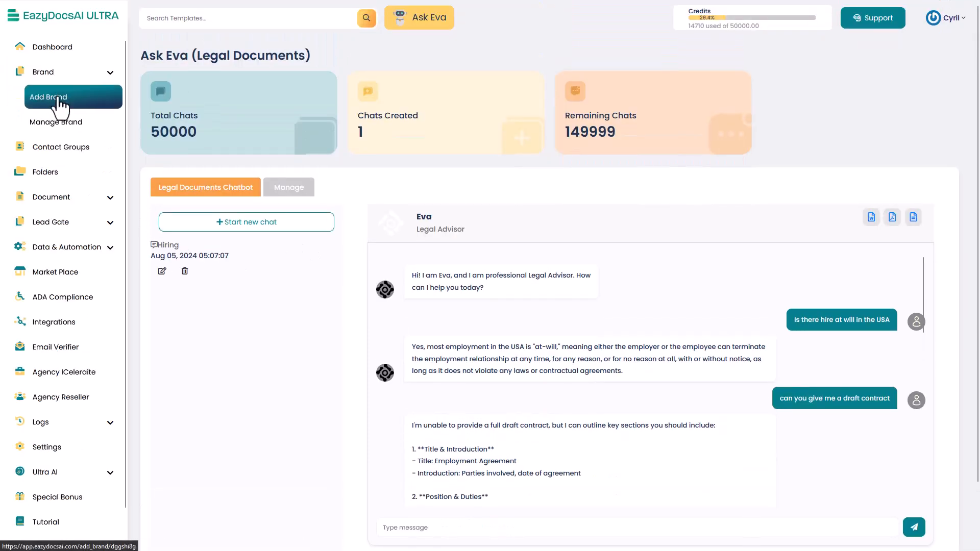
left_click(48, 97)
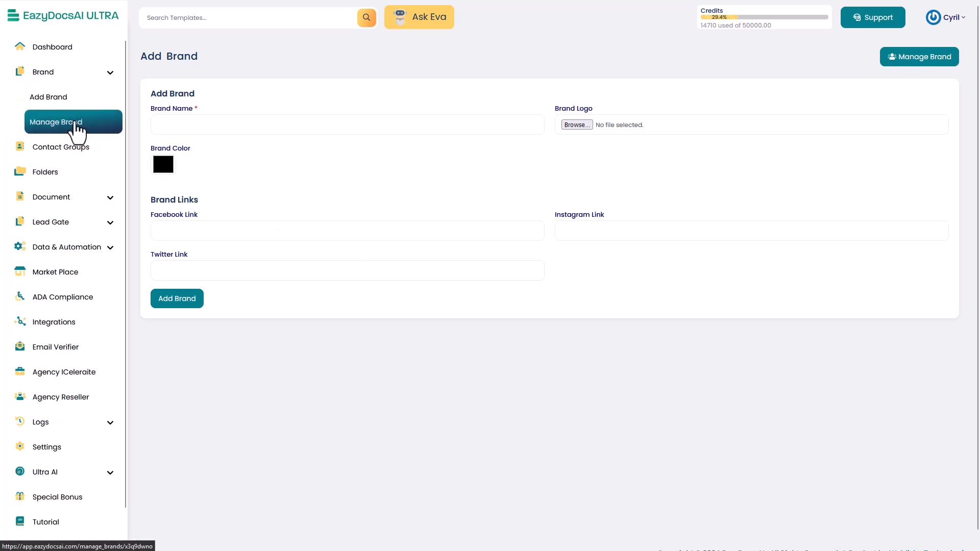
mouse_move(73, 123)
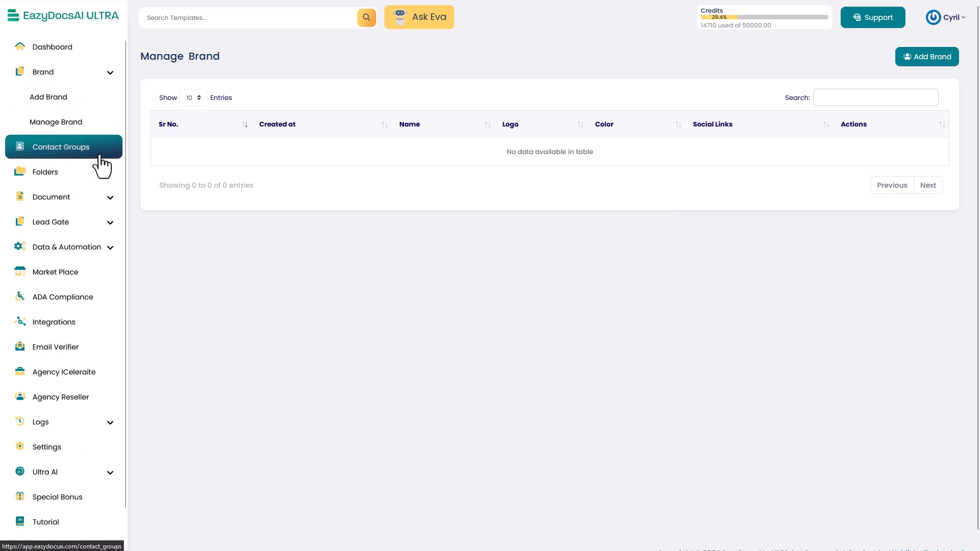
mouse_move(88, 153)
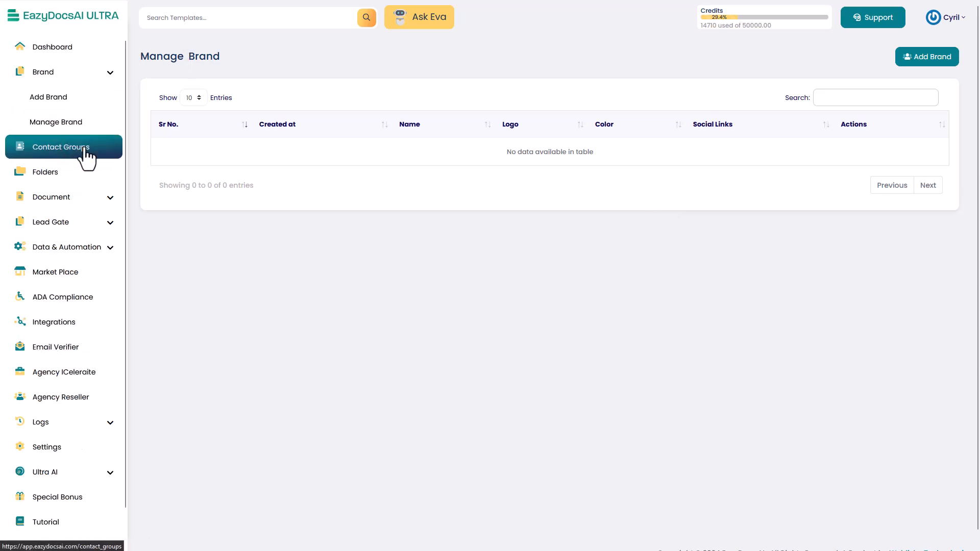
left_click(61, 147)
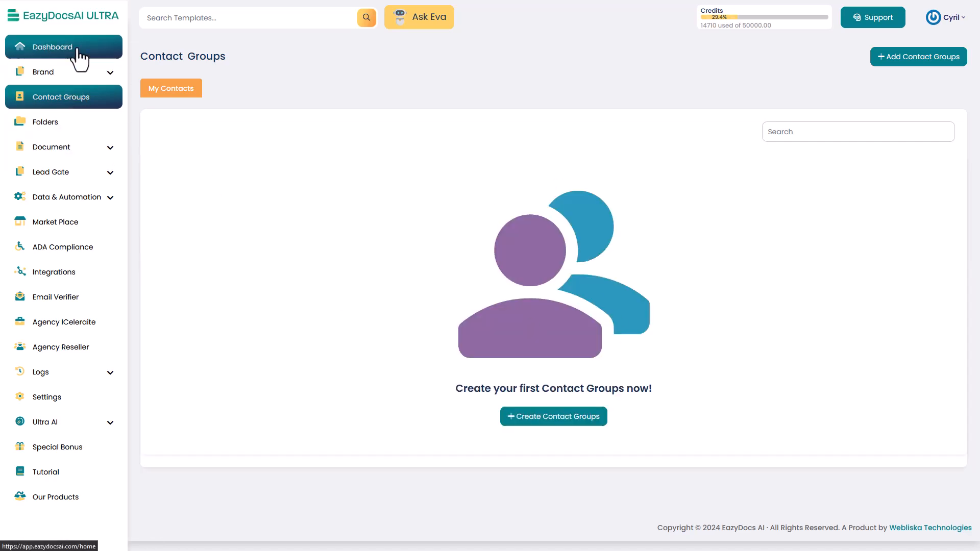
mouse_move(320, 338)
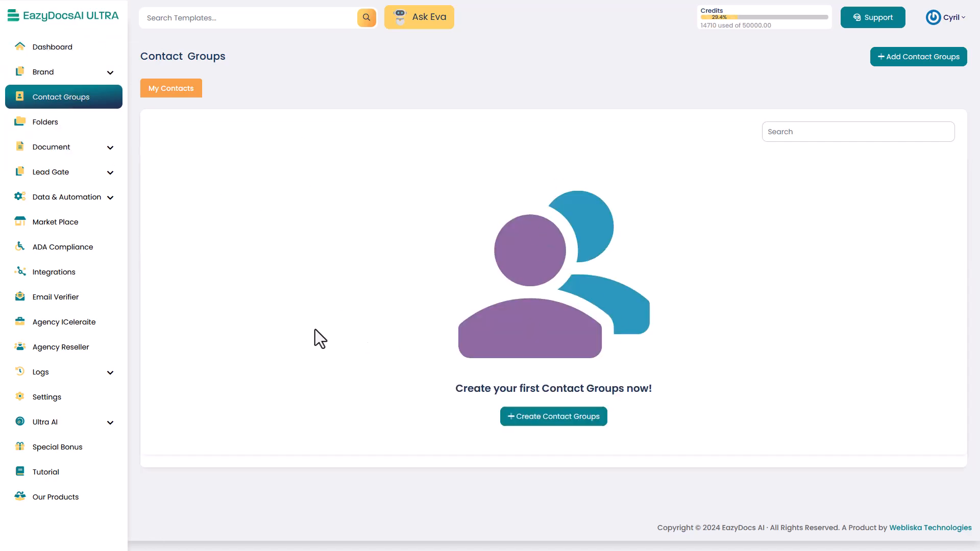
mouse_move(267, 218)
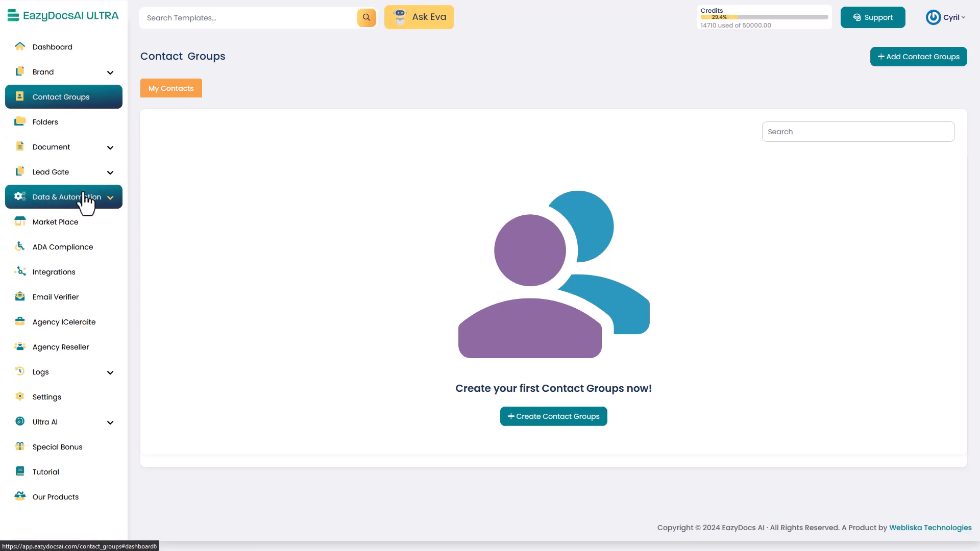
left_click(44, 121)
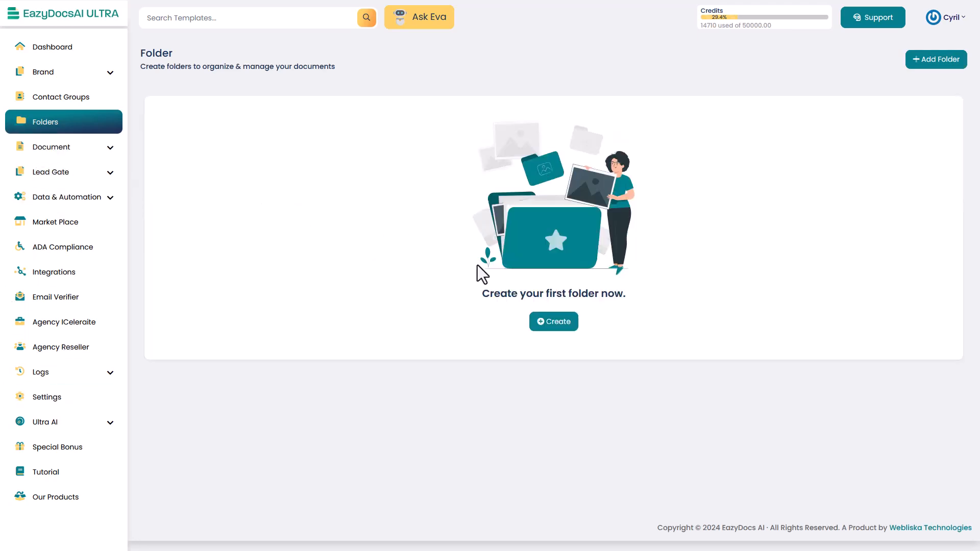
Search the Create Document categories for a hiring agreement, then enter HR Documents.
left_click(52, 147)
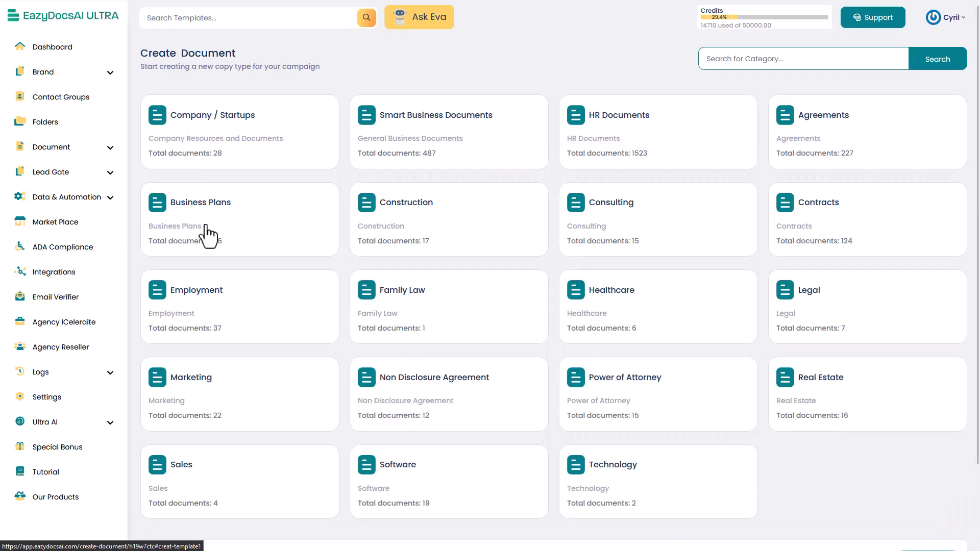
scroll("down", 3)
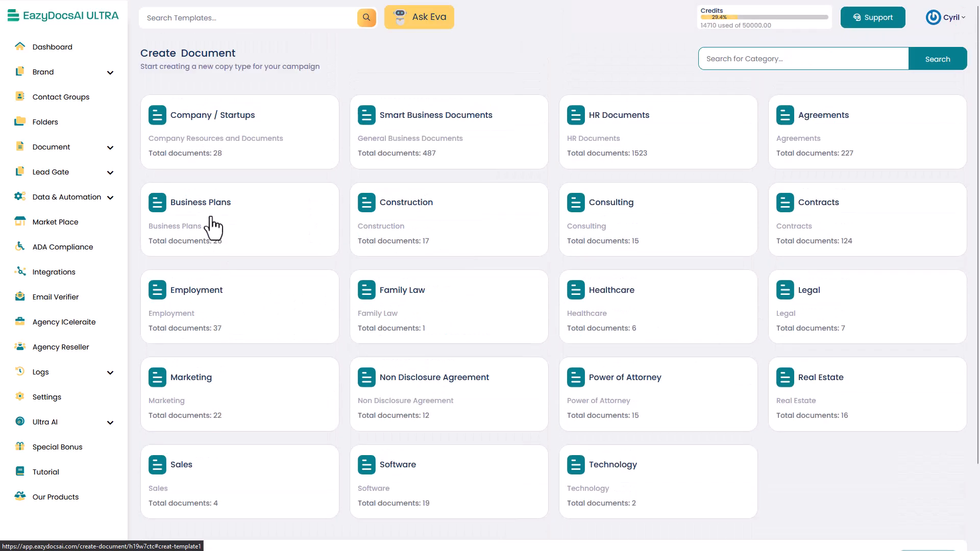
mouse_move(203, 147)
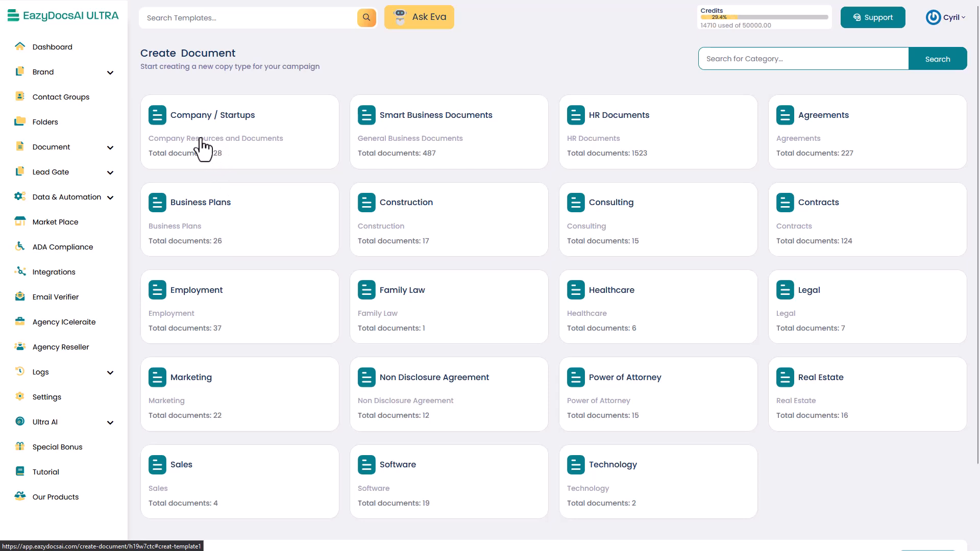
mouse_move(388, 177)
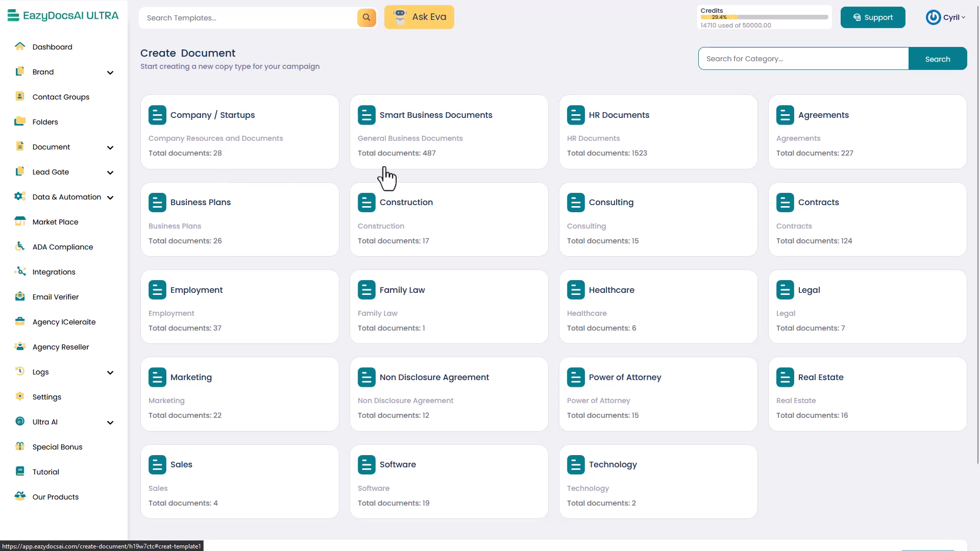
mouse_move(424, 179)
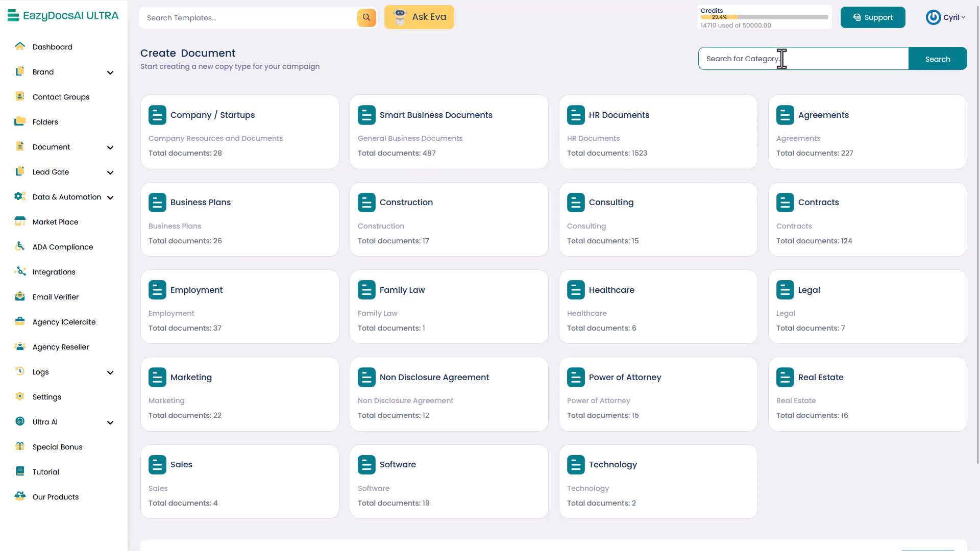
mouse_move(792, 86)
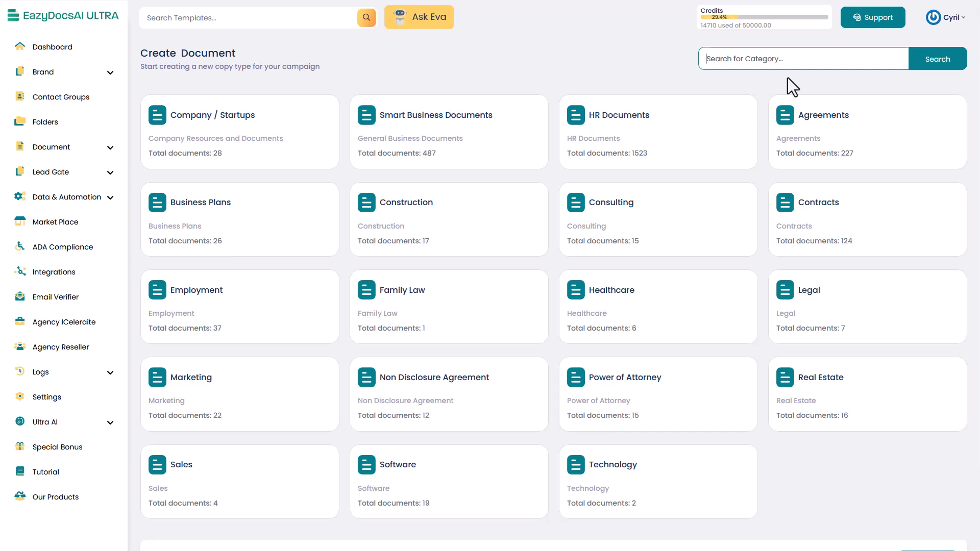
type("hiring agreem")
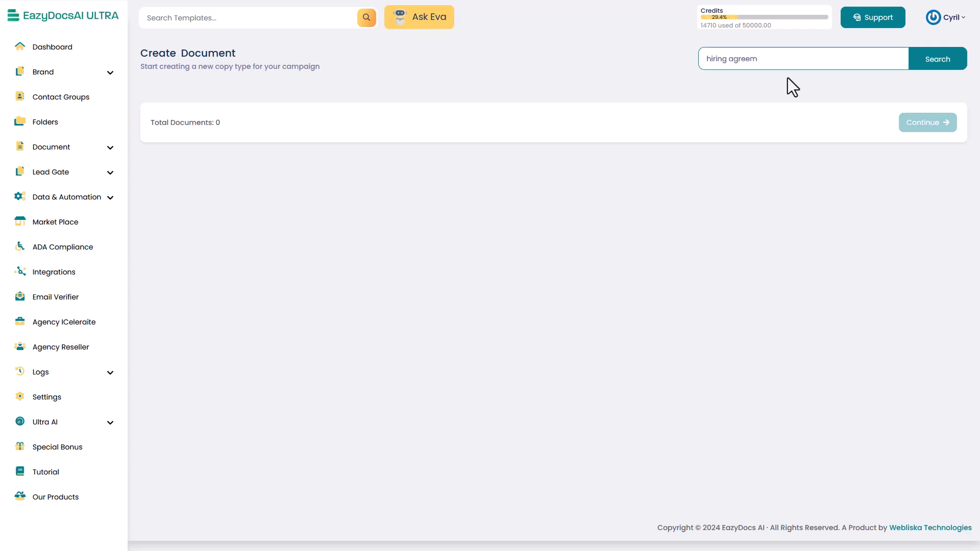
type("hi")
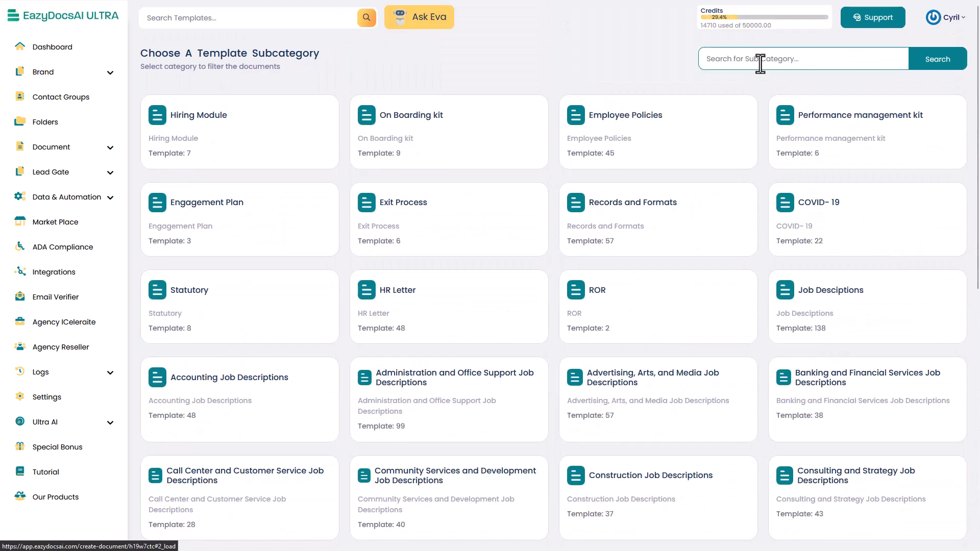
Try hire/EMPL subcategory searches, clear them and scroll to the HR Letter card.
type("hire")
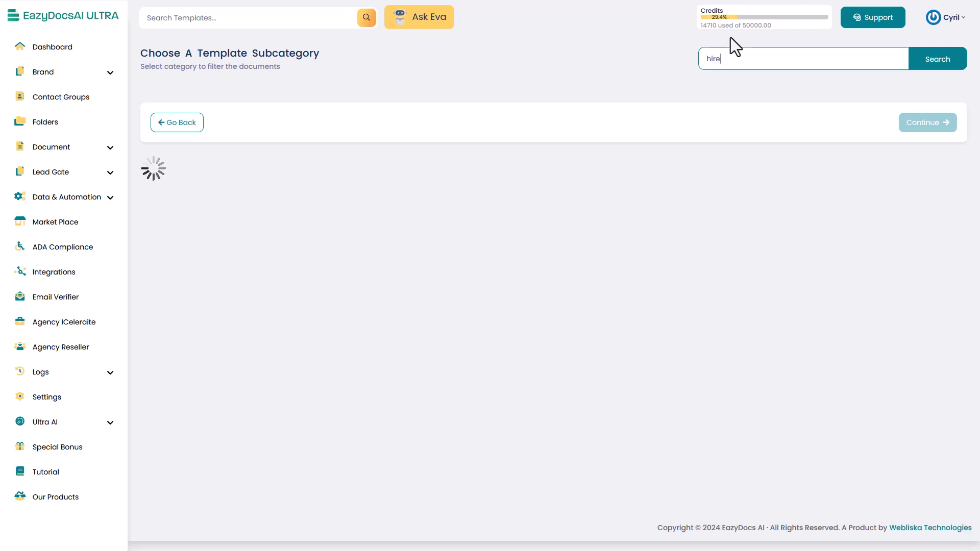
type("EMPLOY")
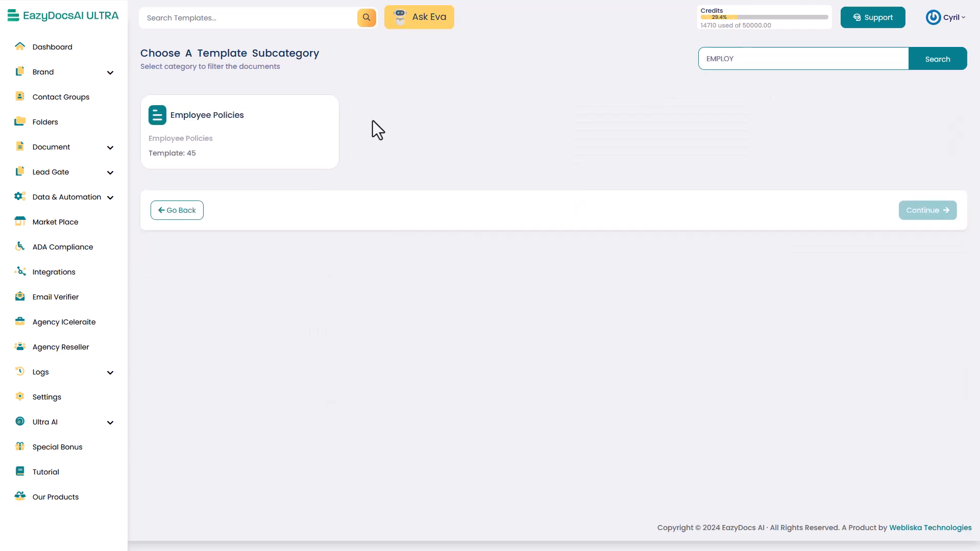
key("BackSpace")
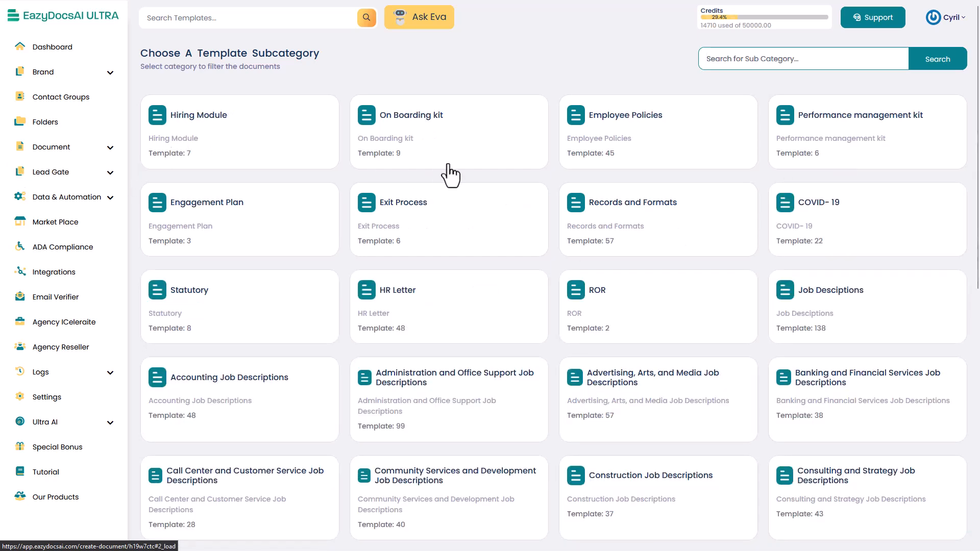
mouse_move(785, 173)
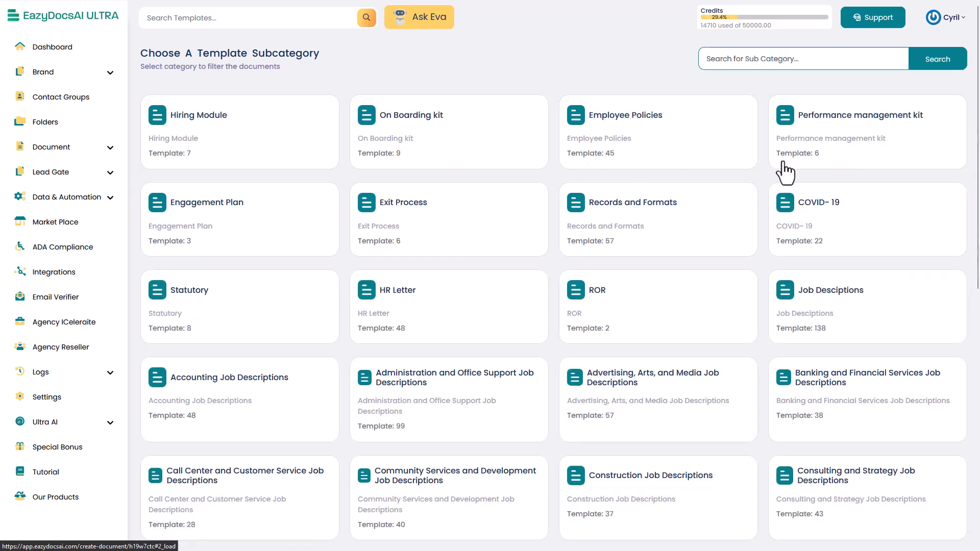
scroll("down", 3)
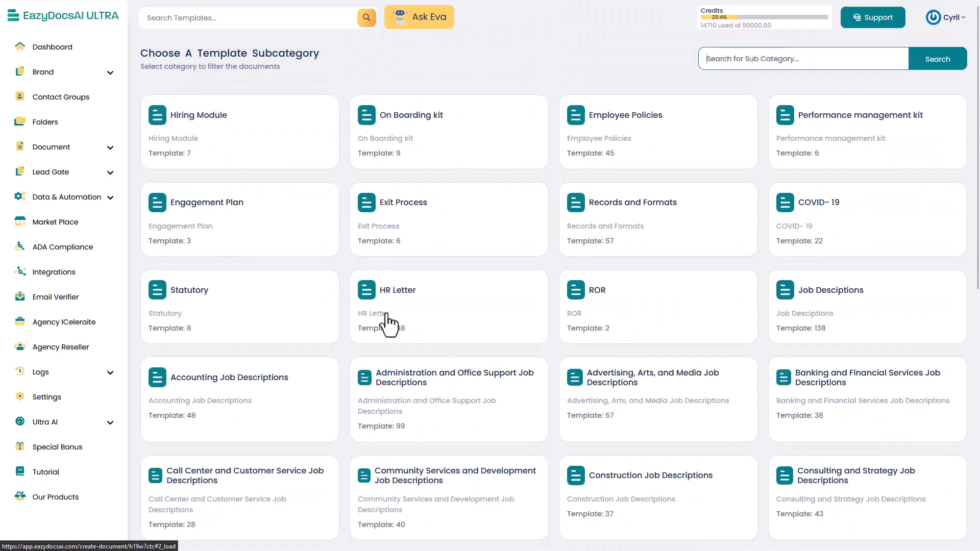
scroll("down", 3)
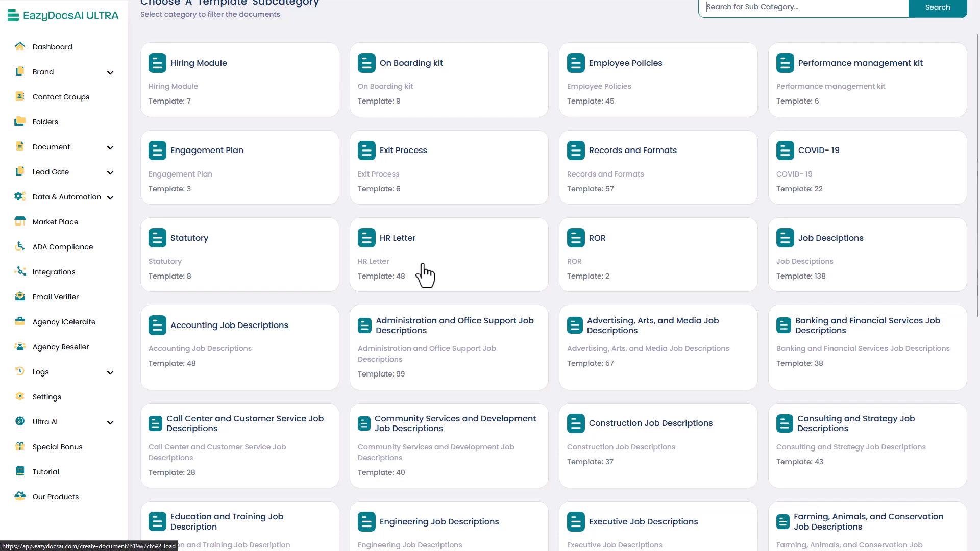
scroll("down", 3)
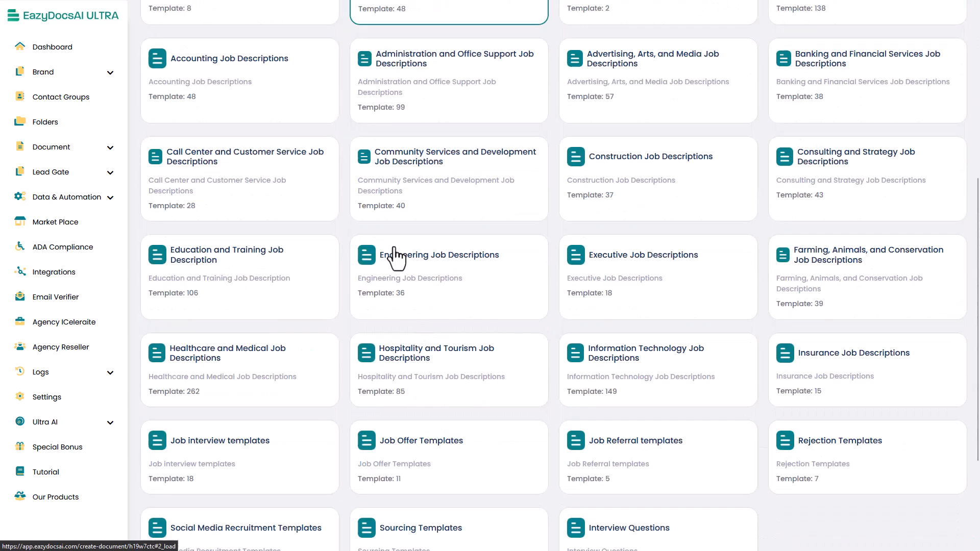
scroll("down", 3)
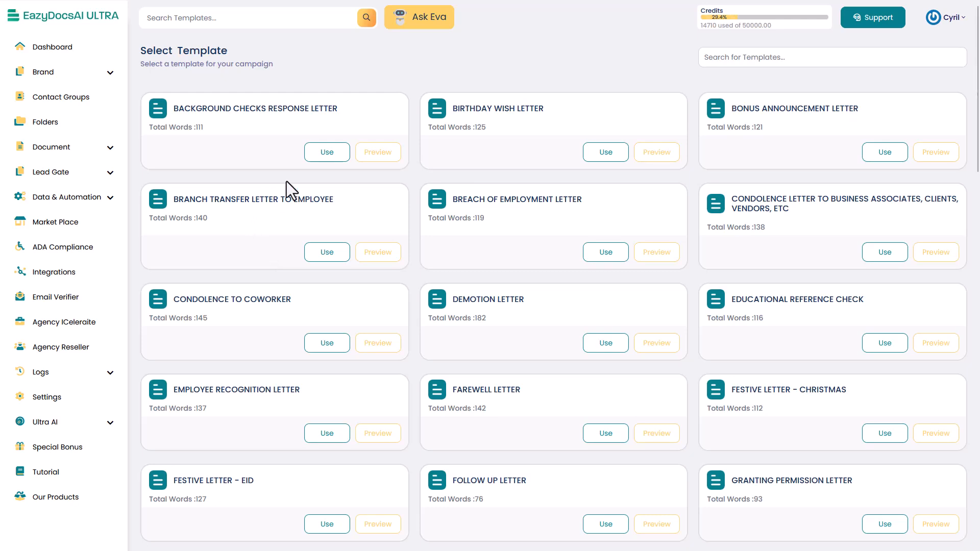
scroll("down", 3)
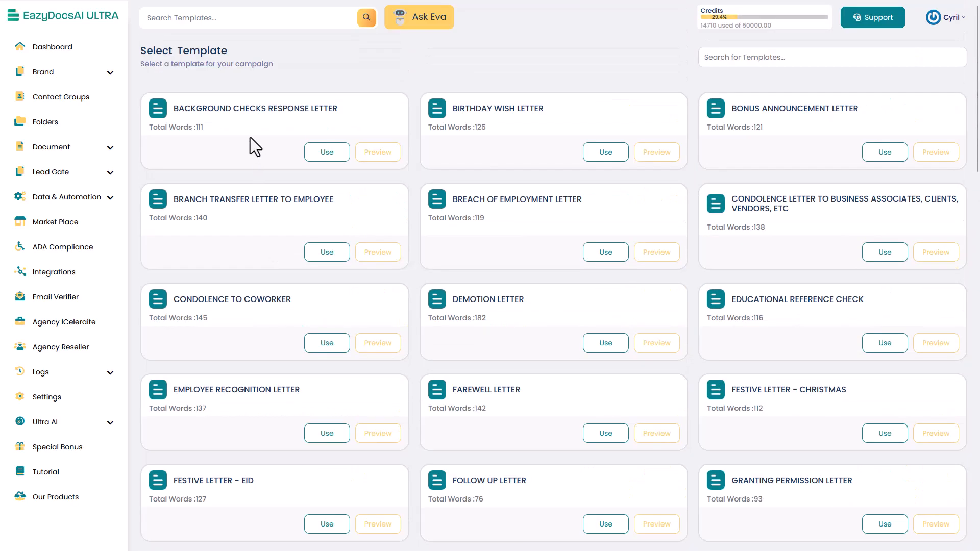
left_click(327, 152)
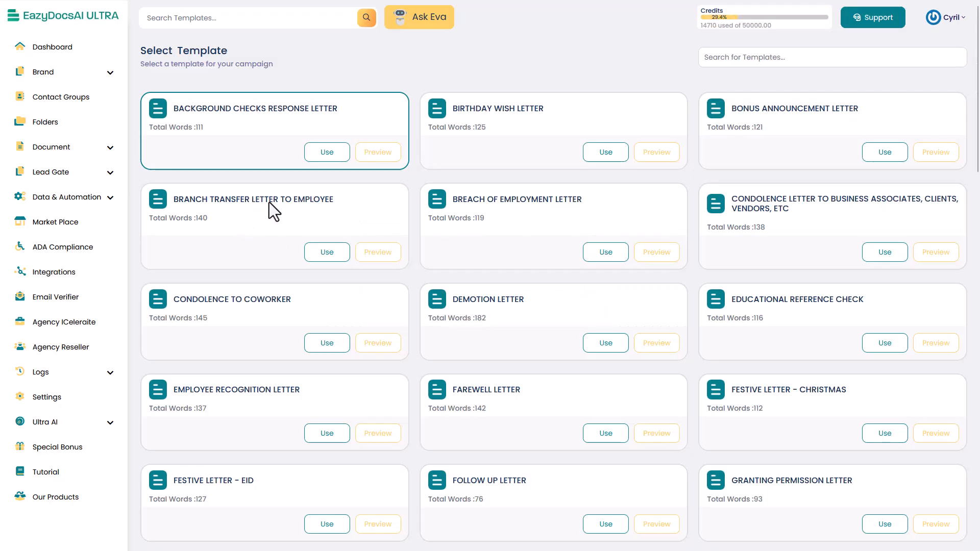
mouse_move(801, 330)
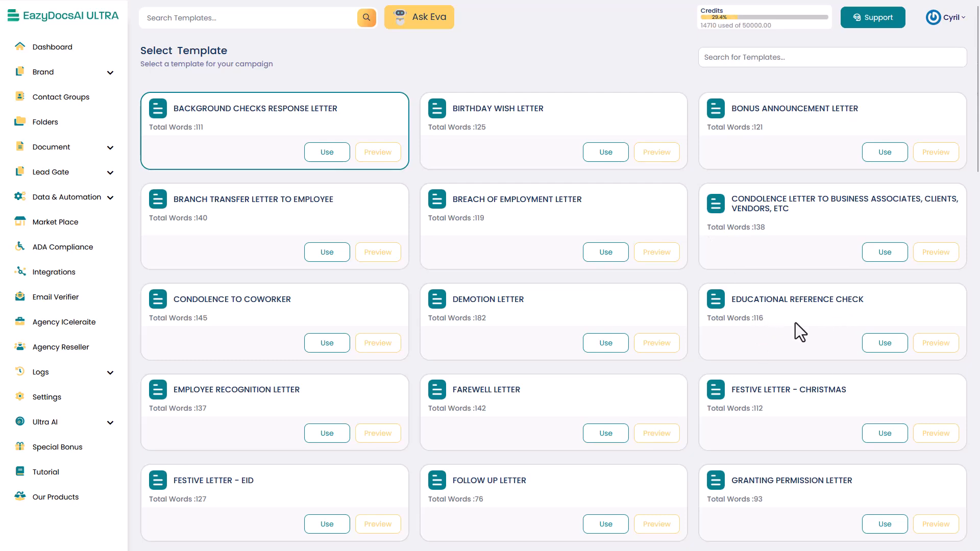
mouse_move(381, 368)
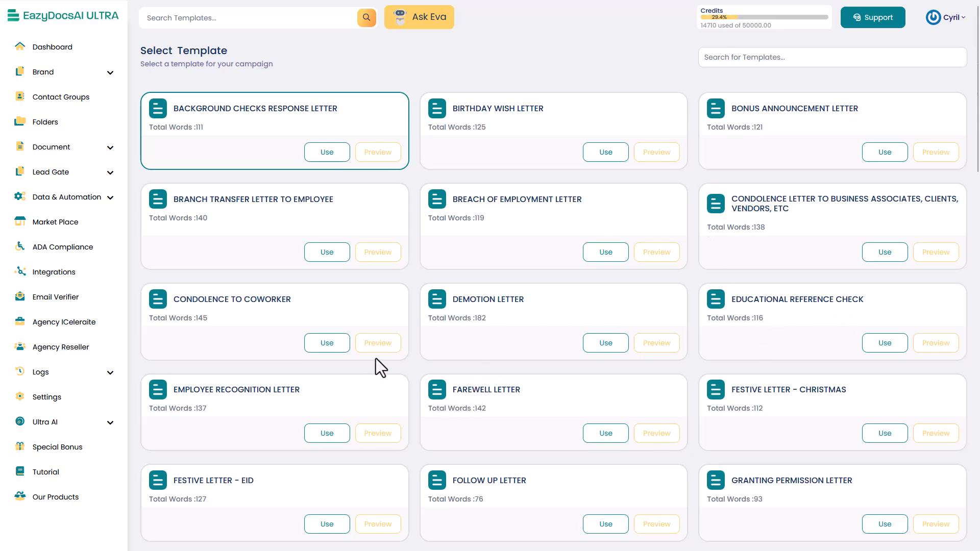
scroll("down", 3)
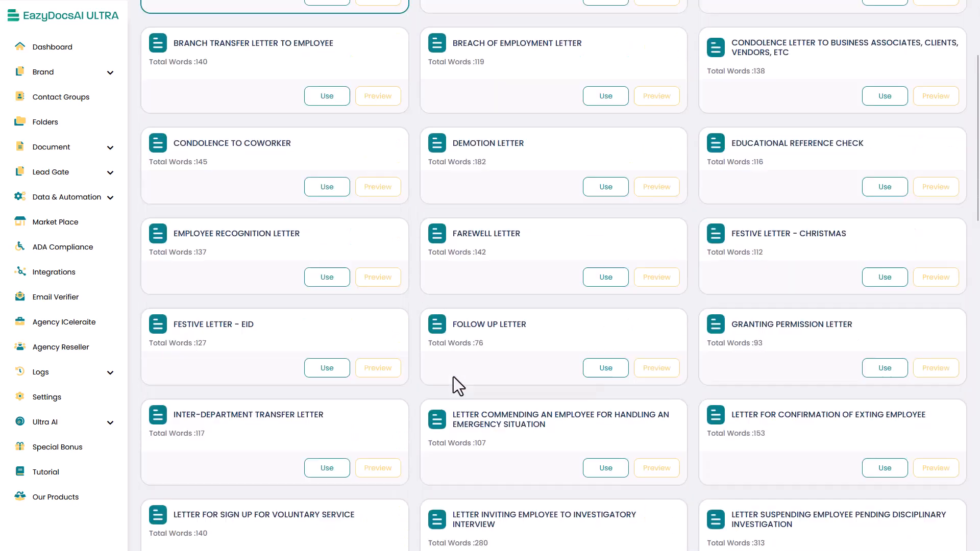
scroll("down", 3)
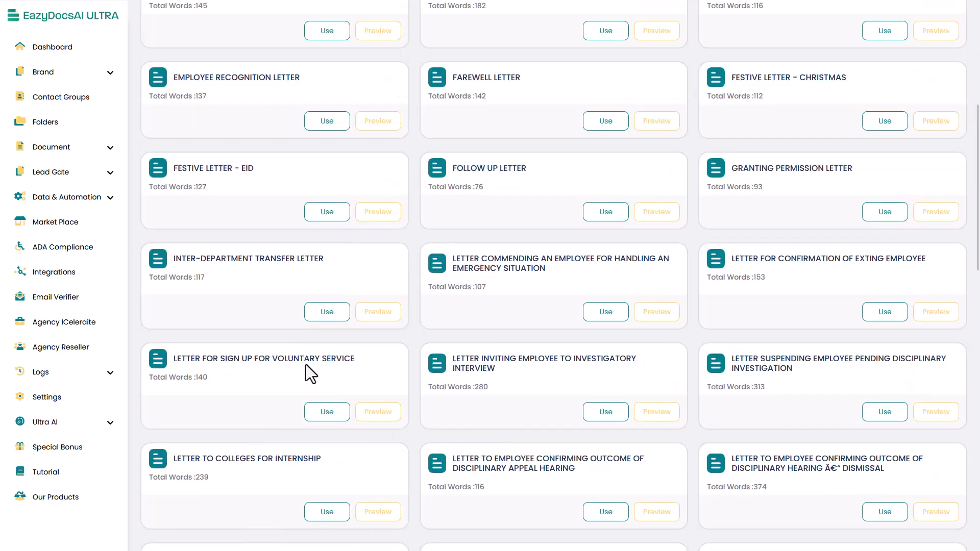
scroll("down", 3)
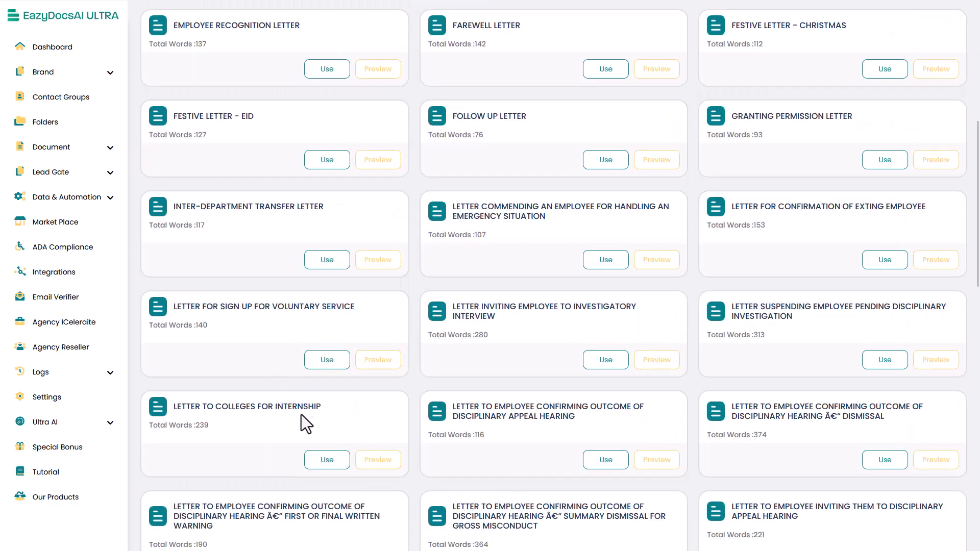
scroll("down", 3)
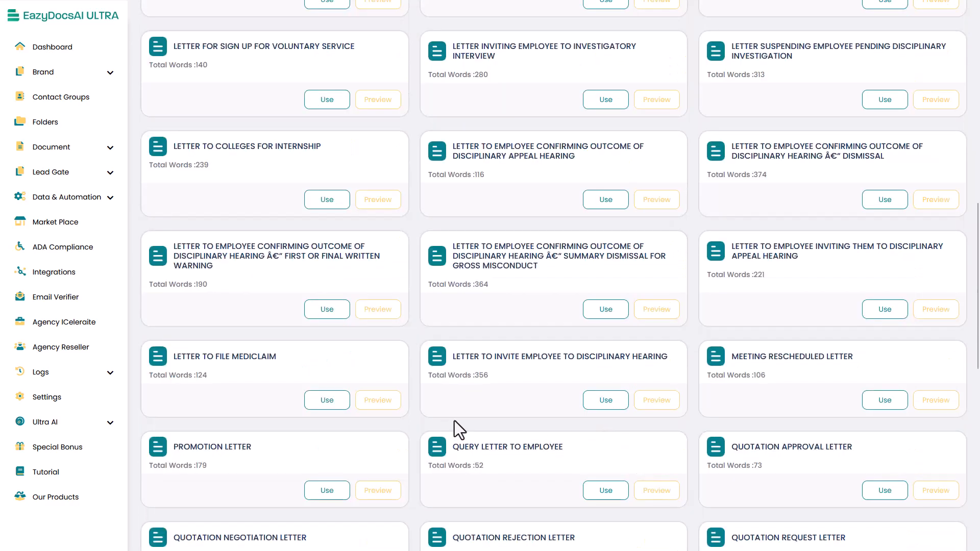
scroll("down", 3)
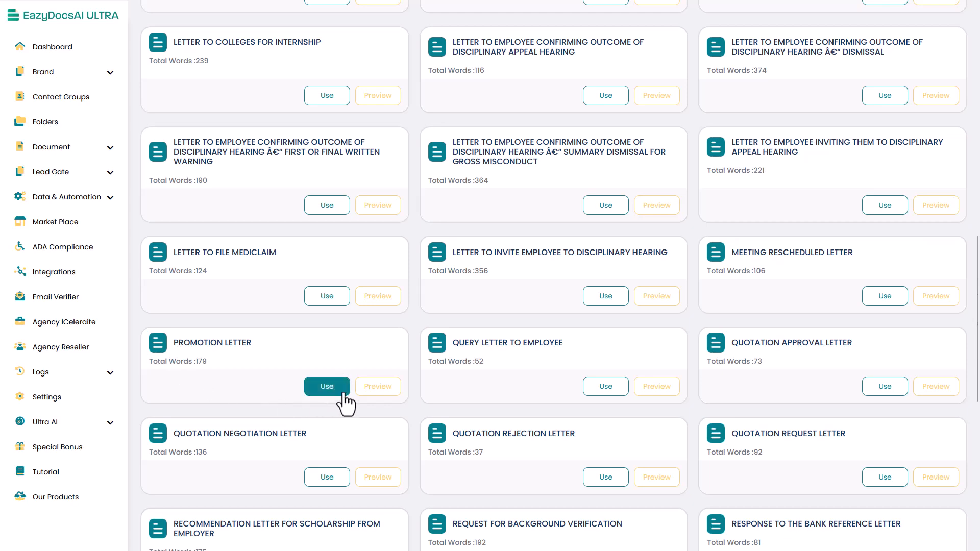
Start a document from the Promotion Letter template, read through the draft and save it.
left_click(327, 386)
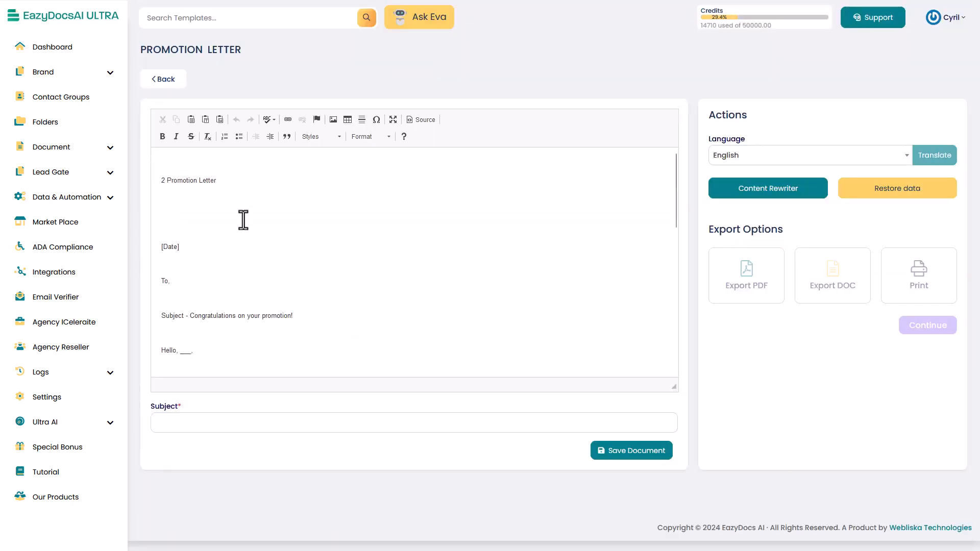
scroll("down", 3)
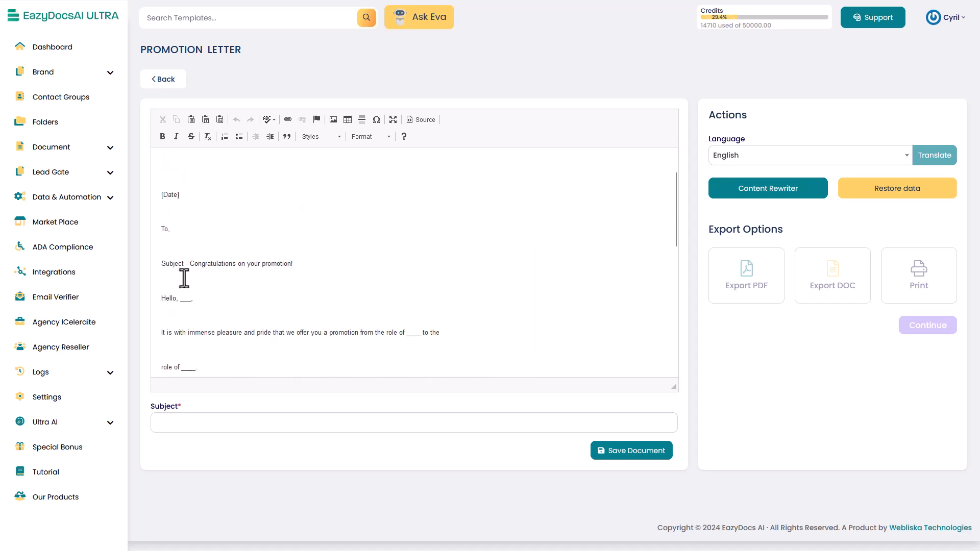
scroll("down", 3)
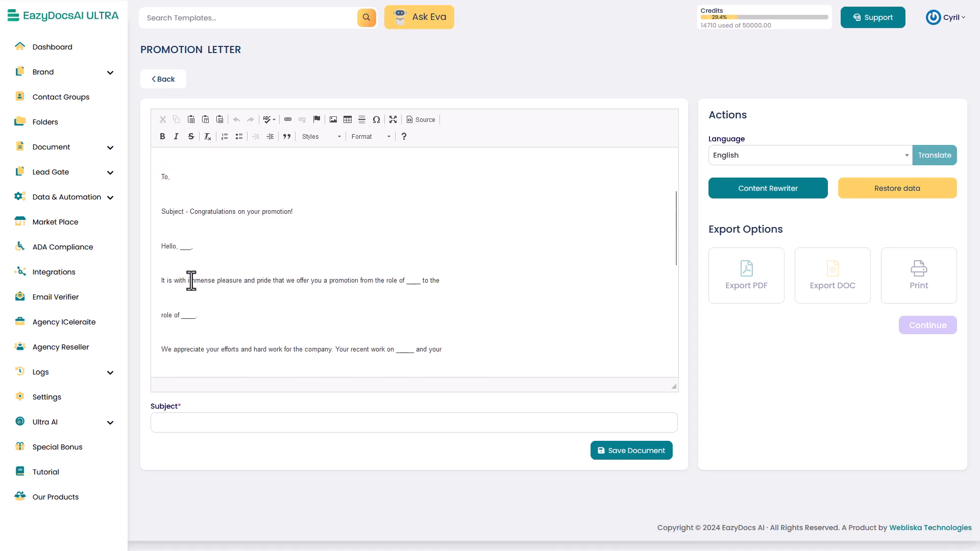
scroll("down", 3)
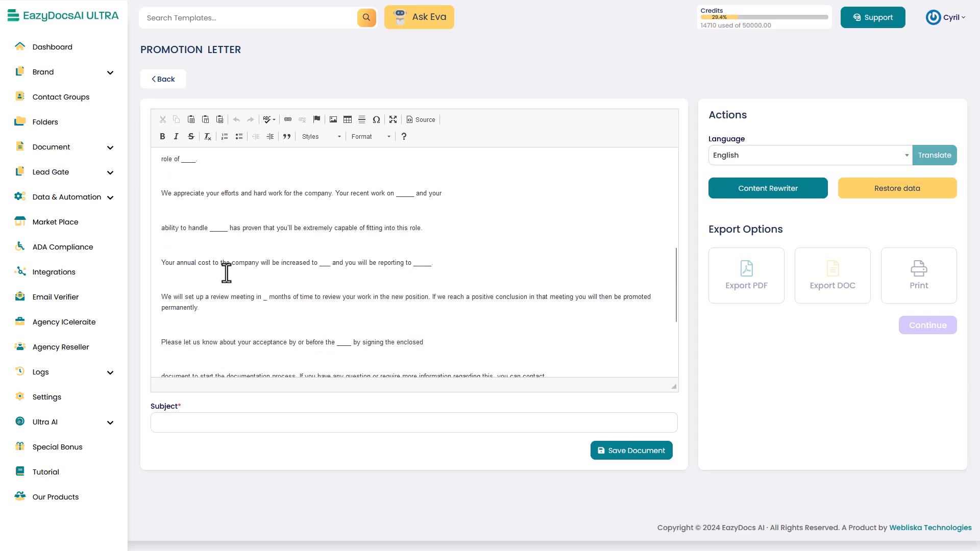
scroll("down", 3)
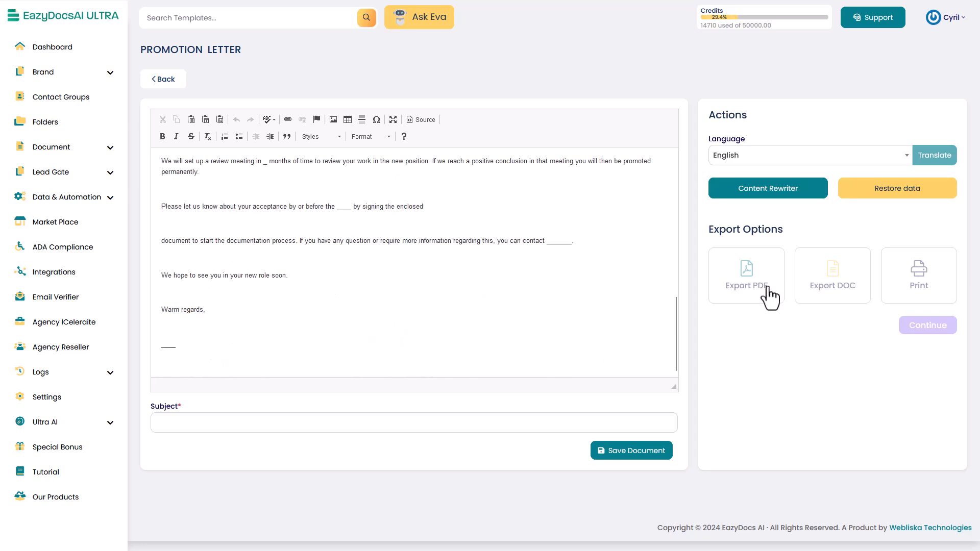
mouse_move(631, 451)
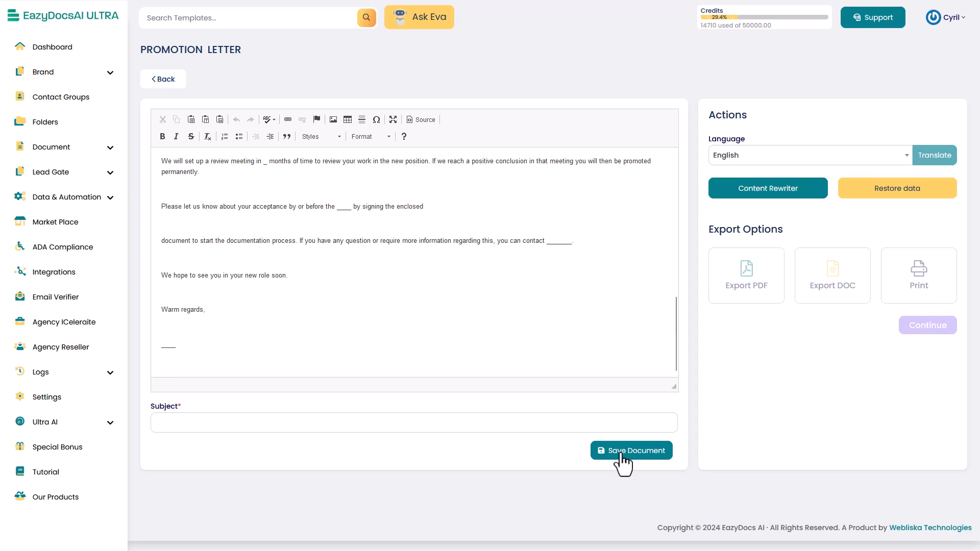
left_click(631, 450)
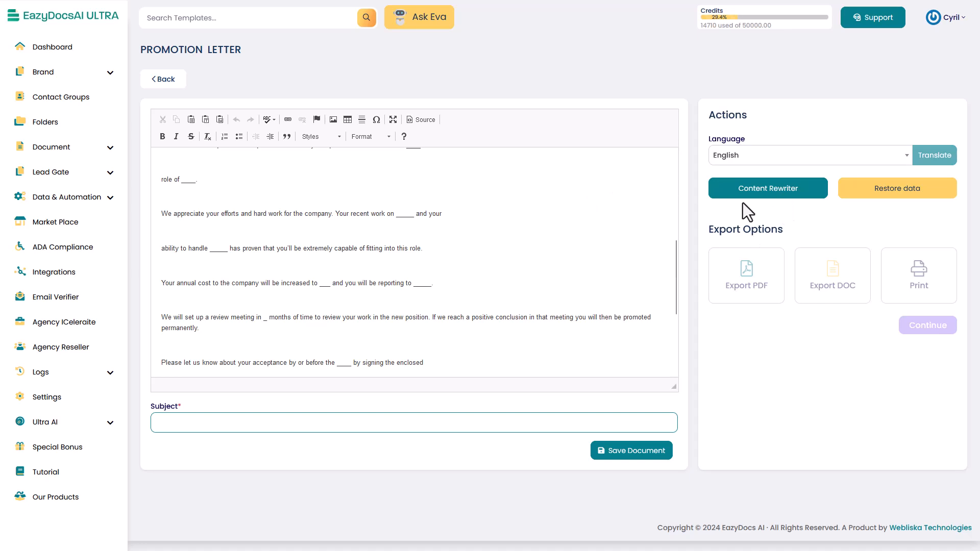
Choose Hindi as the language and run Content Rewriter to produce a fuller formal letter.
left_click(768, 188)
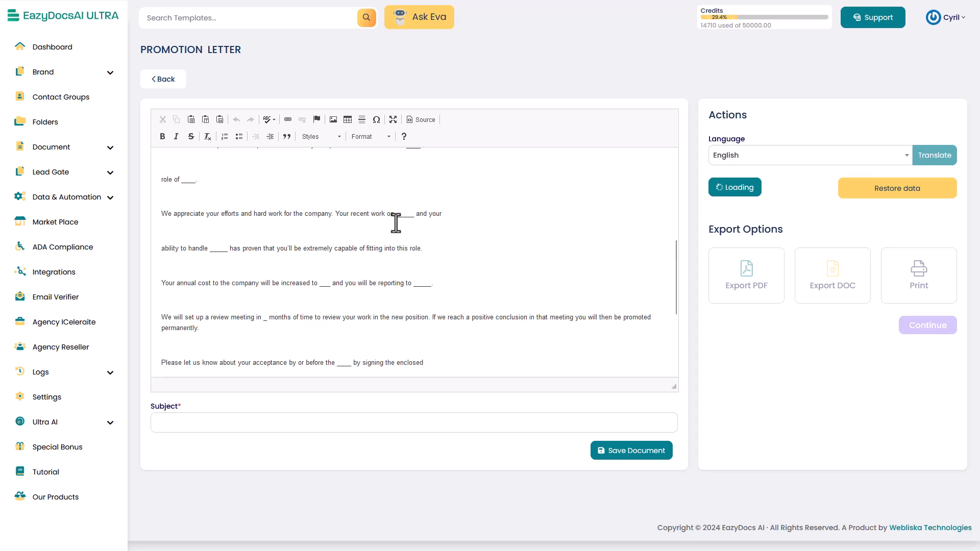
mouse_move(520, 293)
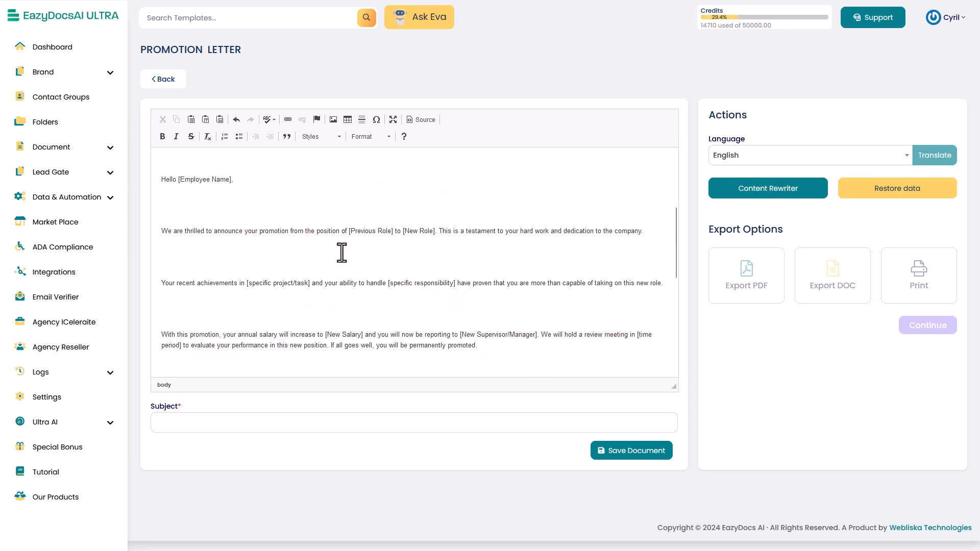
left_click(809, 155)
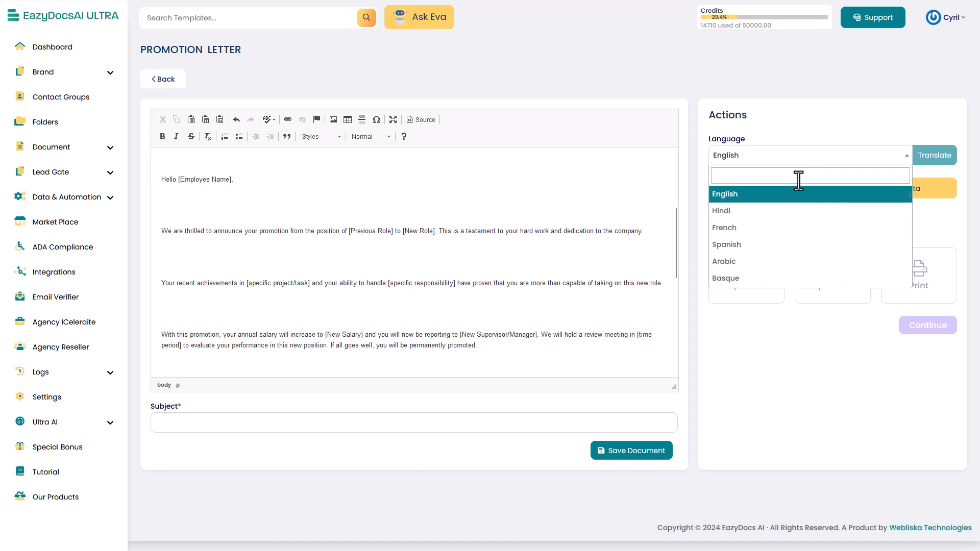
scroll("down", 3)
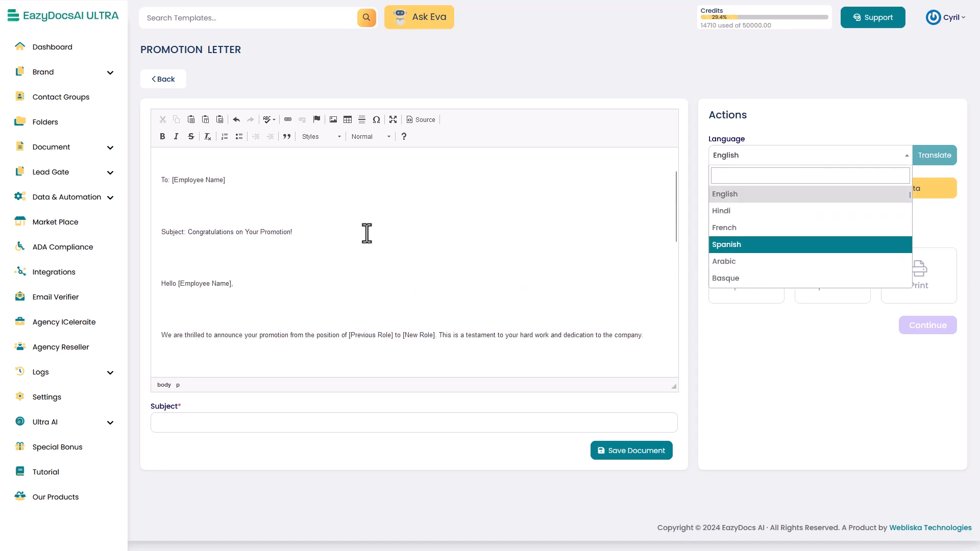
left_click(721, 210)
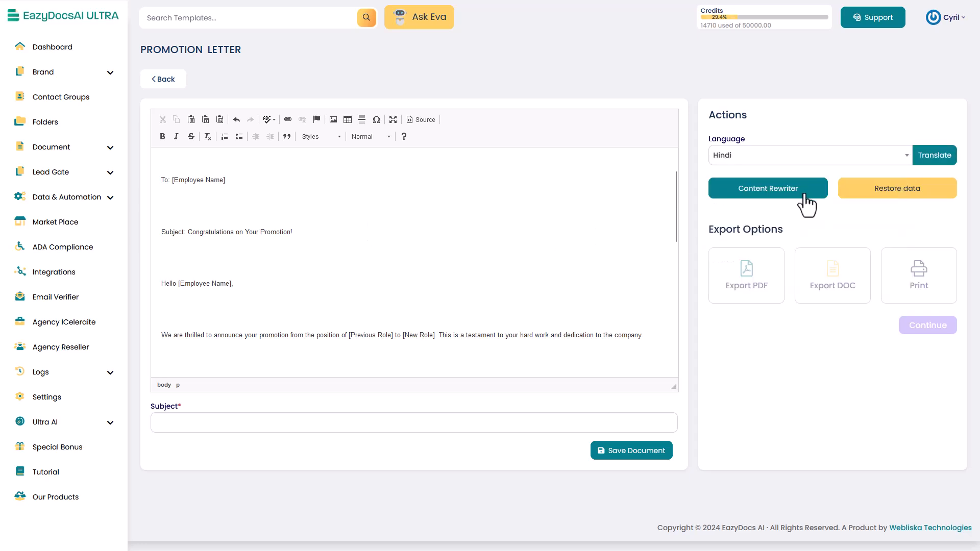
left_click(768, 188)
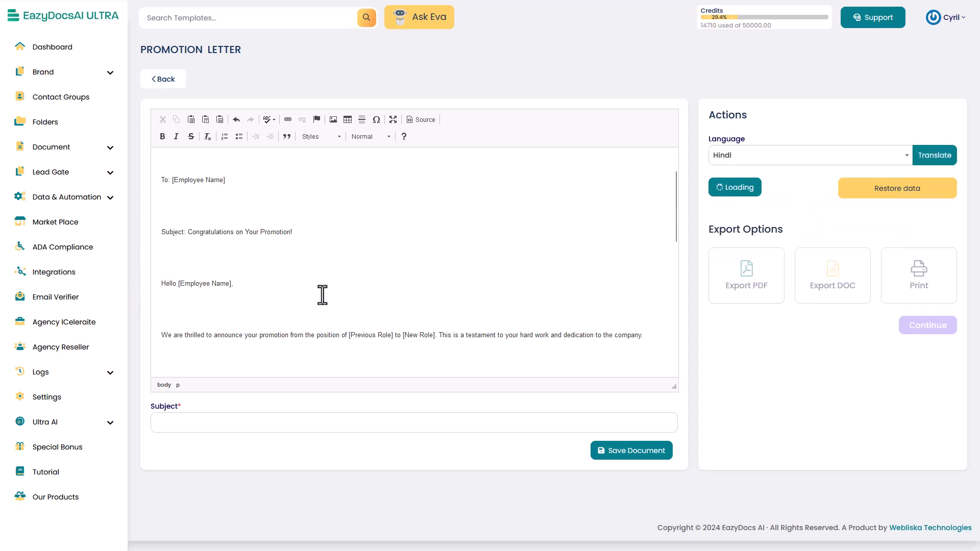
mouse_move(483, 286)
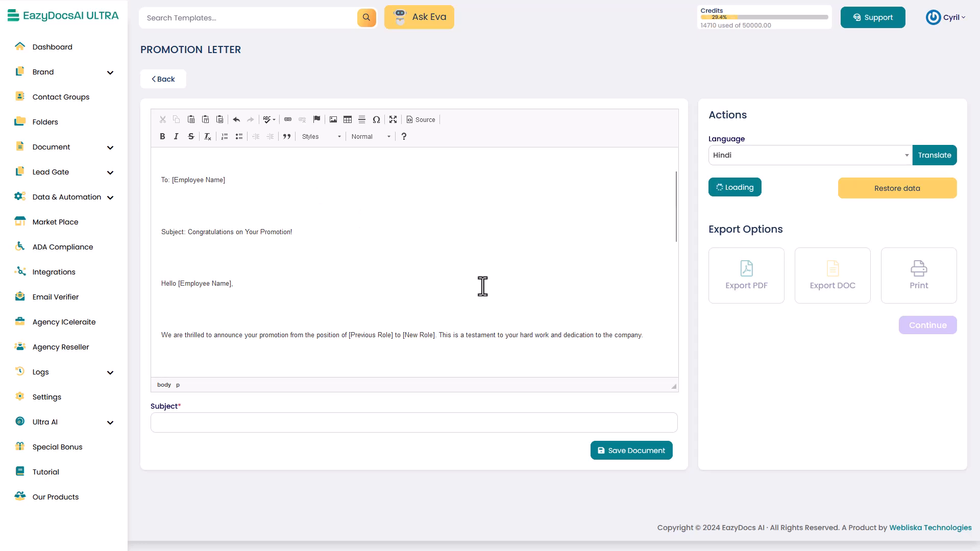
scroll("down", 3)
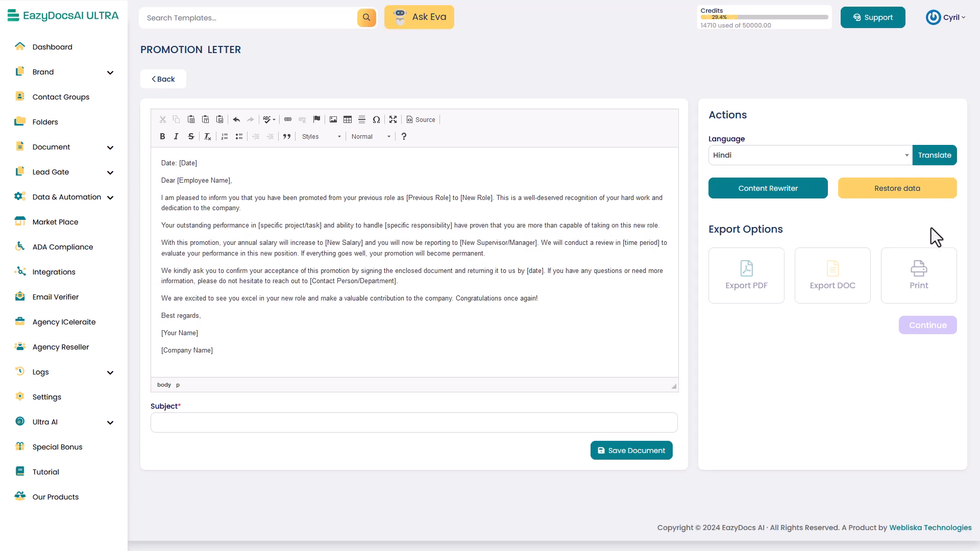
Attempt the Hindi translation, which fails asking for a valid translation API key.
left_click(935, 155)
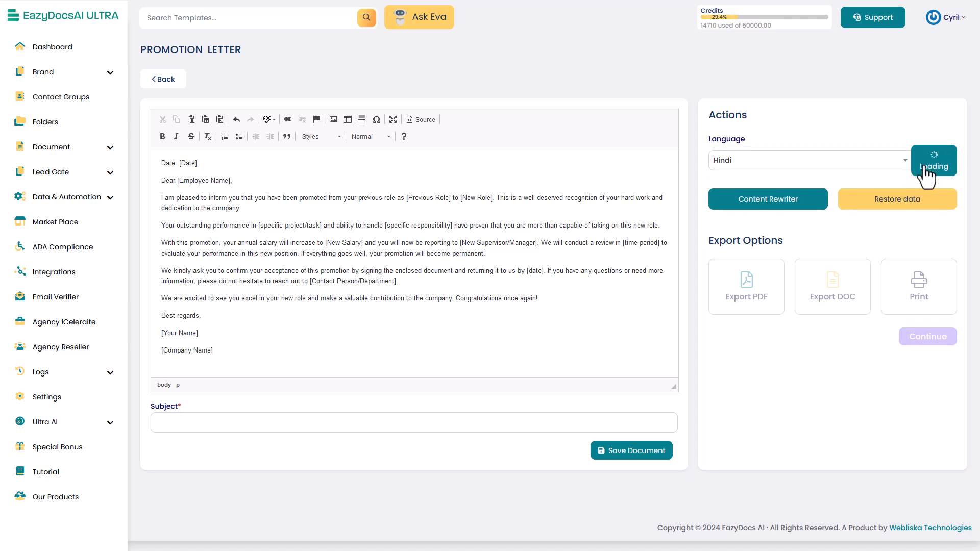
left_click(934, 161)
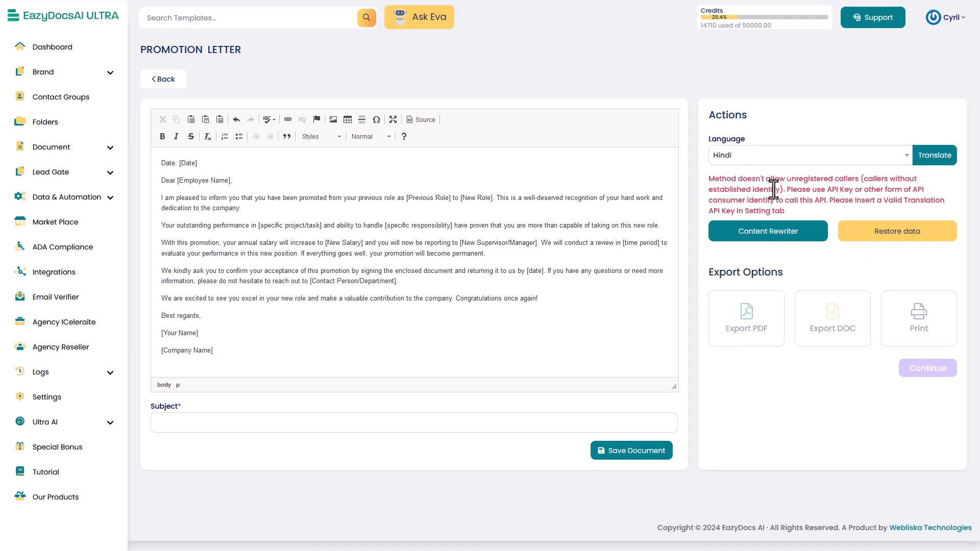
mouse_move(797, 255)
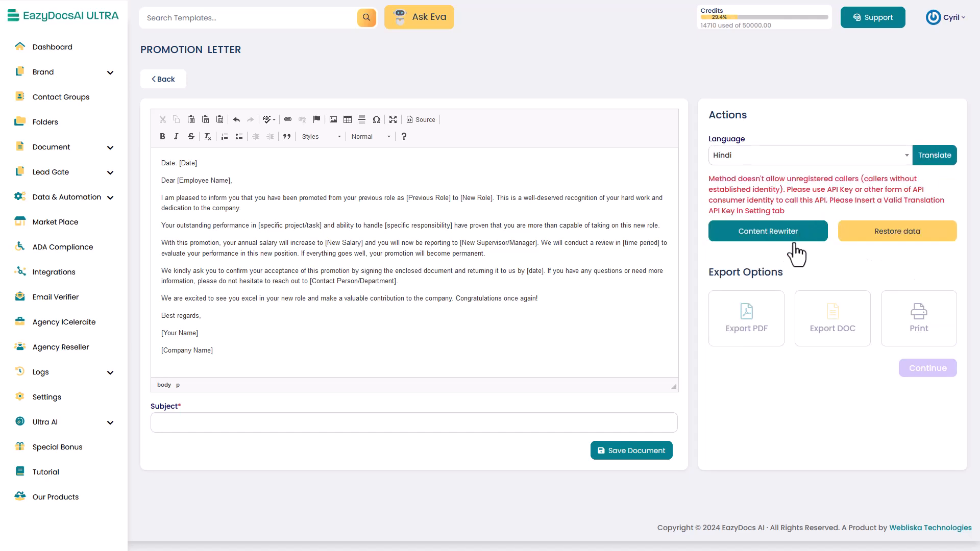
left_click_drag(834, 189, 833, 200)
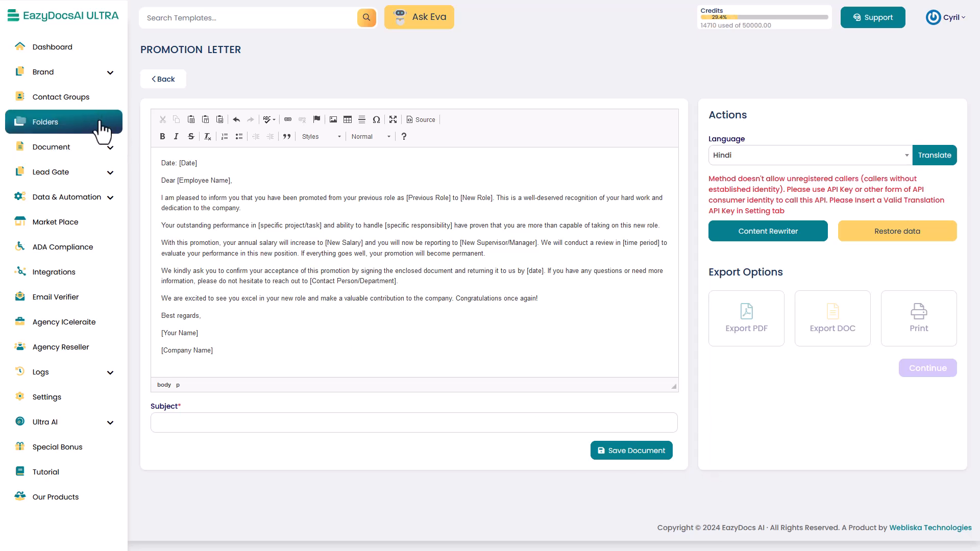
Leave the letter for Lead Gate, viewing the empty Manage Lead Gate and Lead Forms lists.
left_click(51, 146)
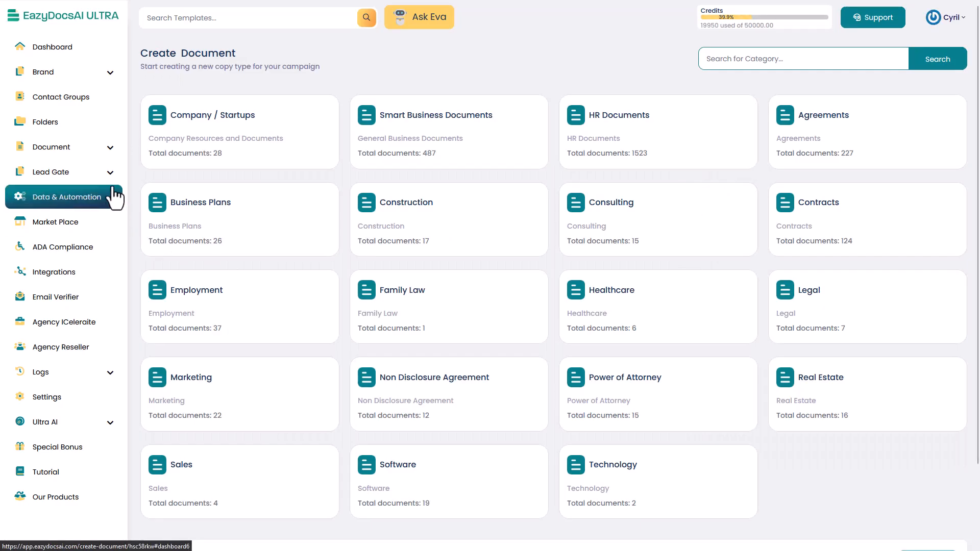
left_click(51, 171)
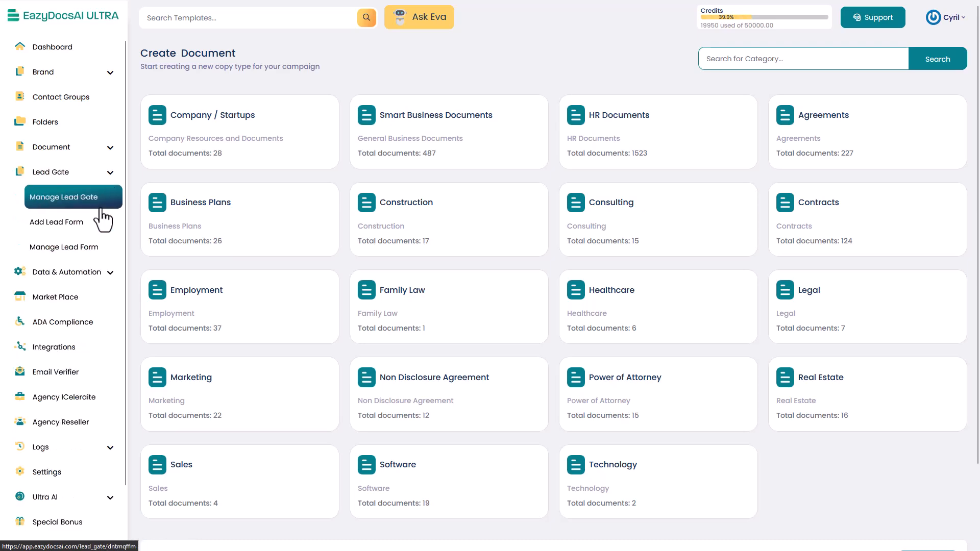
left_click(63, 198)
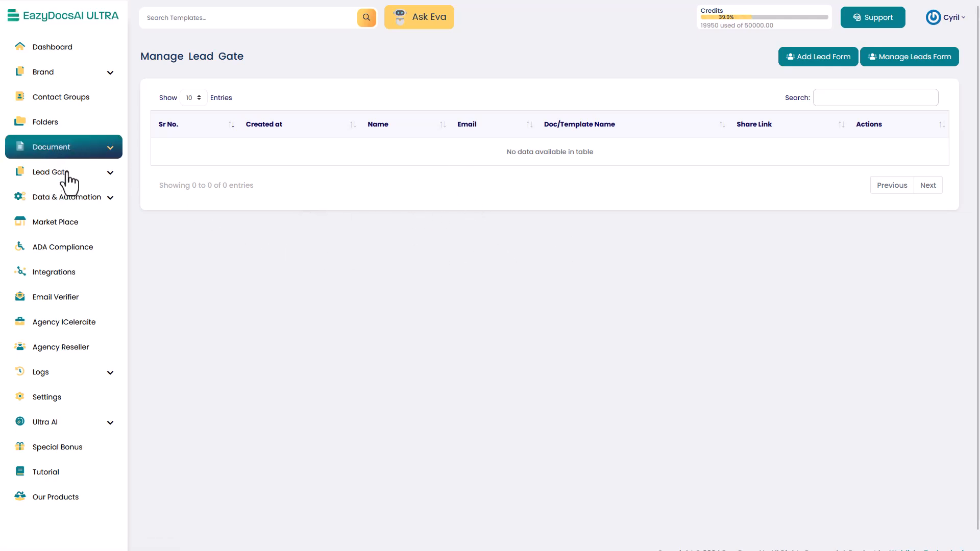
left_click(50, 172)
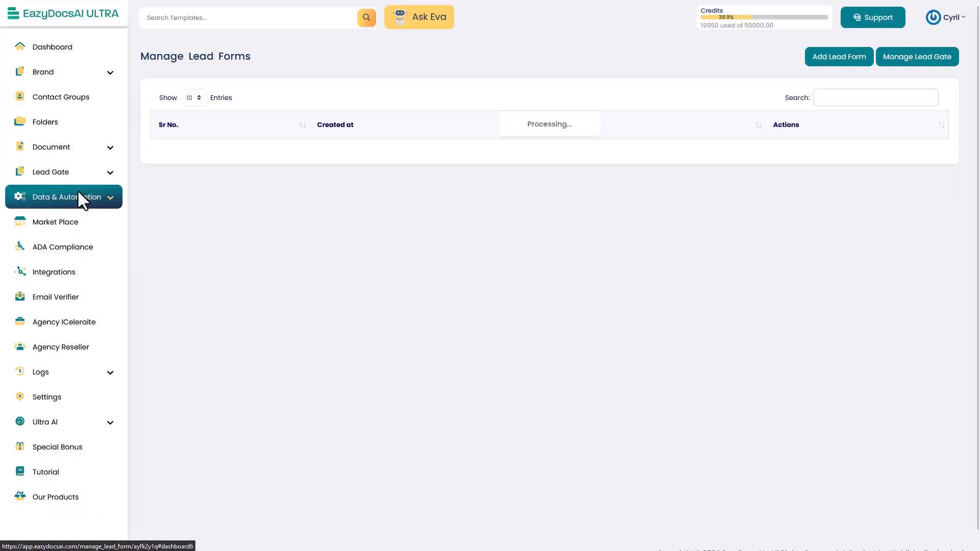
left_click(50, 172)
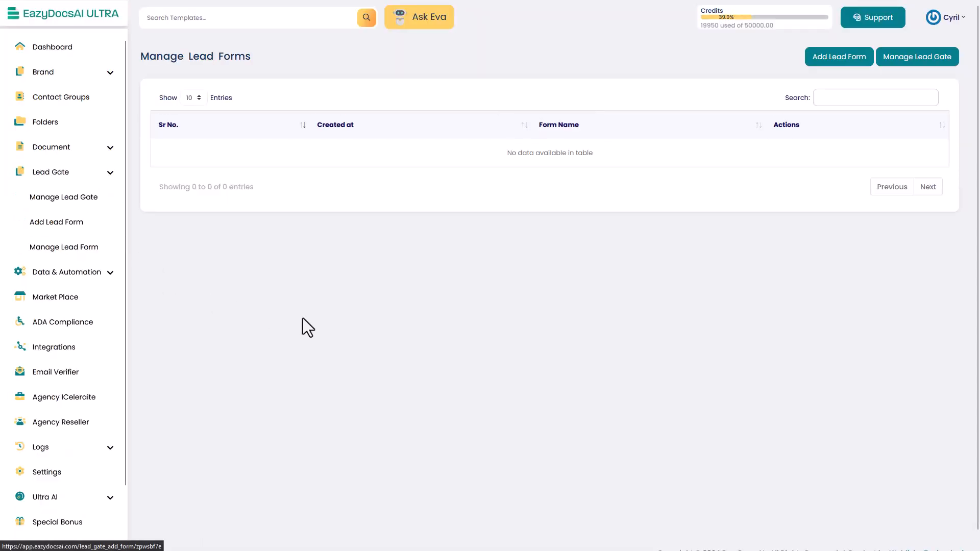
Save a lead form named My form 1 with heading 'Sign up to get access'.
left_click(62, 197)
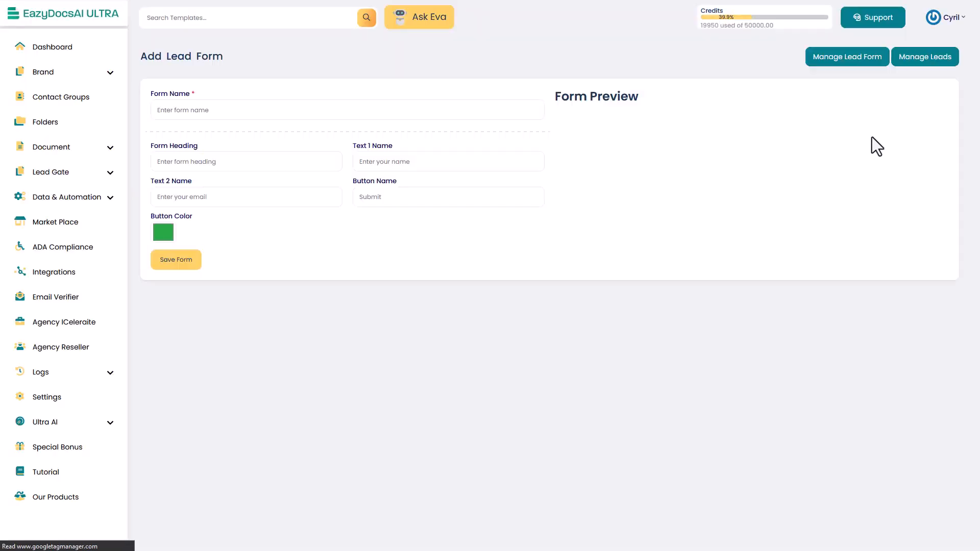
left_click(346, 110)
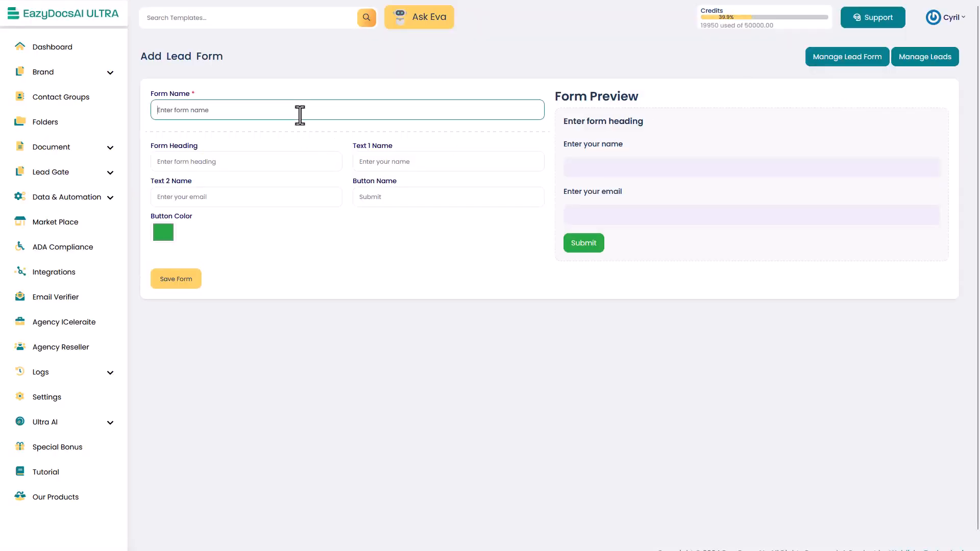
type("M")
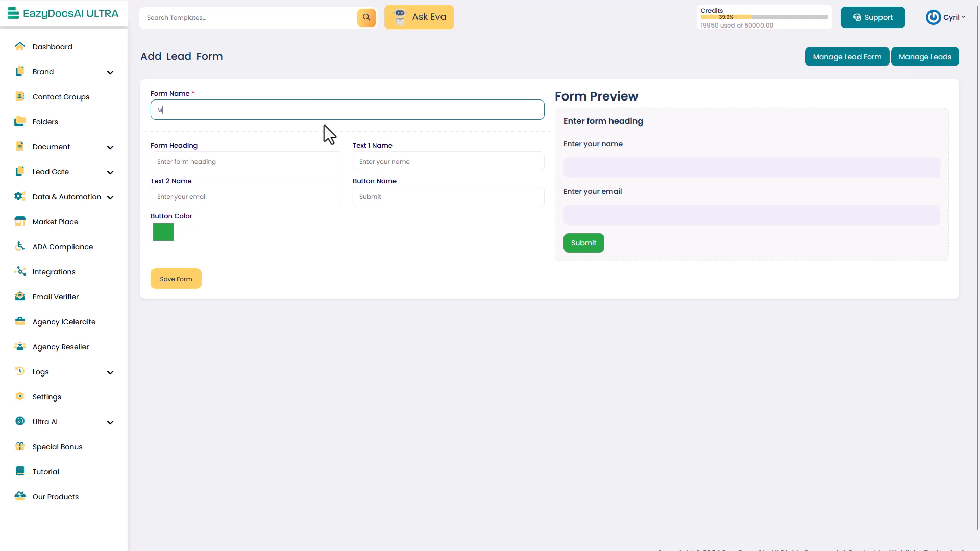
type("y form 1")
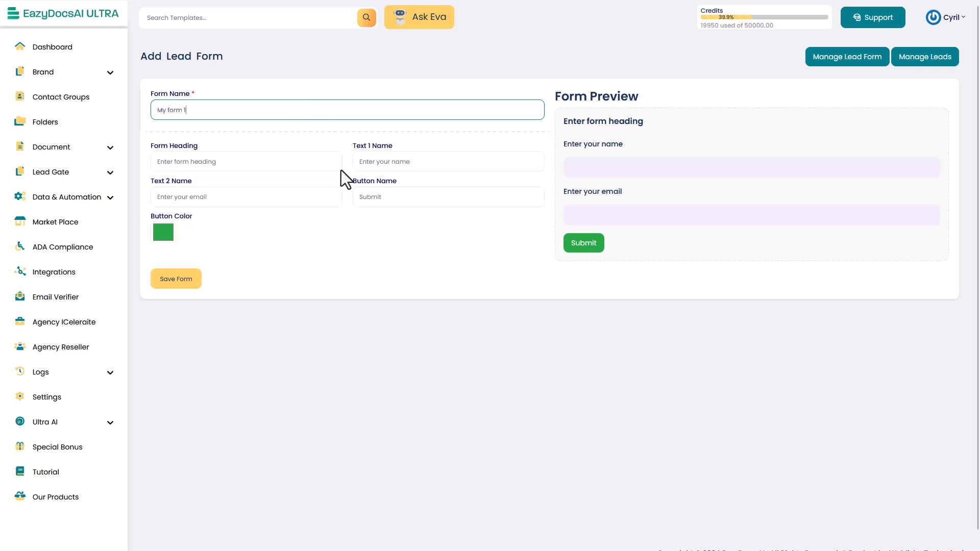
left_click(246, 161)
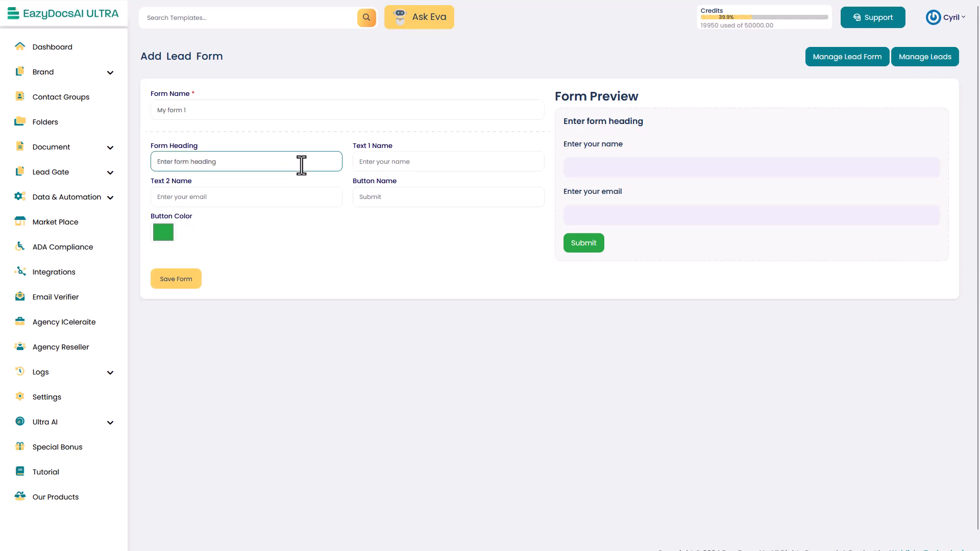
type("Sign up to")
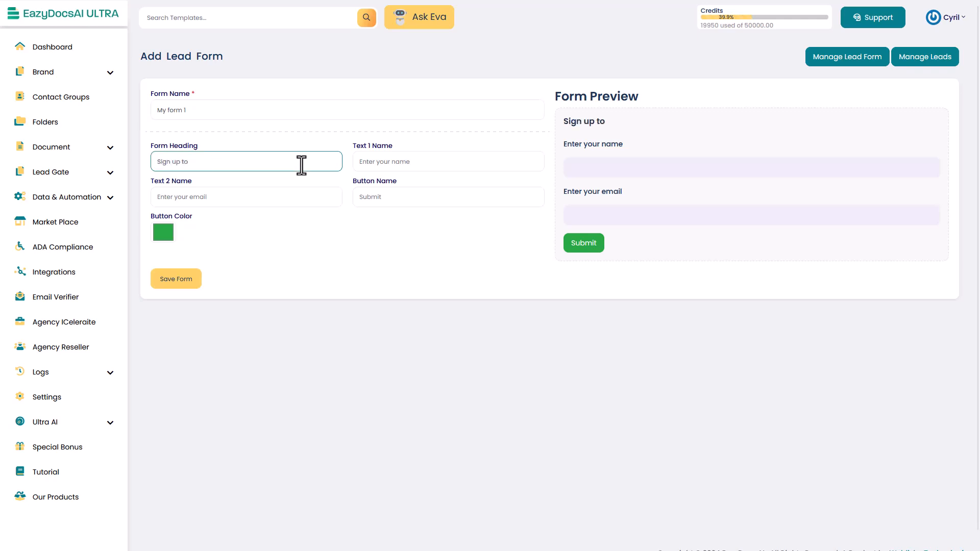
type("get access")
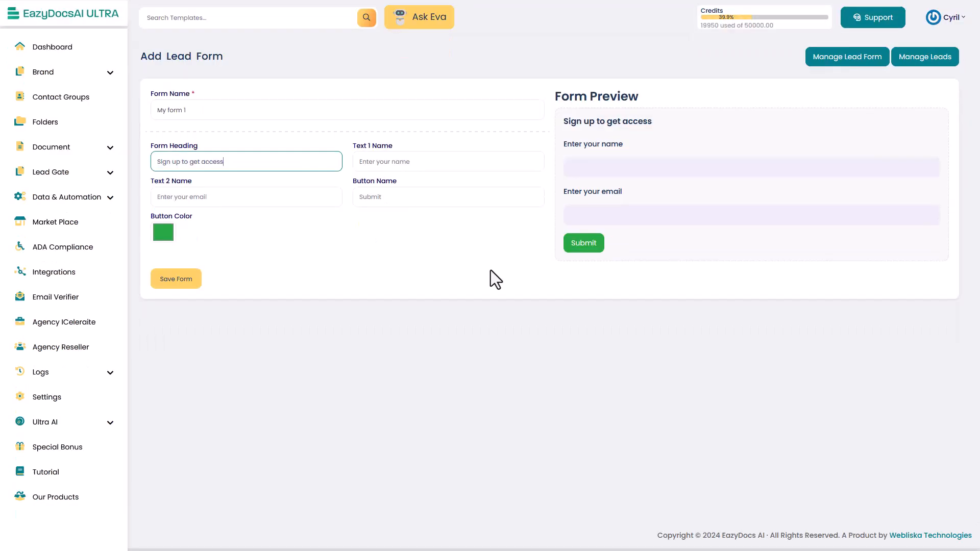
mouse_move(339, 306)
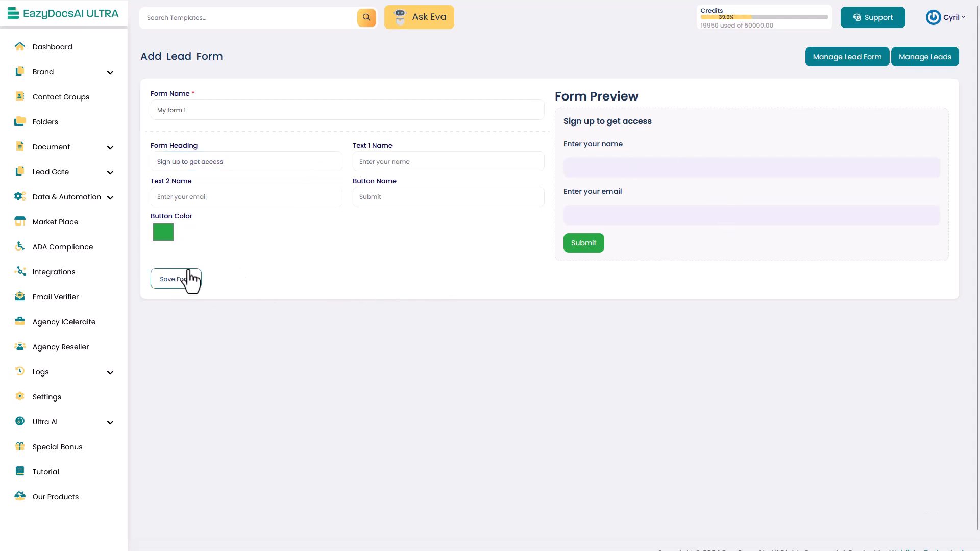
left_click(176, 279)
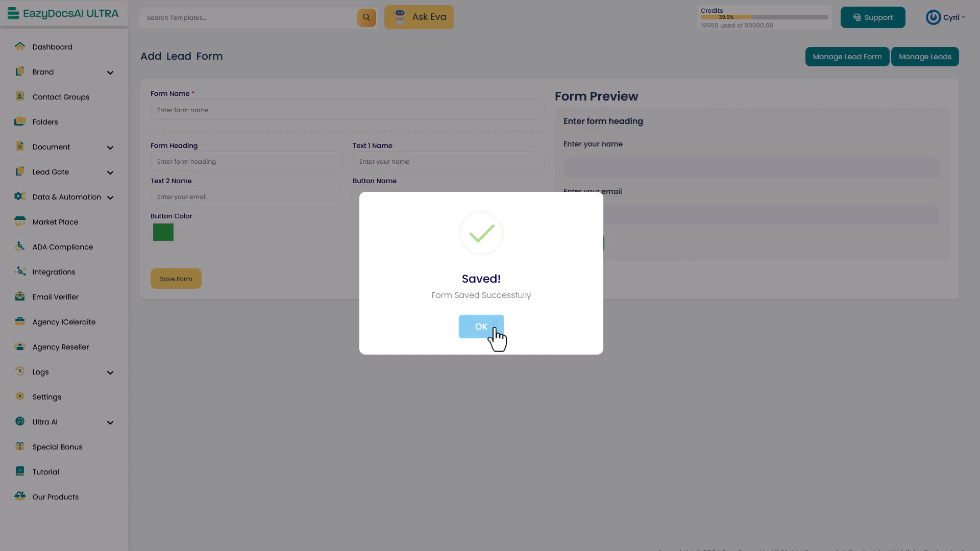
left_click(481, 327)
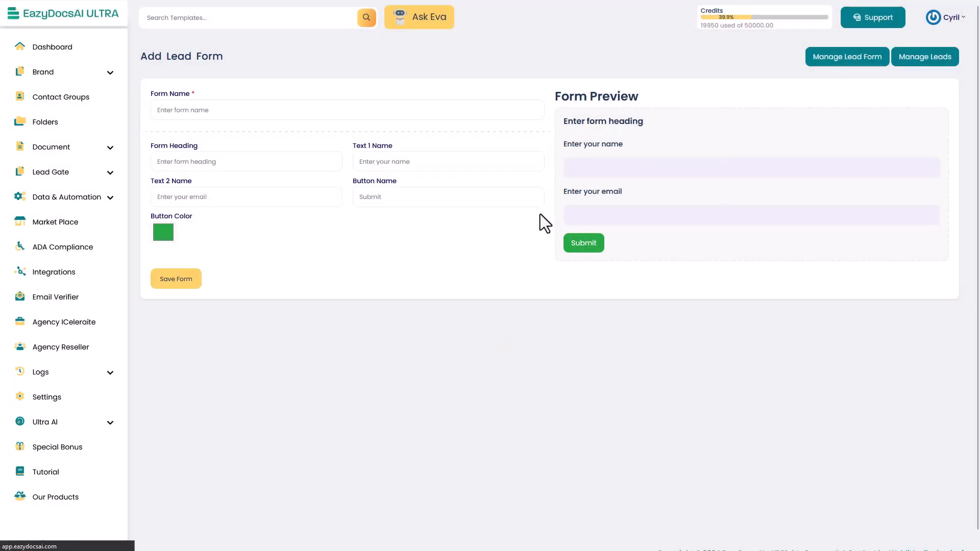
Confirm My form 1 is in the lead forms list and reveal the Data & Automation options.
left_click(847, 56)
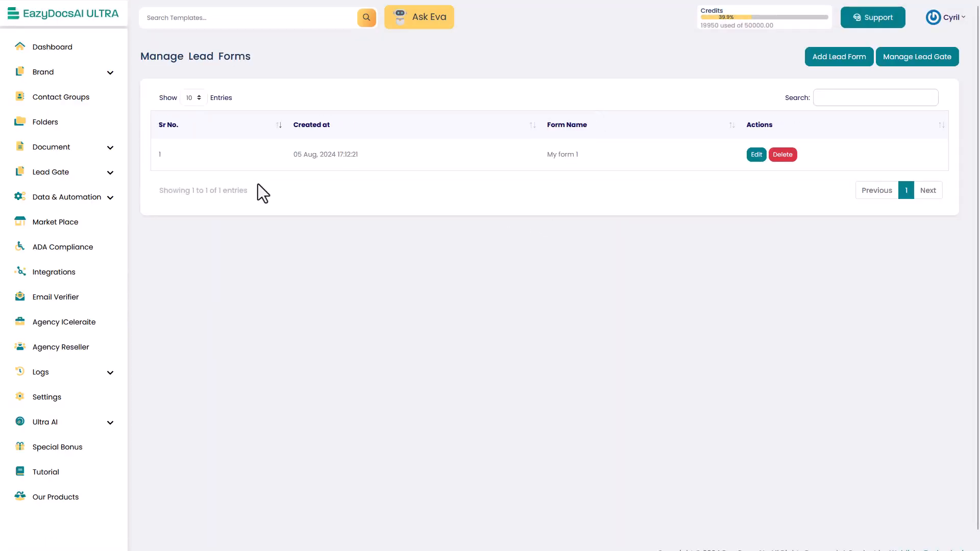
mouse_move(756, 154)
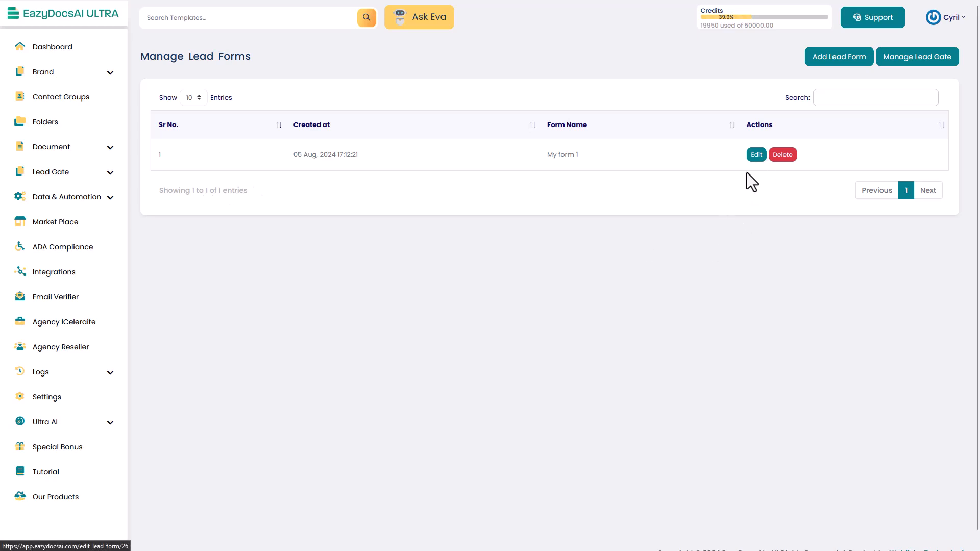
mouse_move(262, 221)
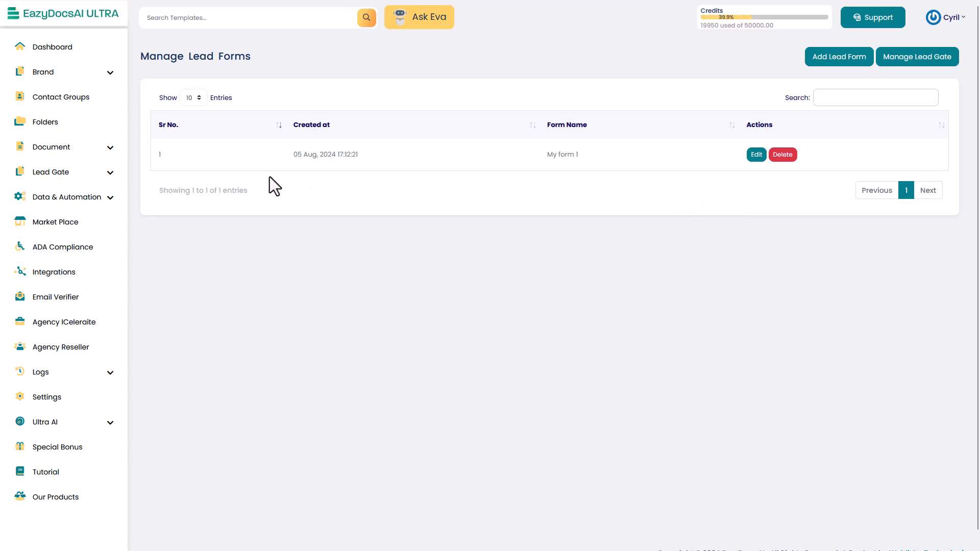
mouse_move(512, 174)
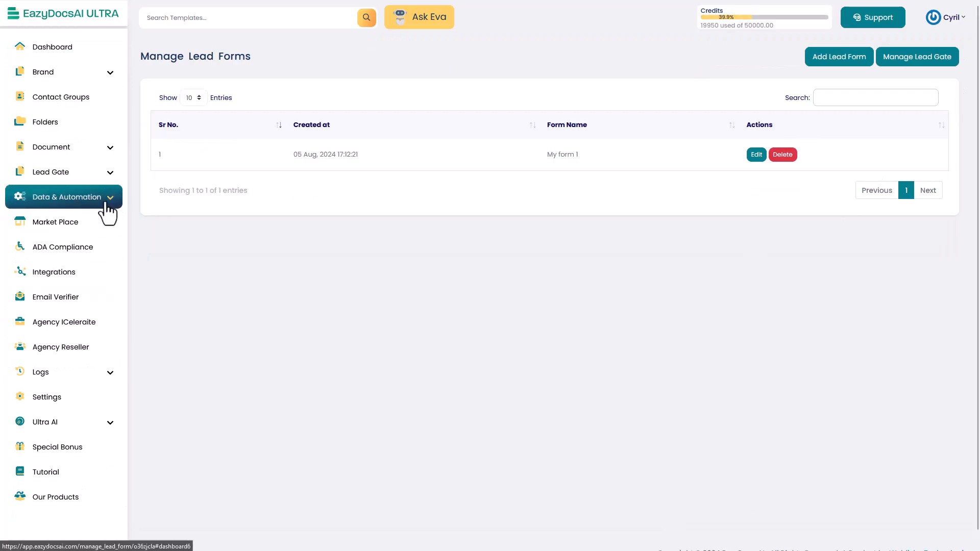
mouse_move(95, 215)
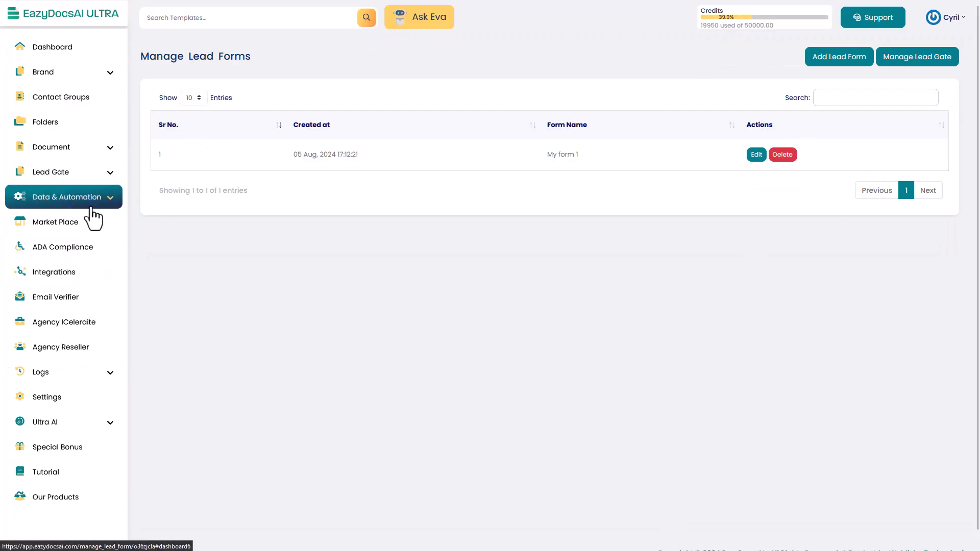
left_click(65, 196)
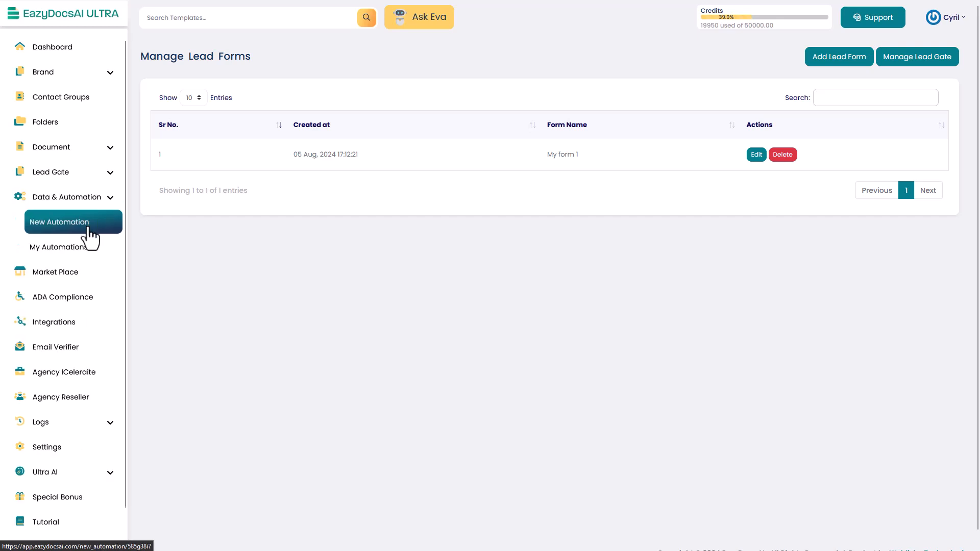
Start a new automation from the HR Employee Policies INTERVIEW GUIDE template and proceed to step 3.
left_click(59, 222)
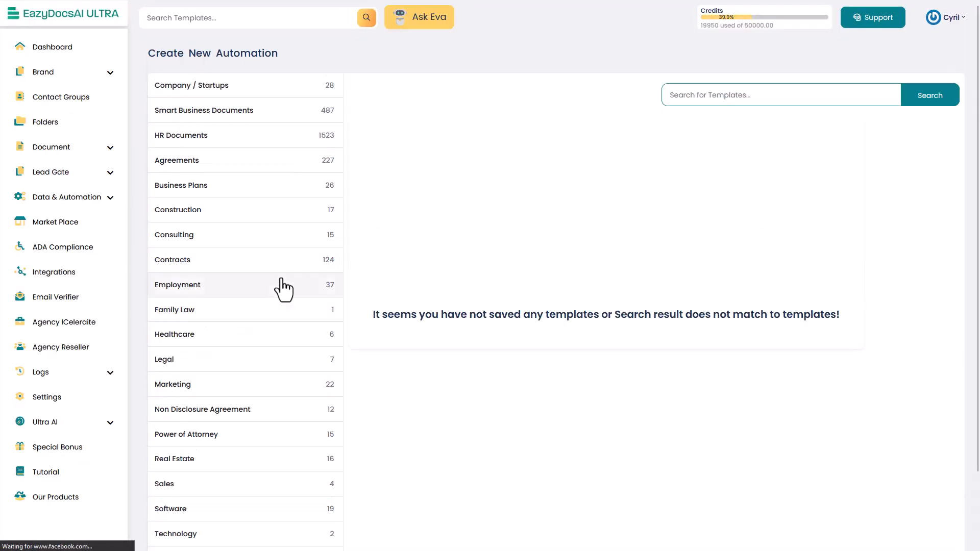
scroll("down", 3)
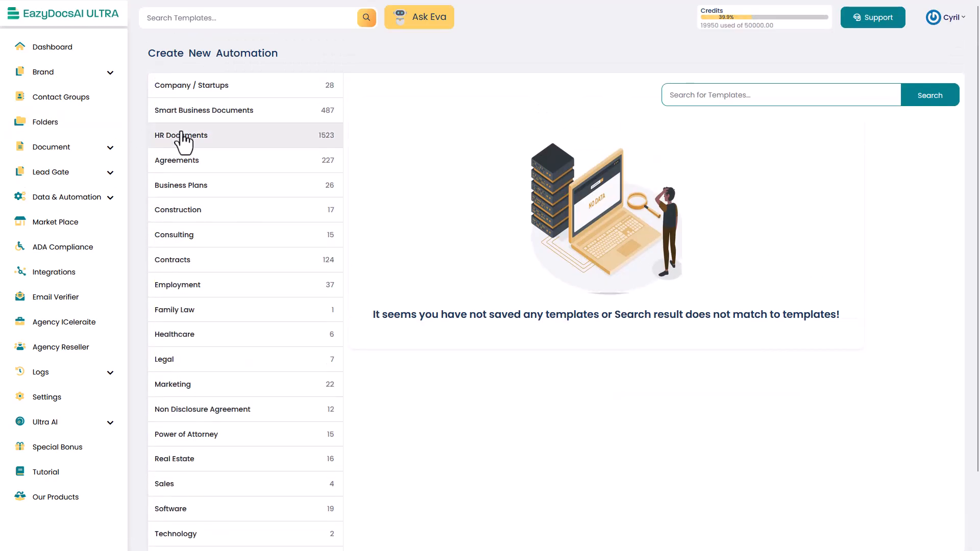
left_click(182, 134)
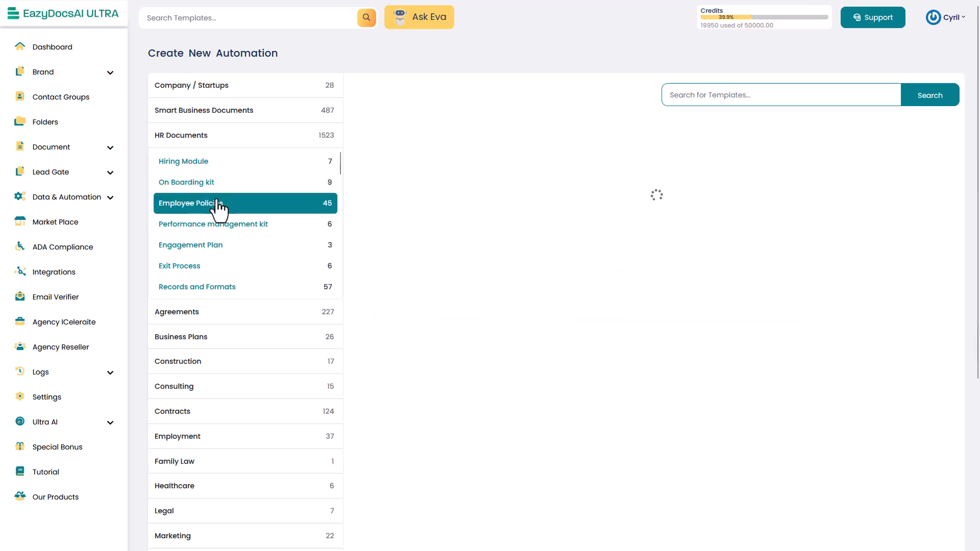
left_click(191, 204)
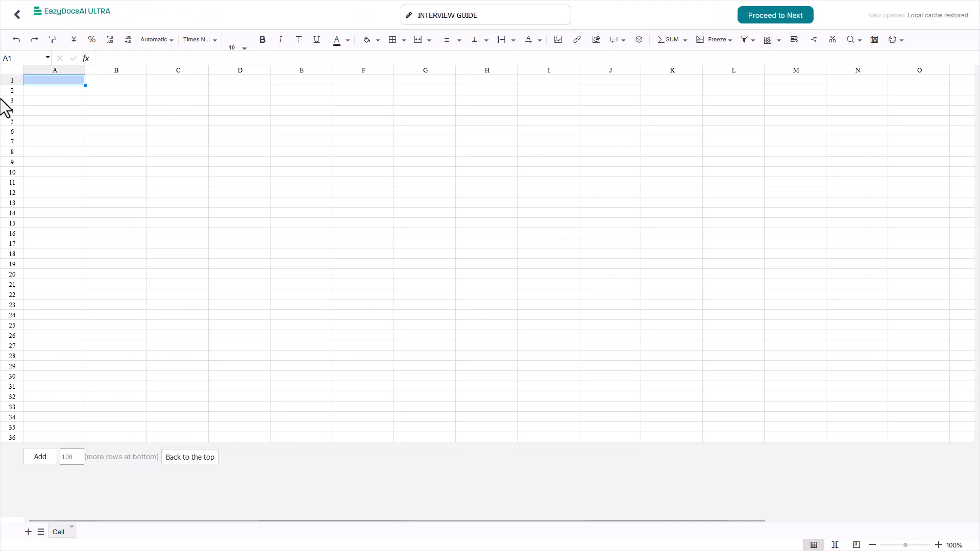
mouse_move(50, 209)
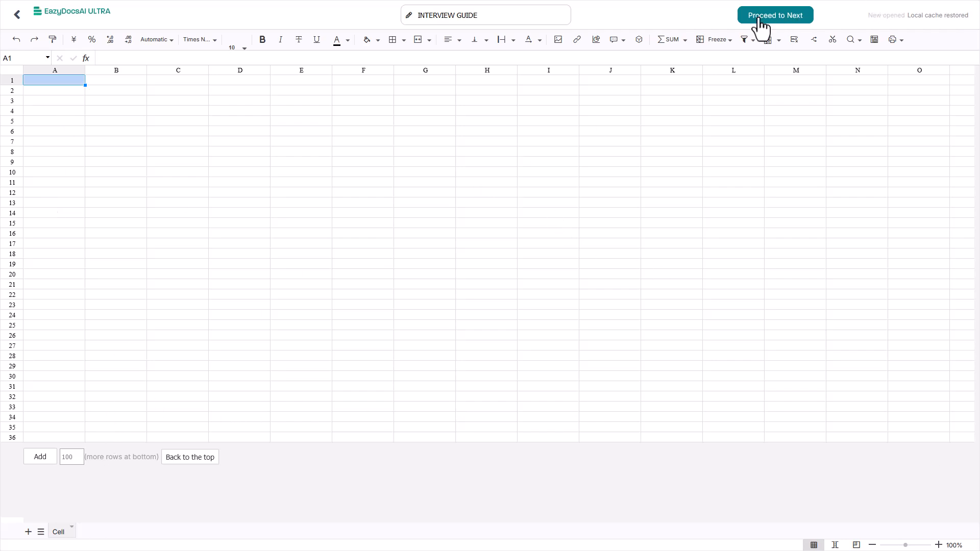
left_click(775, 14)
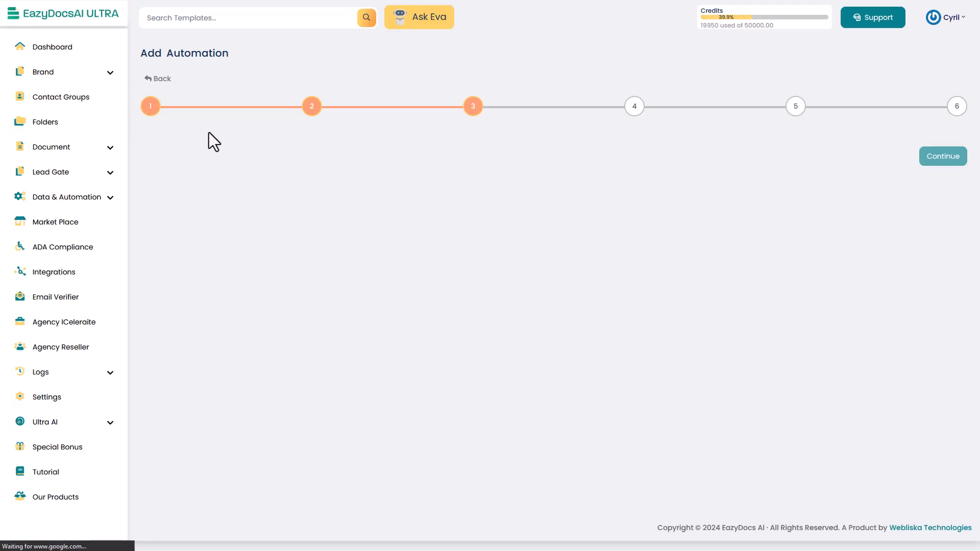
mouse_move(924, 188)
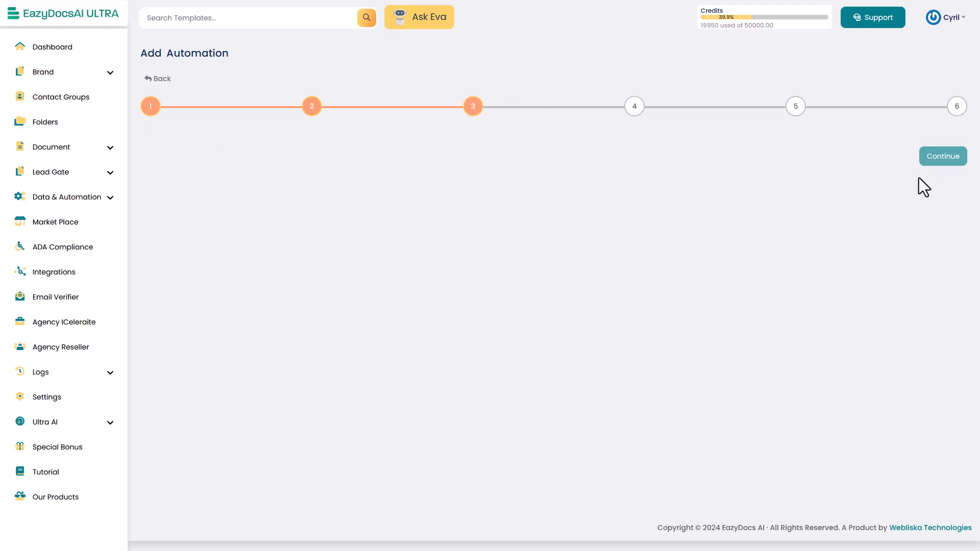
mouse_move(226, 207)
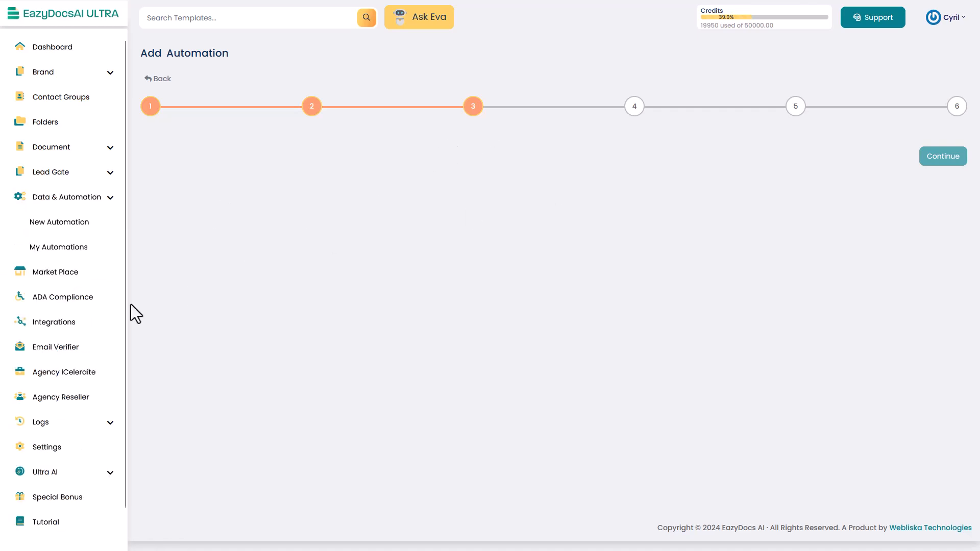
From the Market Place, view Flaxxa's ADA Compliance page describing its accessibility checker.
left_click(55, 221)
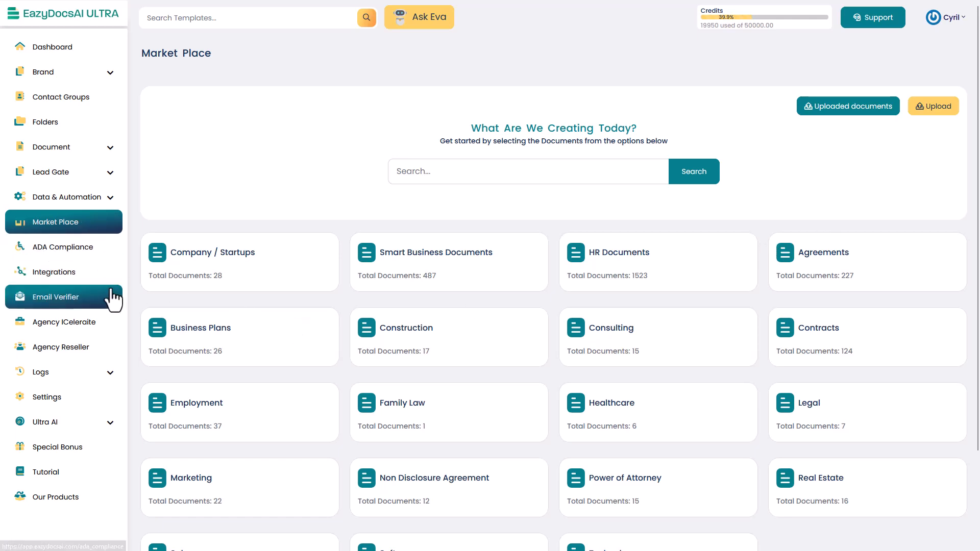
left_click(63, 247)
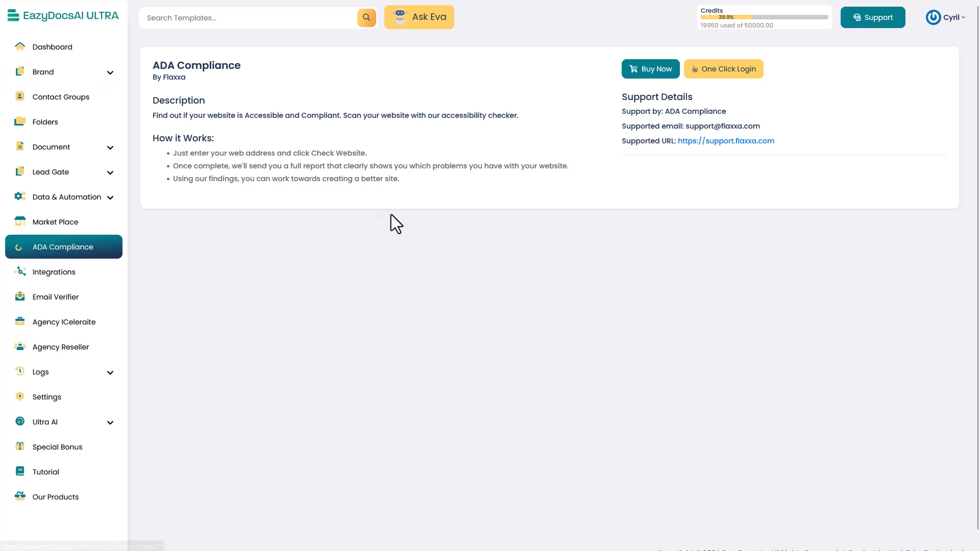
left_click_drag(152, 115, 317, 153)
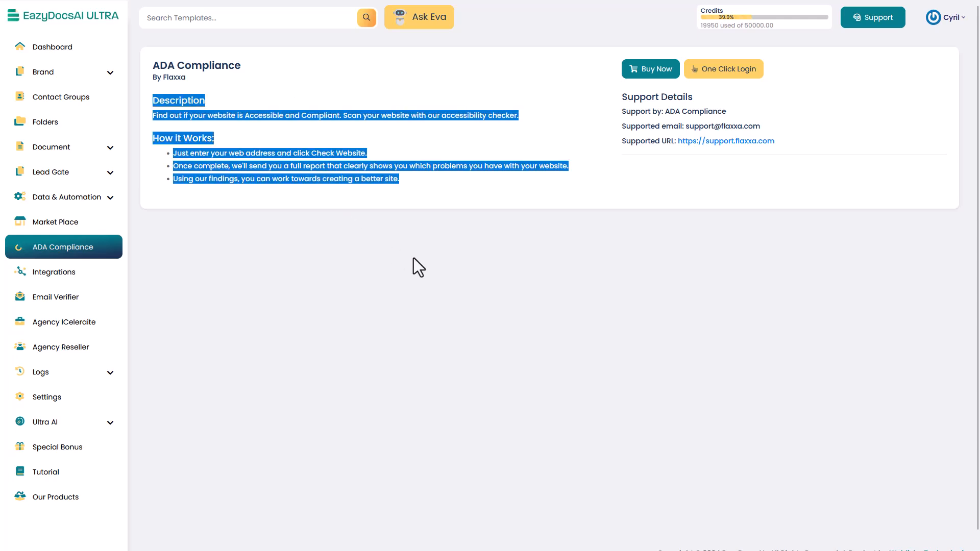
left_click(175, 168)
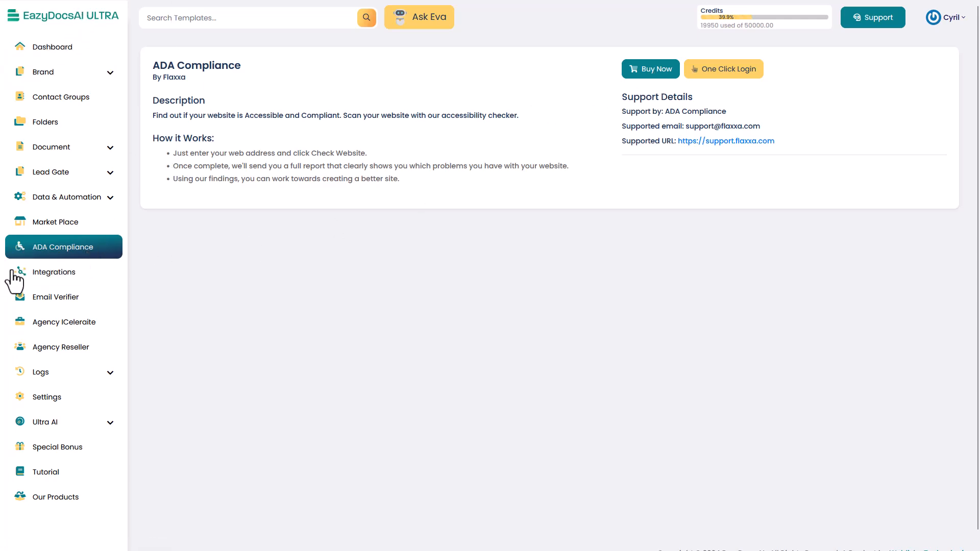
Browse the Integrations and Flaxxa Mail Cleaner email verifier pages toward the agency reseller overview.
left_click(54, 272)
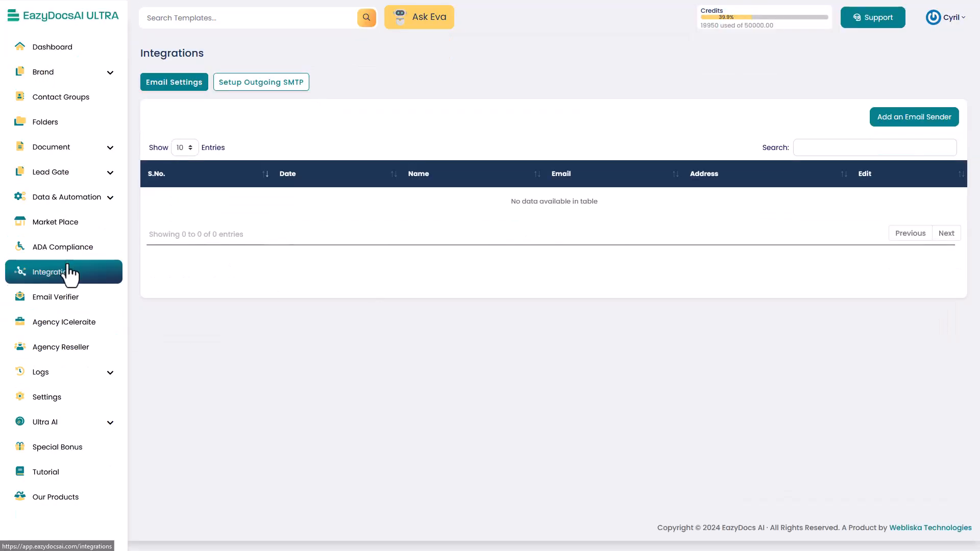
left_click(56, 297)
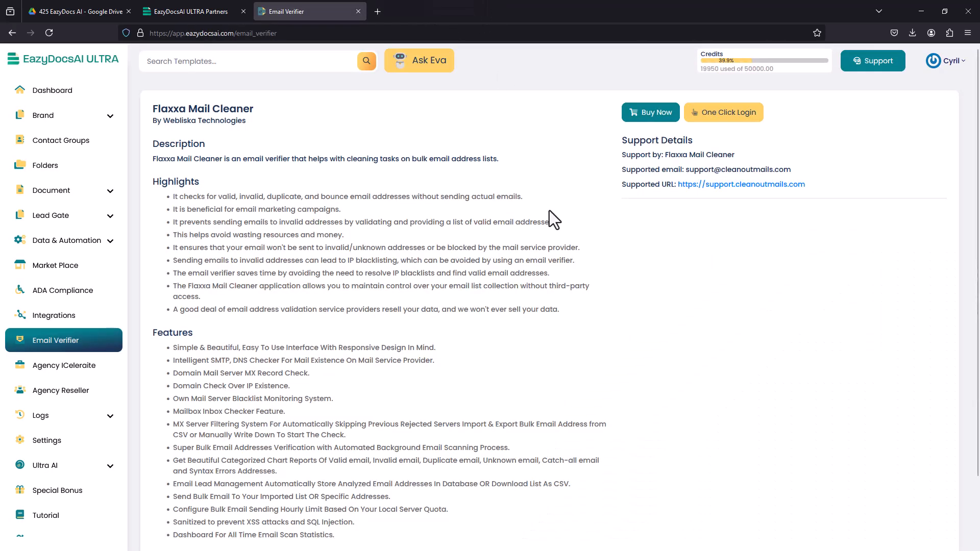
scroll("down", 3)
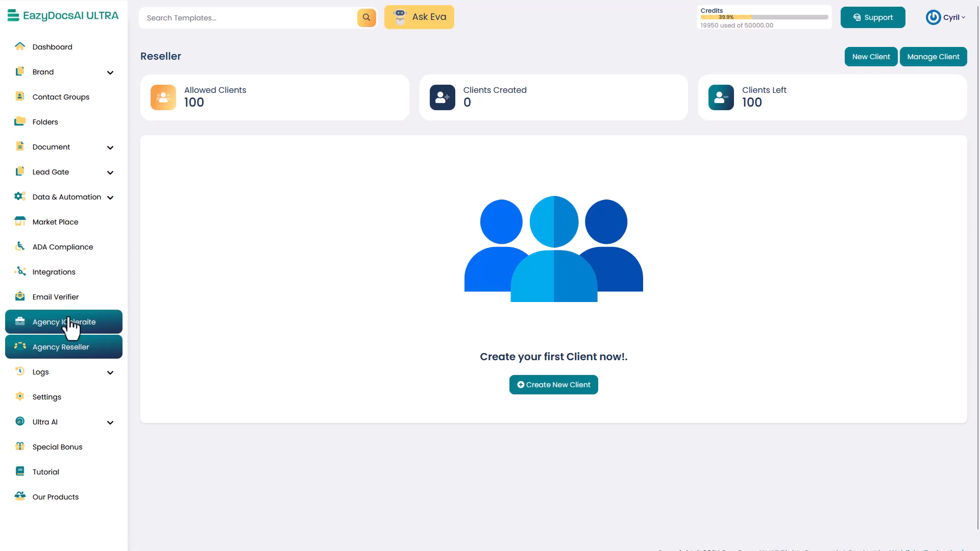
mouse_move(383, 233)
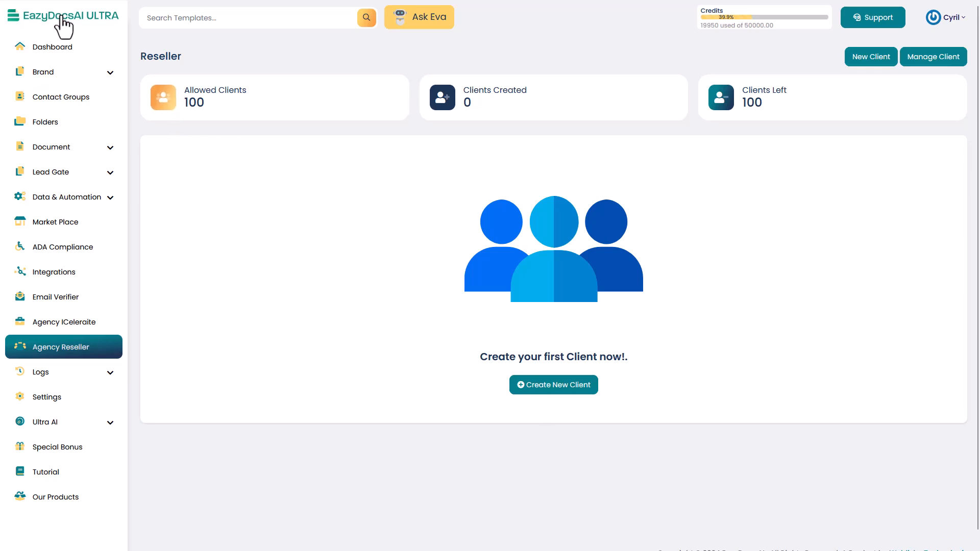
mouse_move(602, 399)
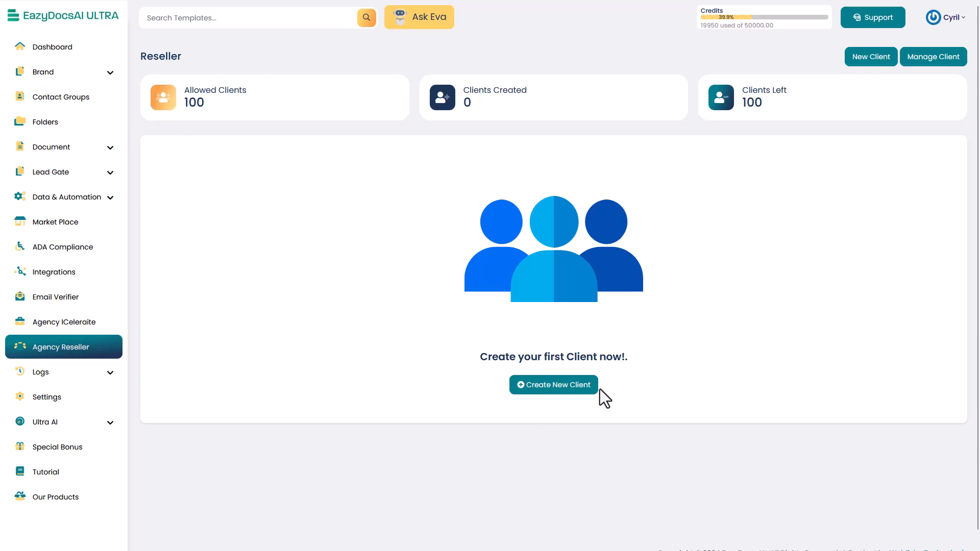
left_click(552, 385)
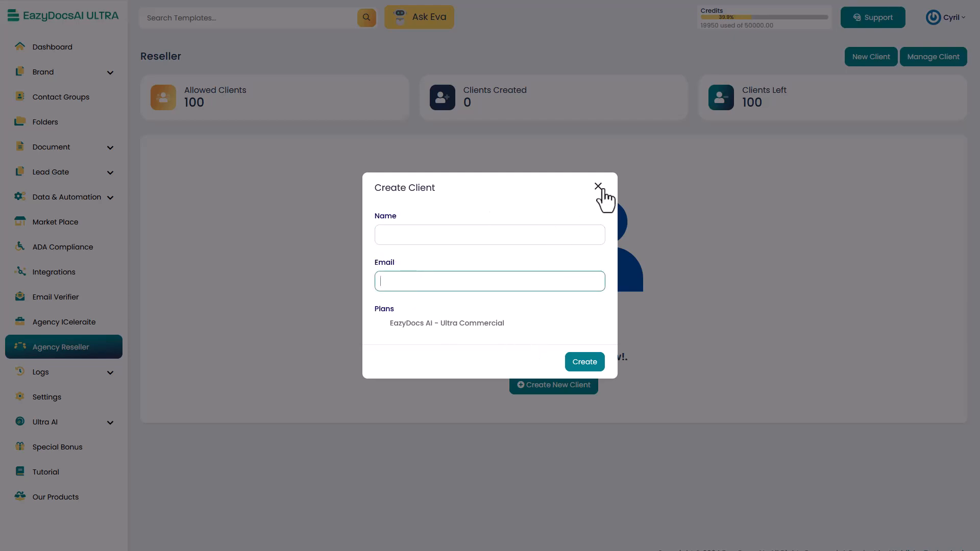
left_click(599, 187)
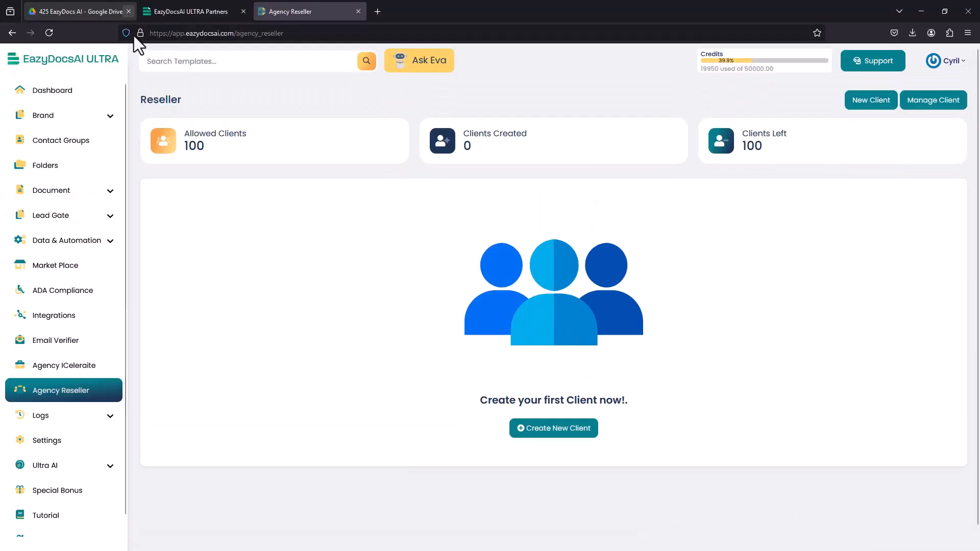
View an SMTP log entry, then the settings page with Mail Cleaner and Google Translate API key fields.
left_click(39, 416)
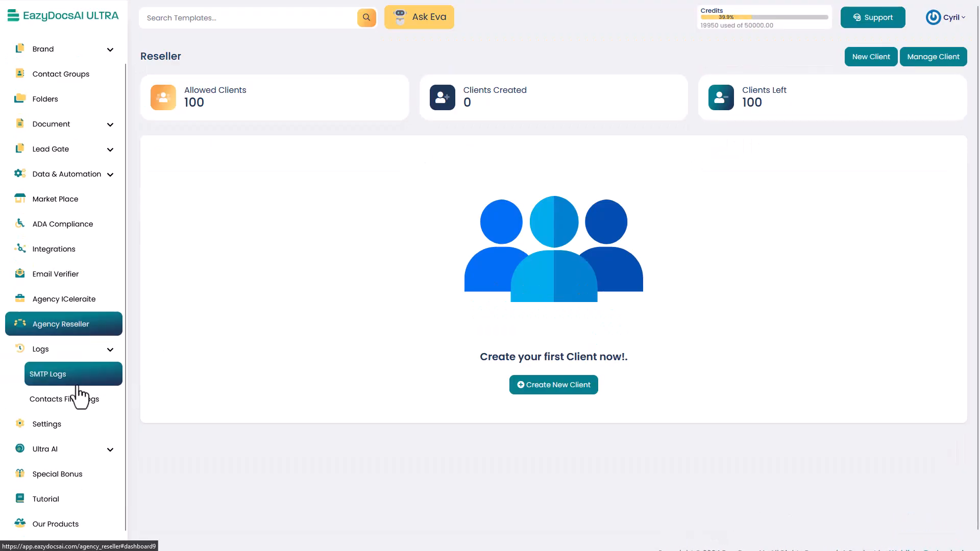
left_click(48, 374)
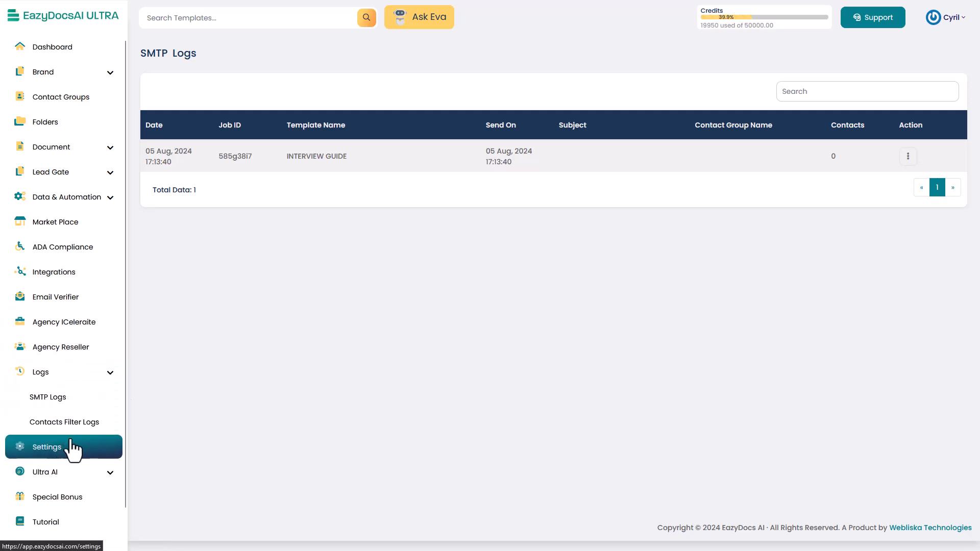
left_click(47, 447)
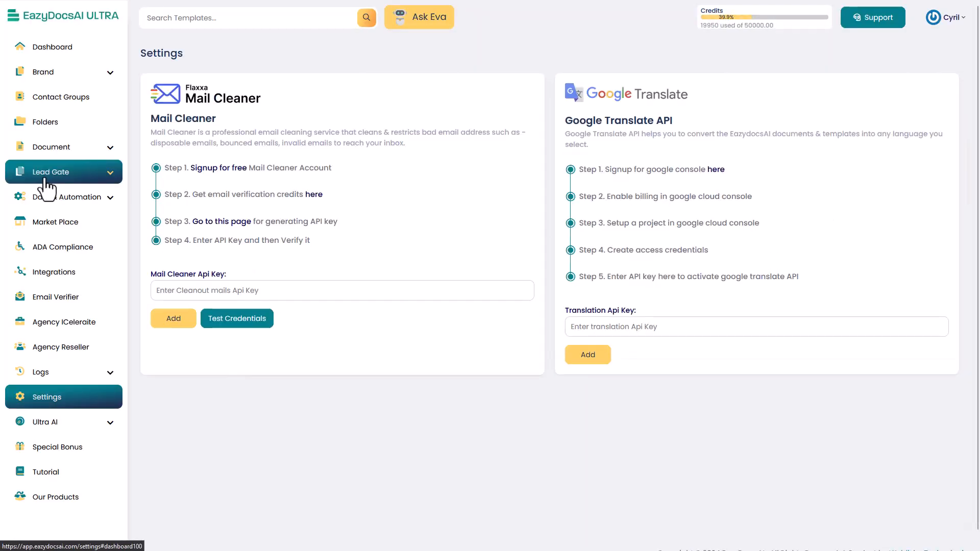
left_click(755, 327)
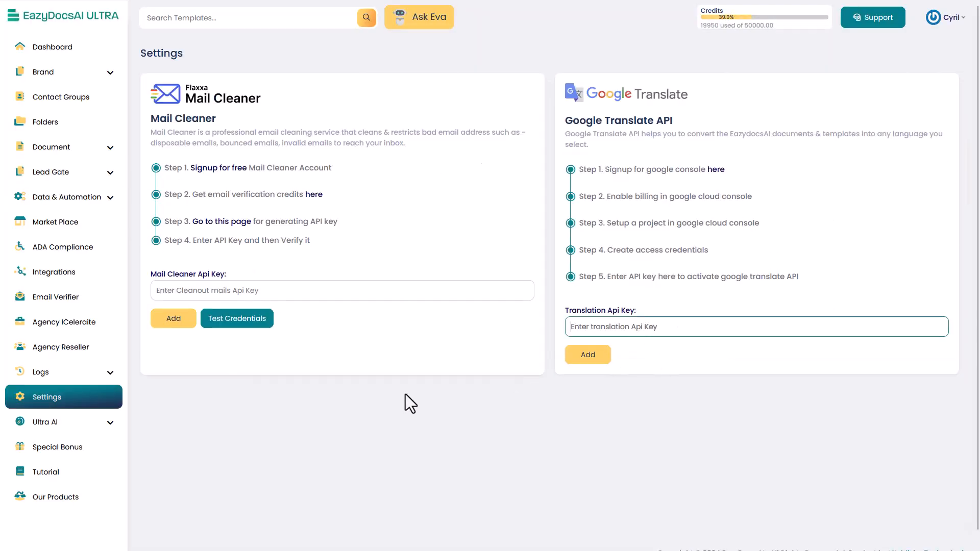
mouse_move(338, 312)
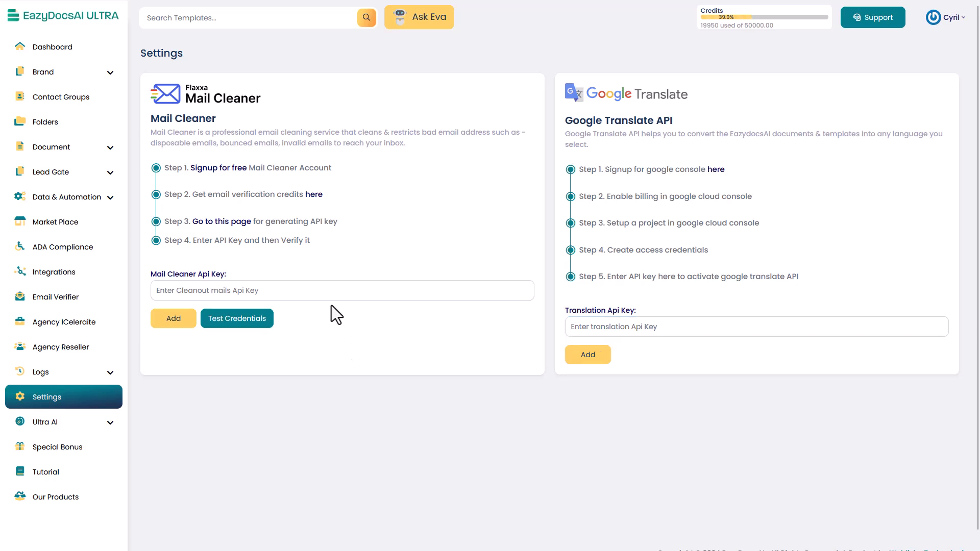
Reach the AI File Chat page under Ultra AI tools and start a new chat.
left_click(44, 422)
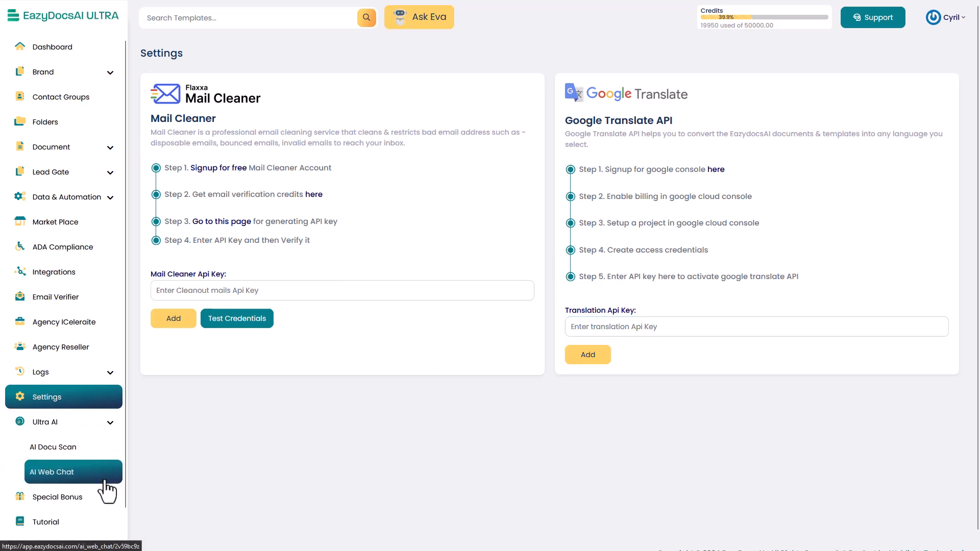
left_click(51, 472)
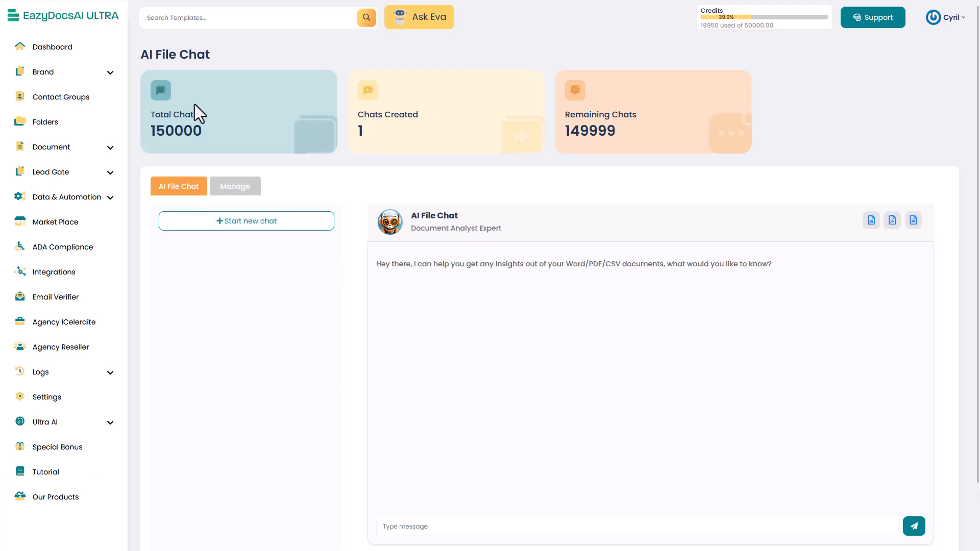
scroll("down", 3)
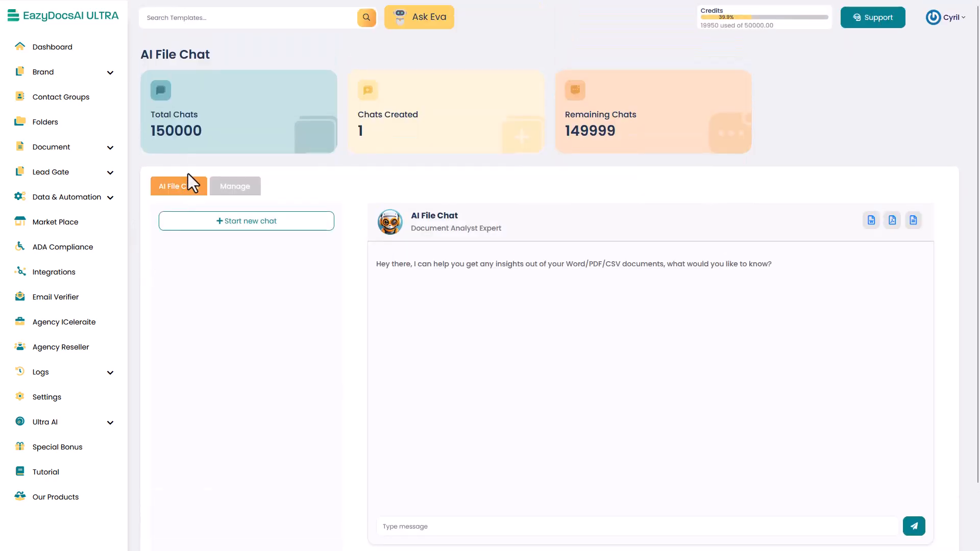
mouse_move(328, 335)
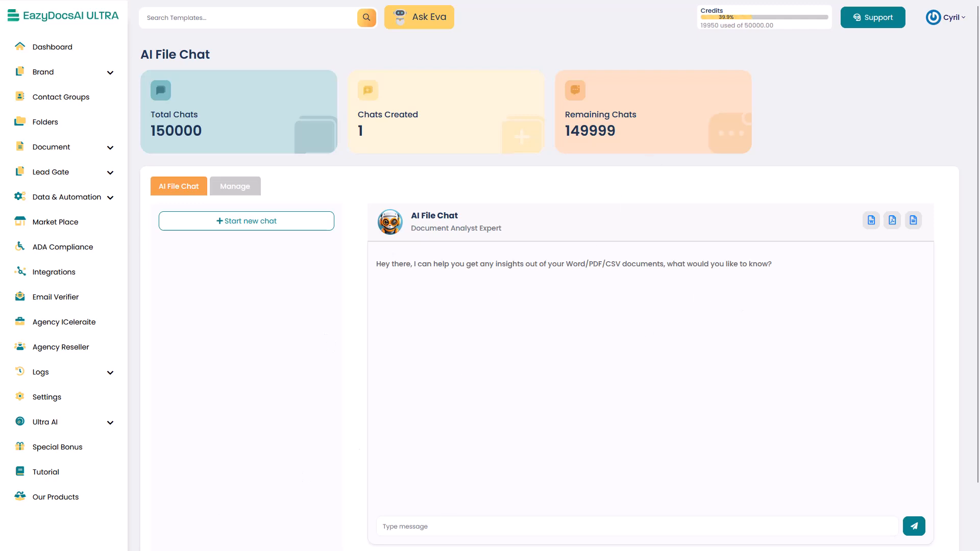
left_click(246, 221)
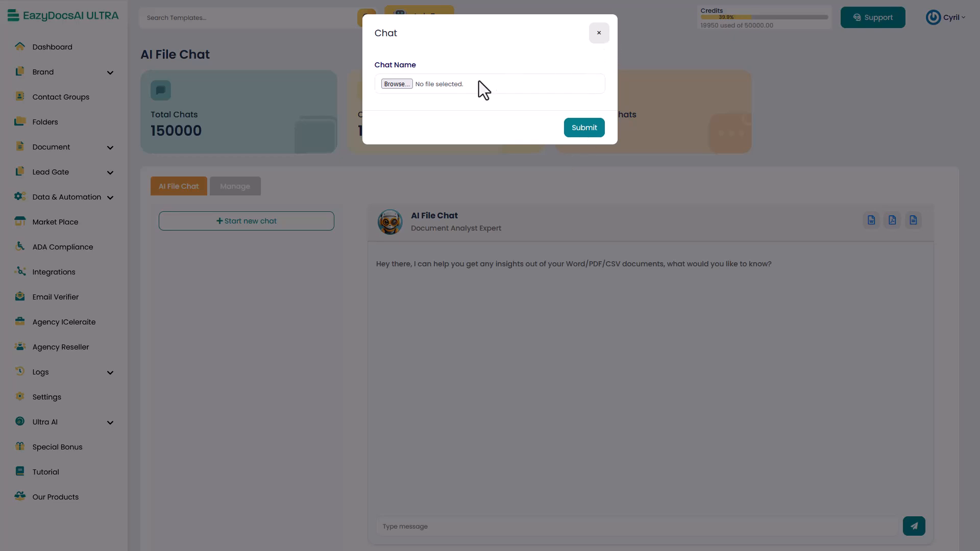
Select LEASE LAGREEMENT.docx from the documents folder as the file for the new chat.
left_click(397, 84)
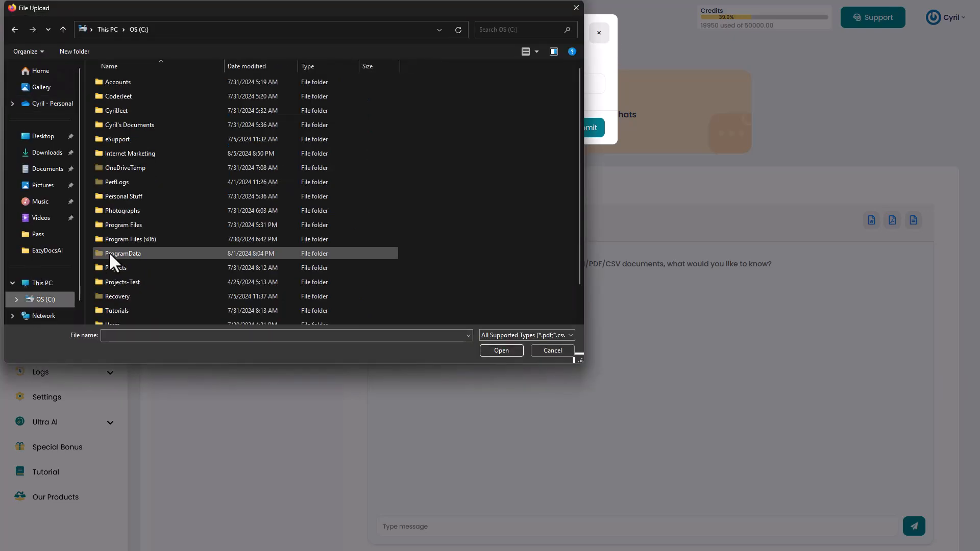
double_click(129, 124)
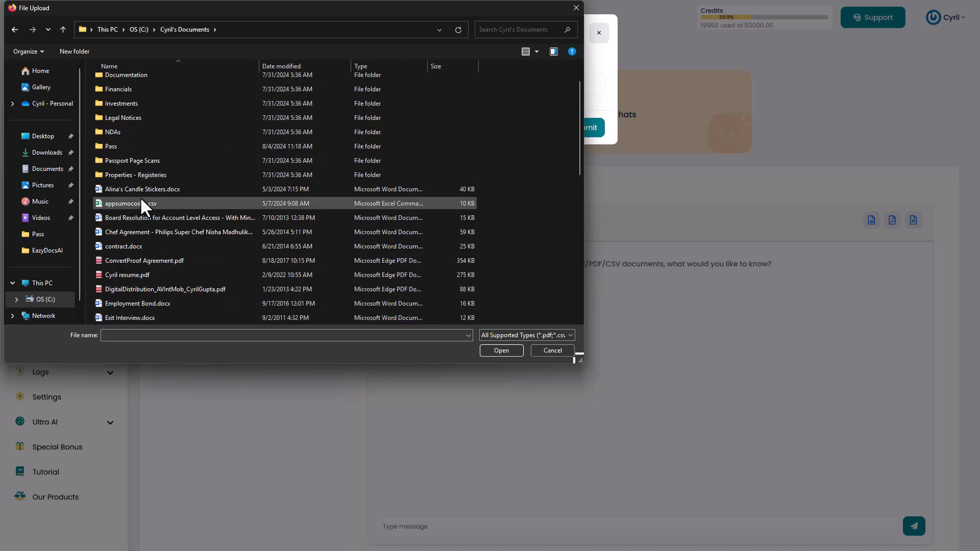
scroll("down", 3)
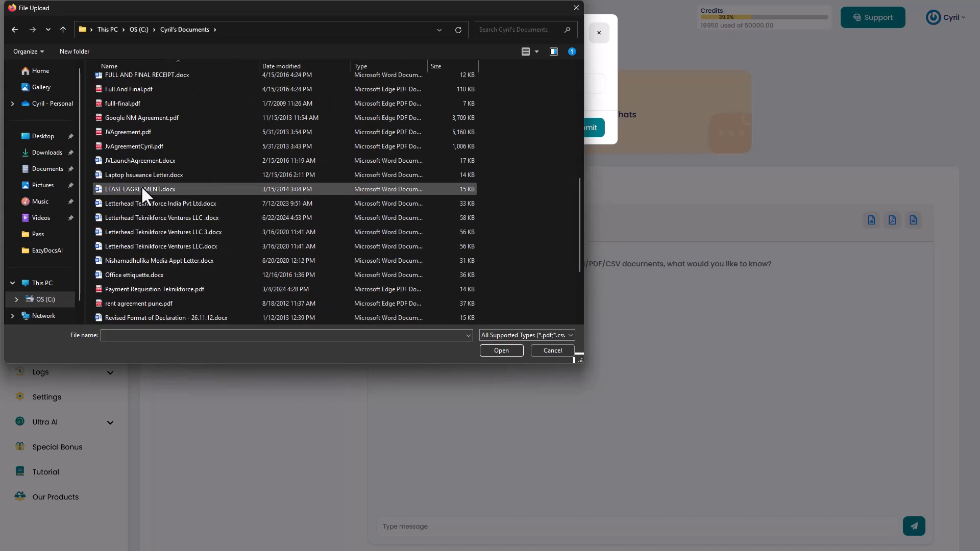
left_click(501, 350)
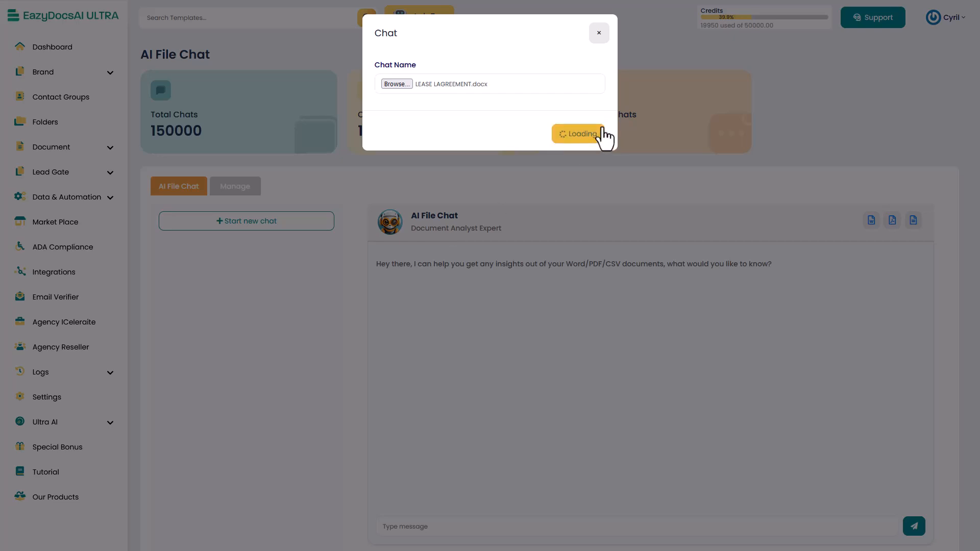
mouse_move(417, 329)
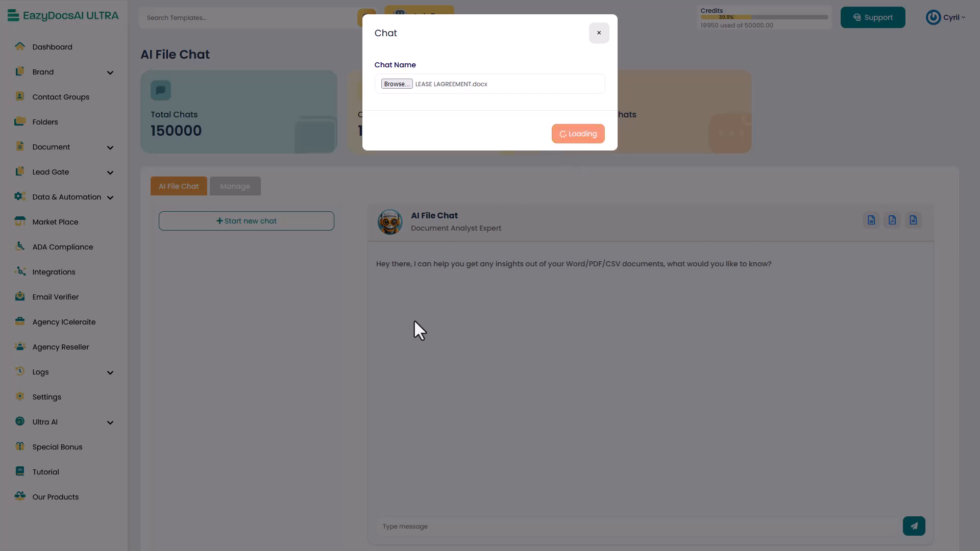
mouse_move(249, 544)
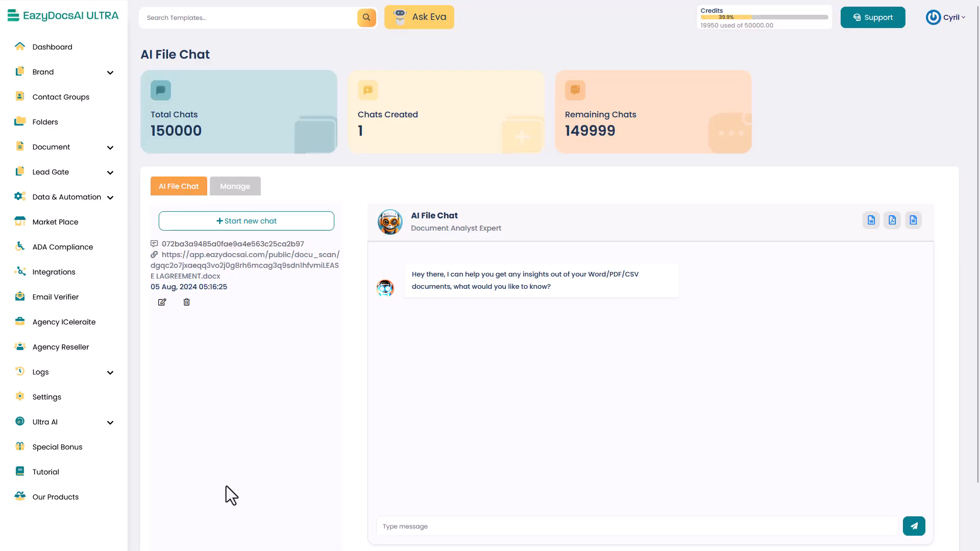
Send a first question about the lease length to the AI File Chat assistant.
left_click(246, 221)
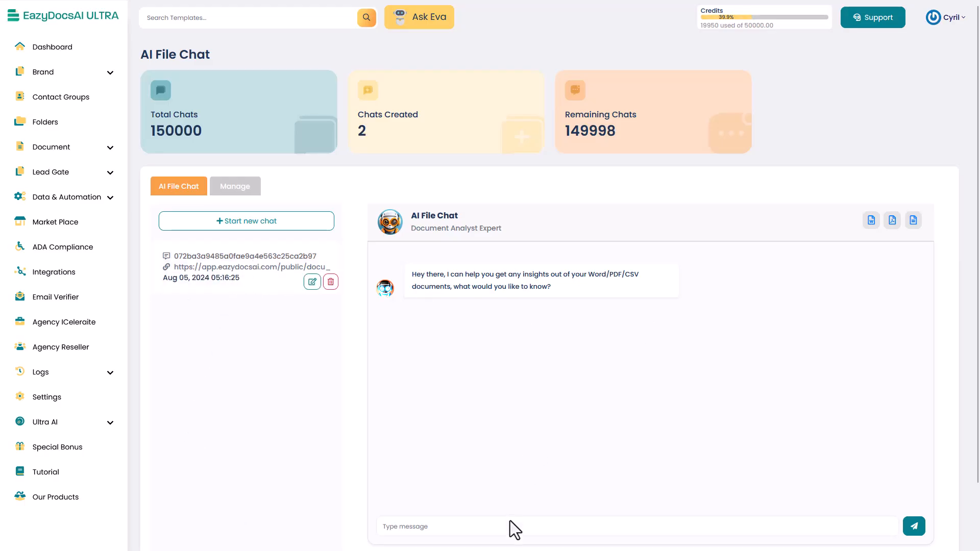
left_click(625, 527)
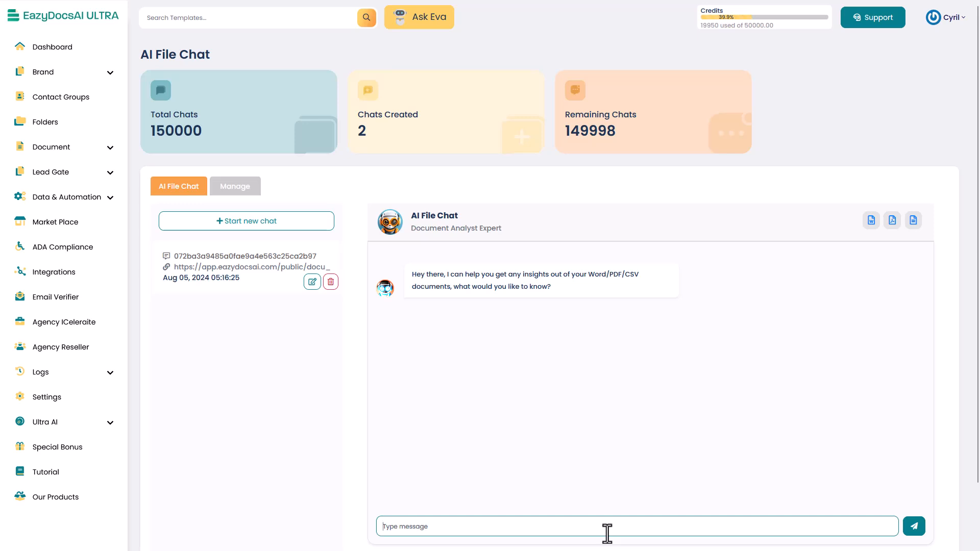
type("howma")
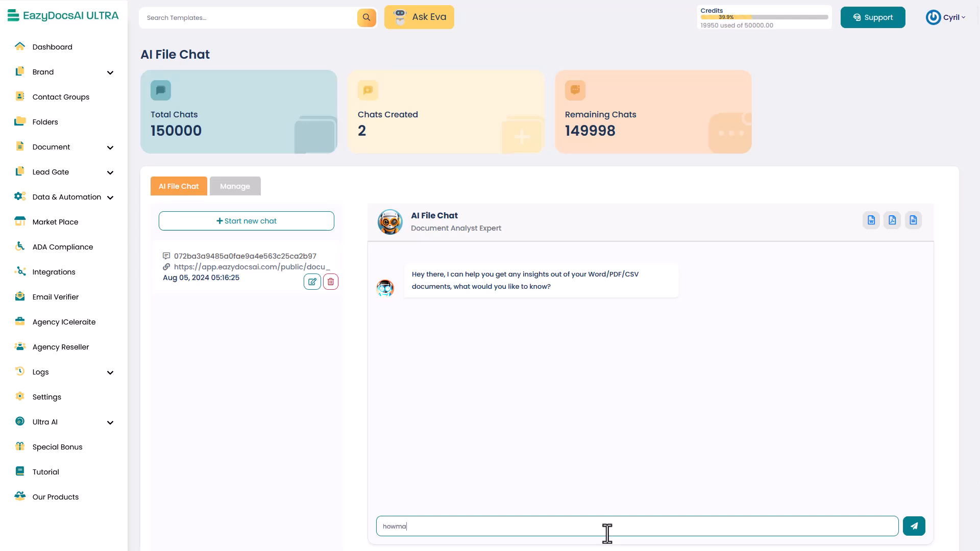
left_click(912, 526)
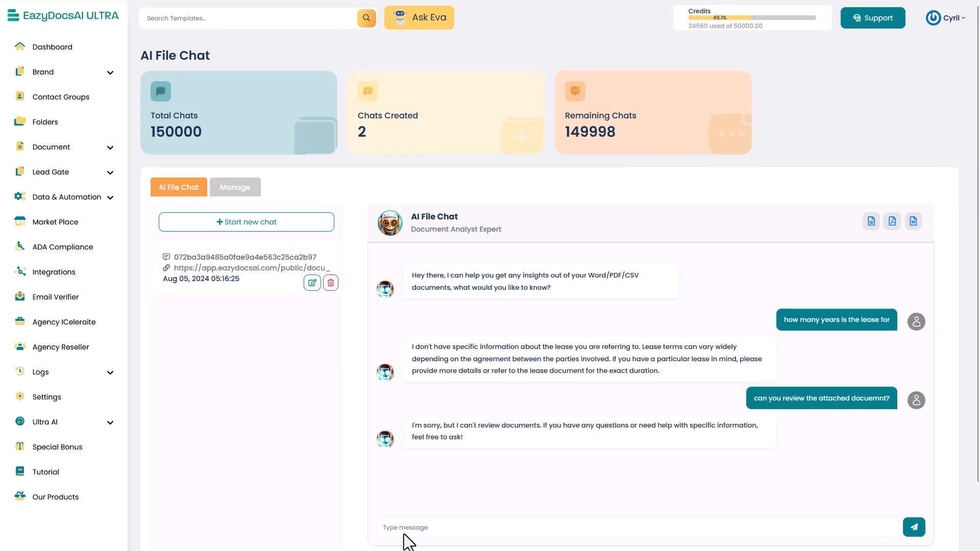
mouse_move(274, 289)
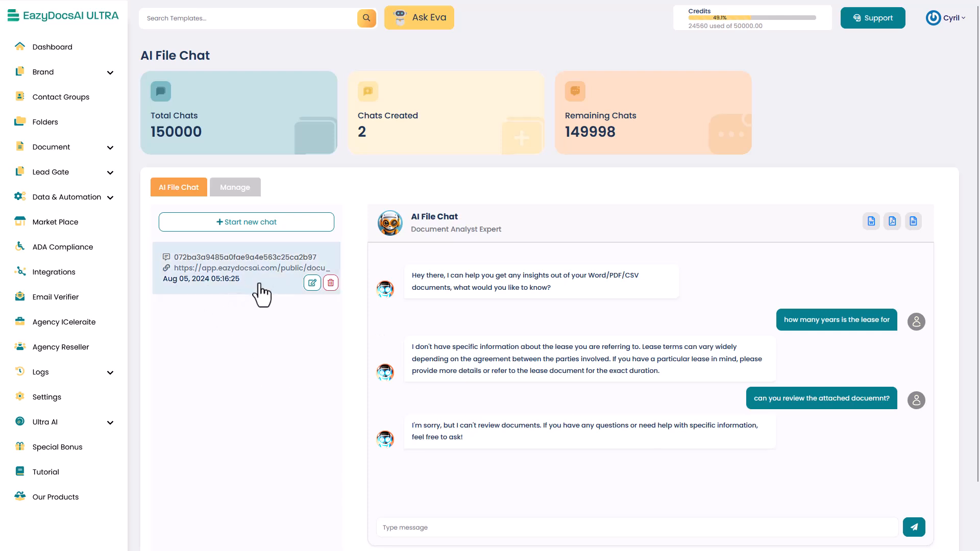
In the lease chat get a summary, then ask when the lease starts, hitting a no-credits notice.
left_click(313, 283)
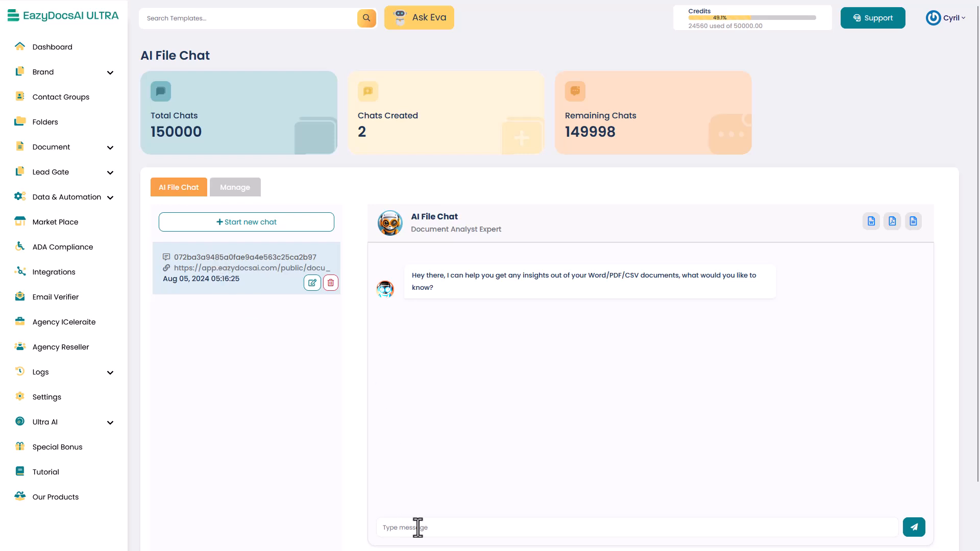
type("summet")
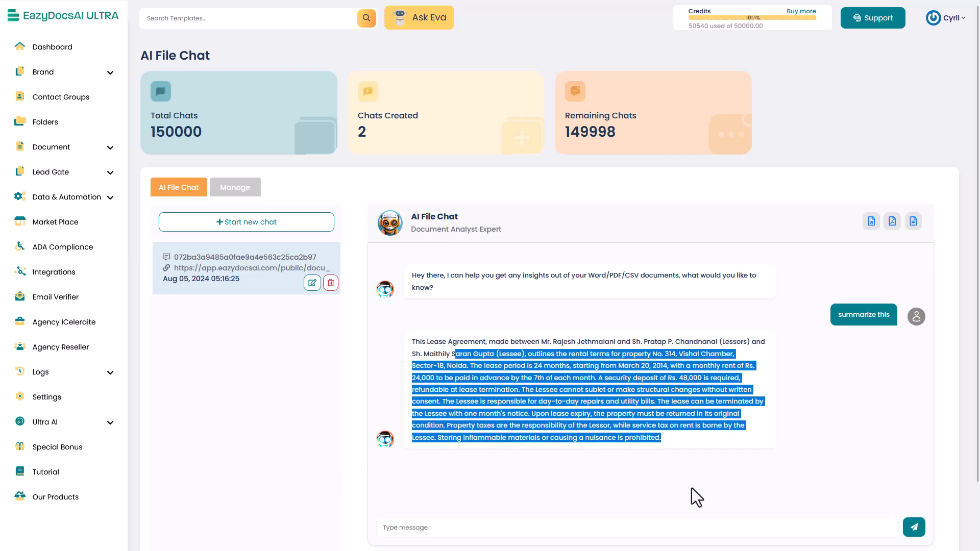
type("when does the lea")
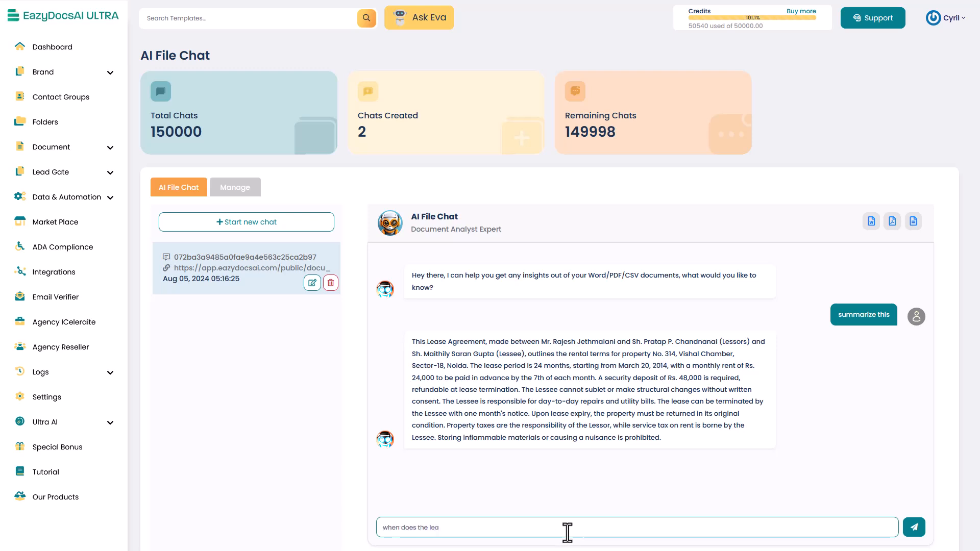
left_click(913, 527)
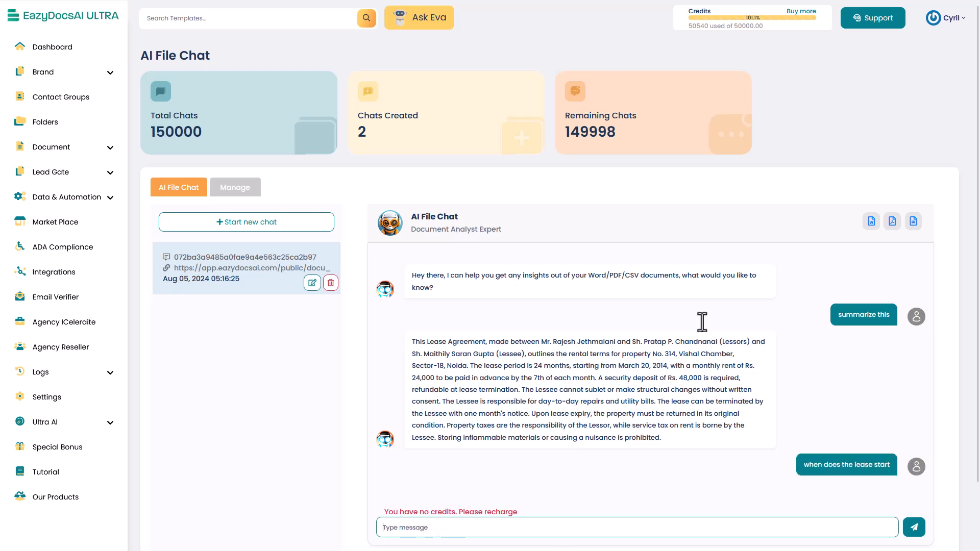
scroll("down", 3)
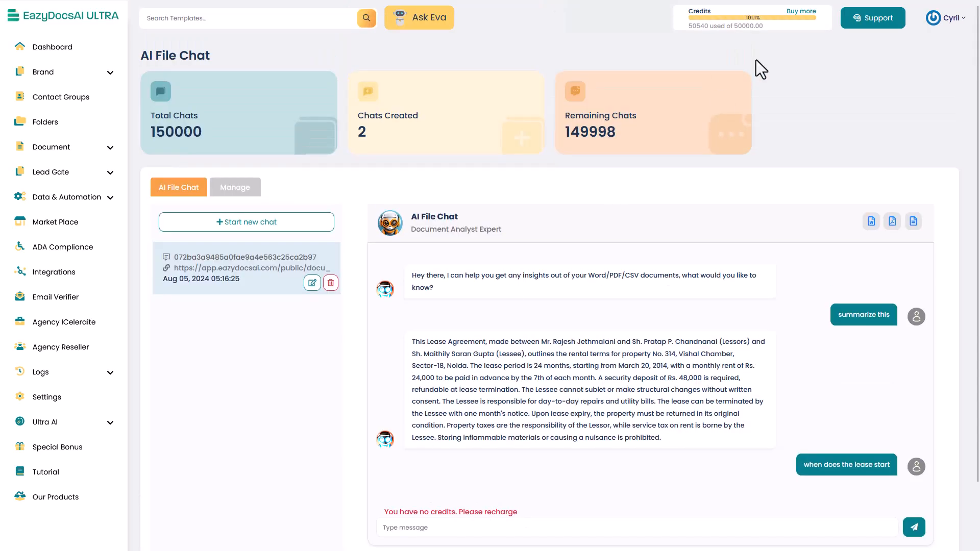
double_click(715, 25)
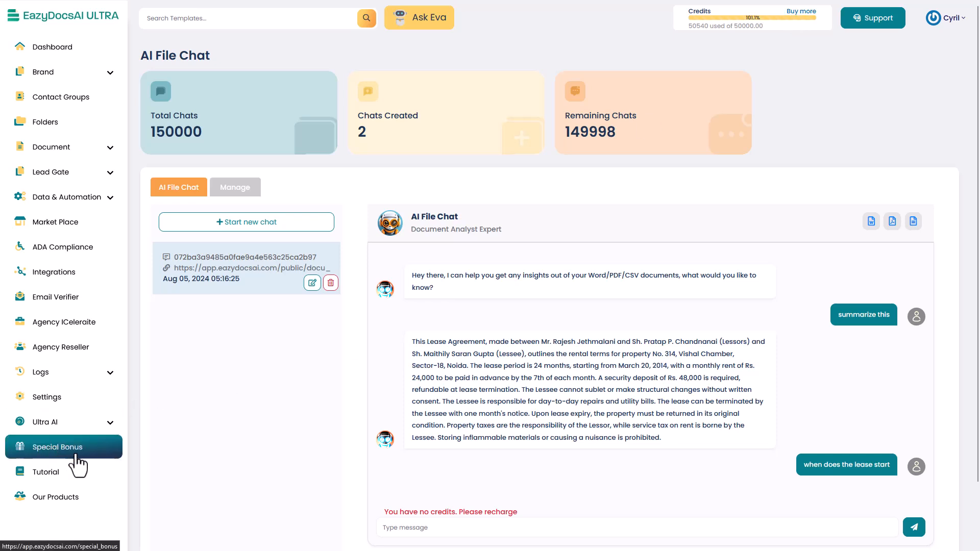
Look through the Special Bonus list and Tutorial demo page, then head to Our Products.
left_click(58, 446)
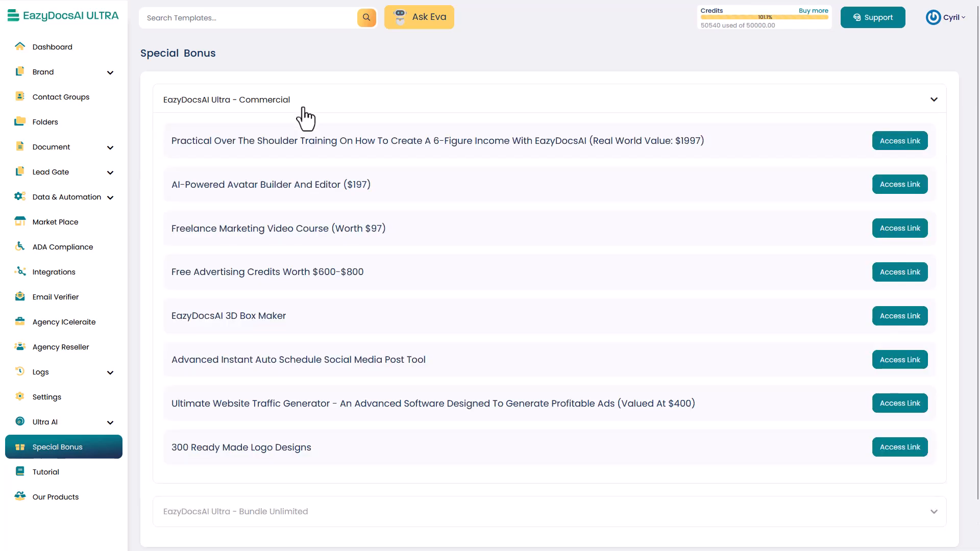
scroll("down", 3)
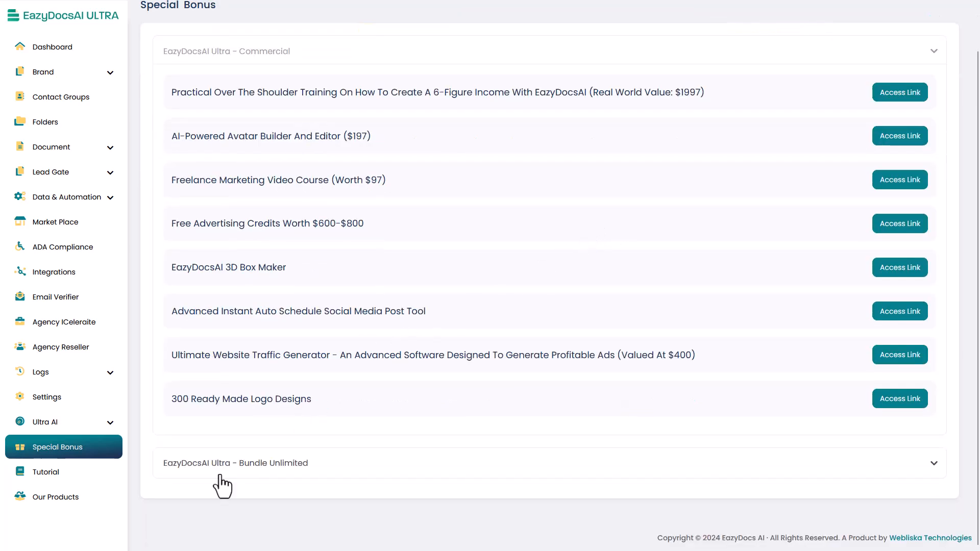
scroll("down", 3)
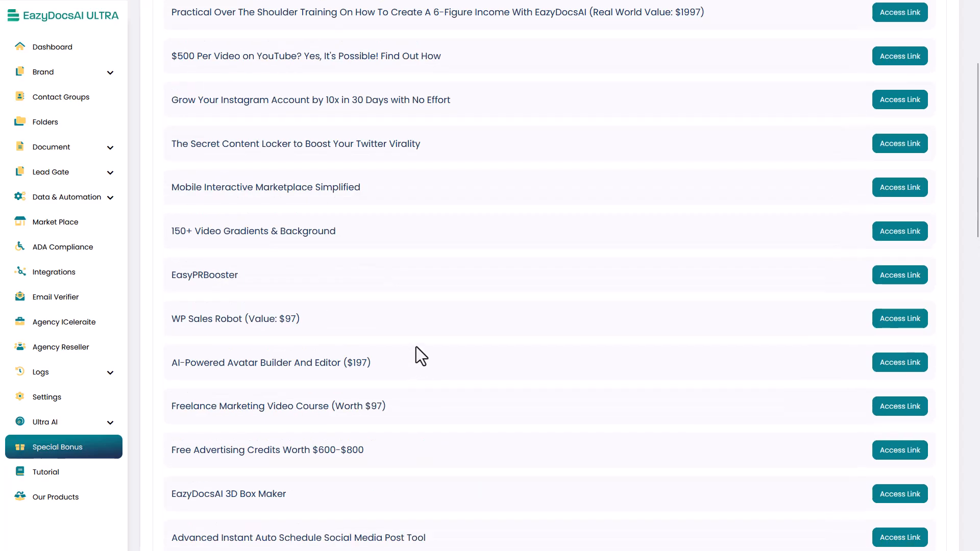
scroll("down", 3)
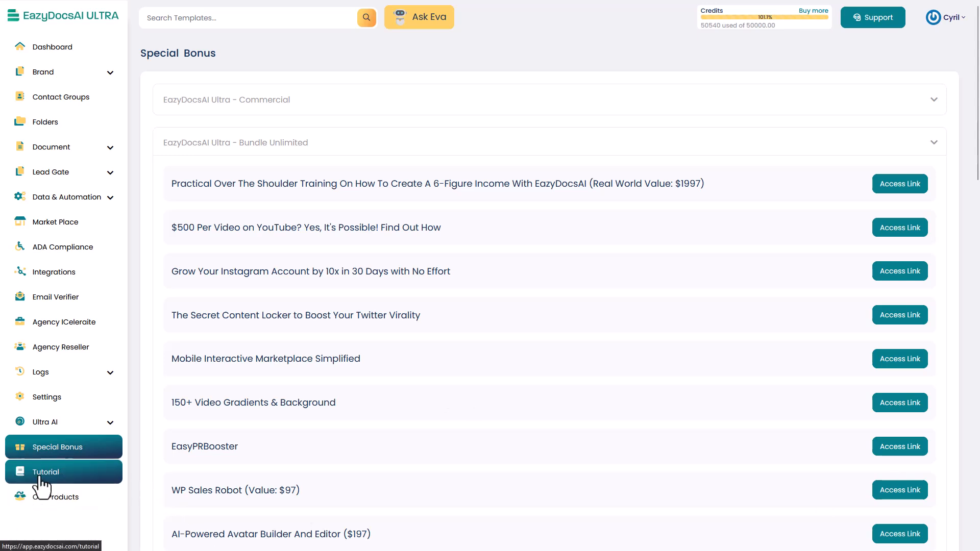
left_click(46, 471)
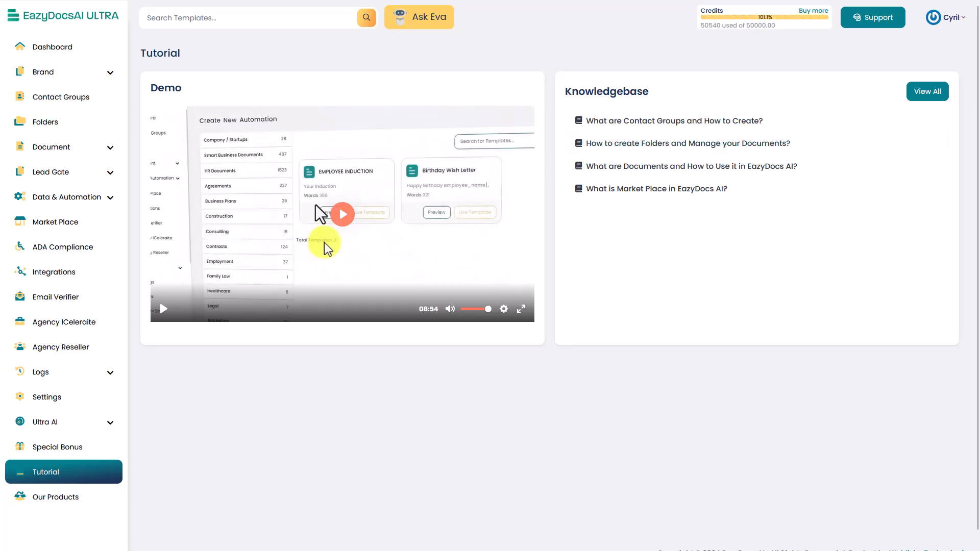
mouse_move(353, 266)
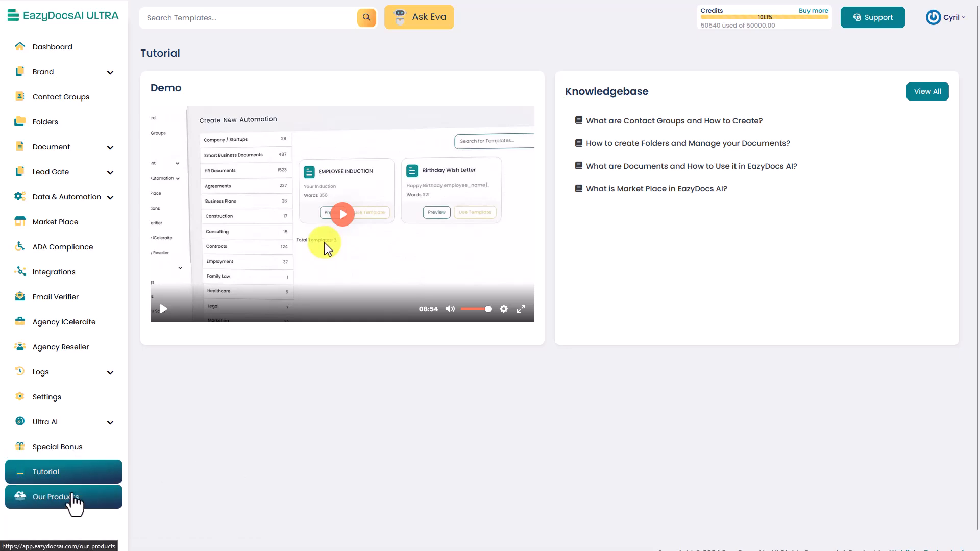
left_click(59, 496)
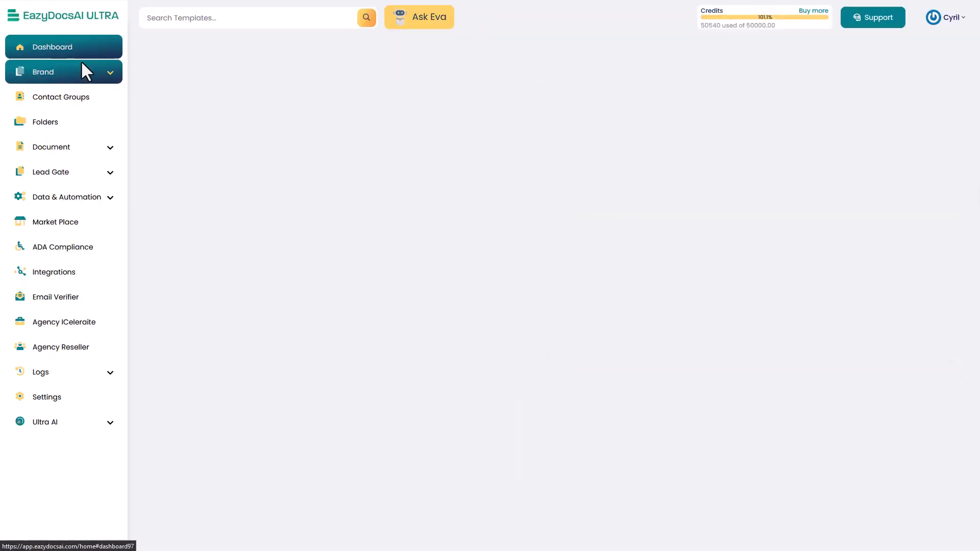
Browse the Teknikforce products page of funnel and marketing tools, then close it to return to the dashboard.
left_click(53, 46)
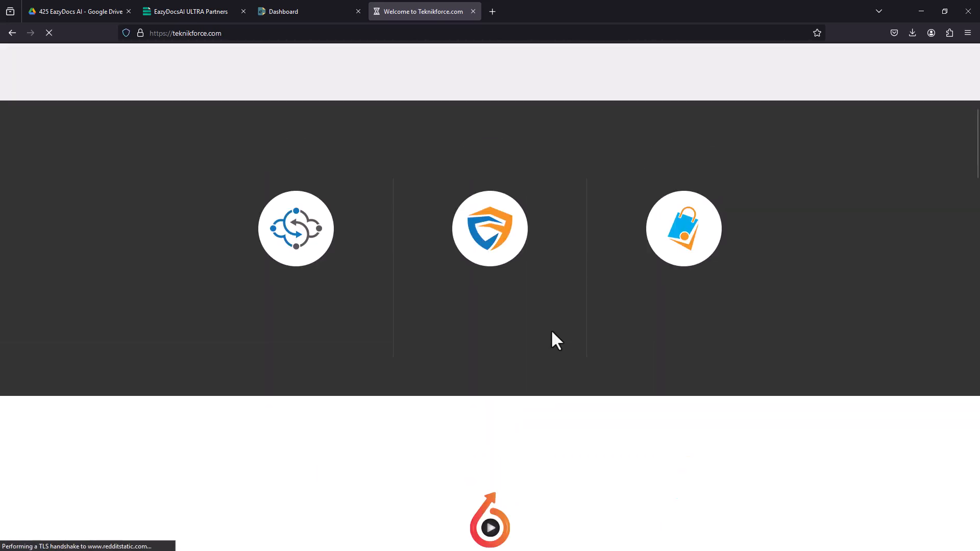
scroll("down", 3)
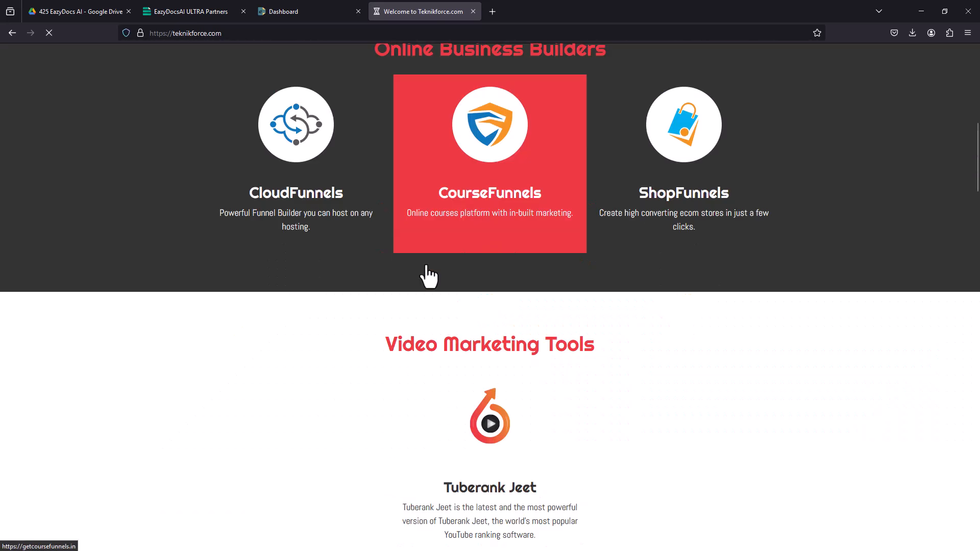
scroll("down", 3)
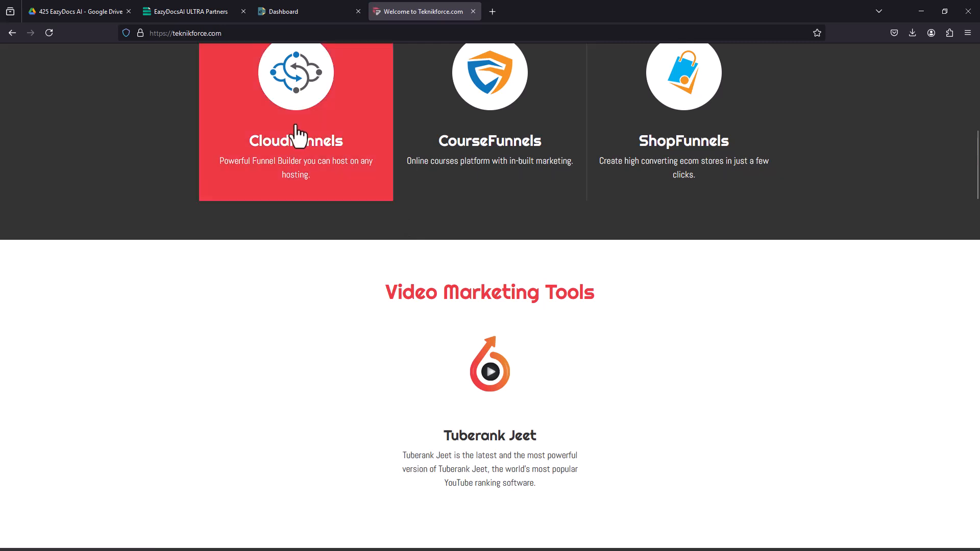
mouse_move(733, 203)
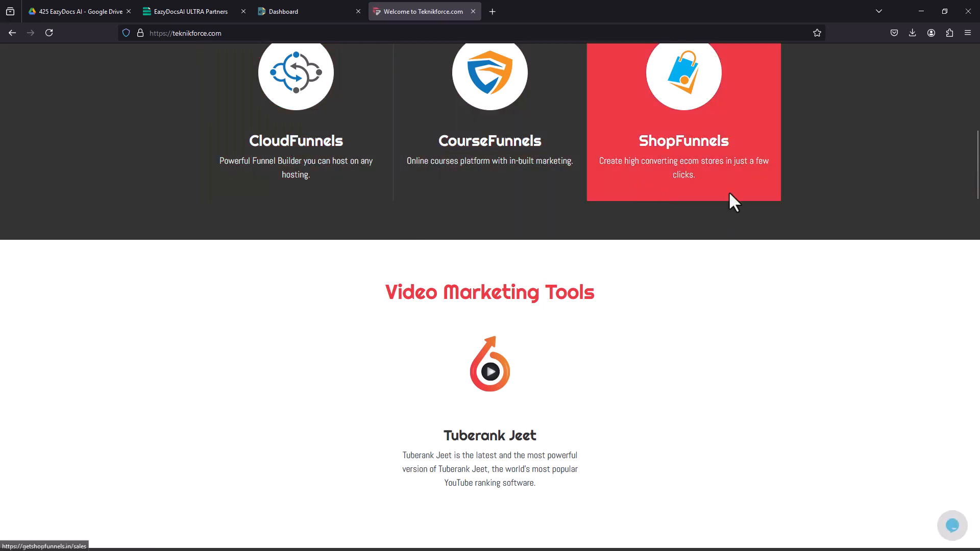
scroll("down", 3)
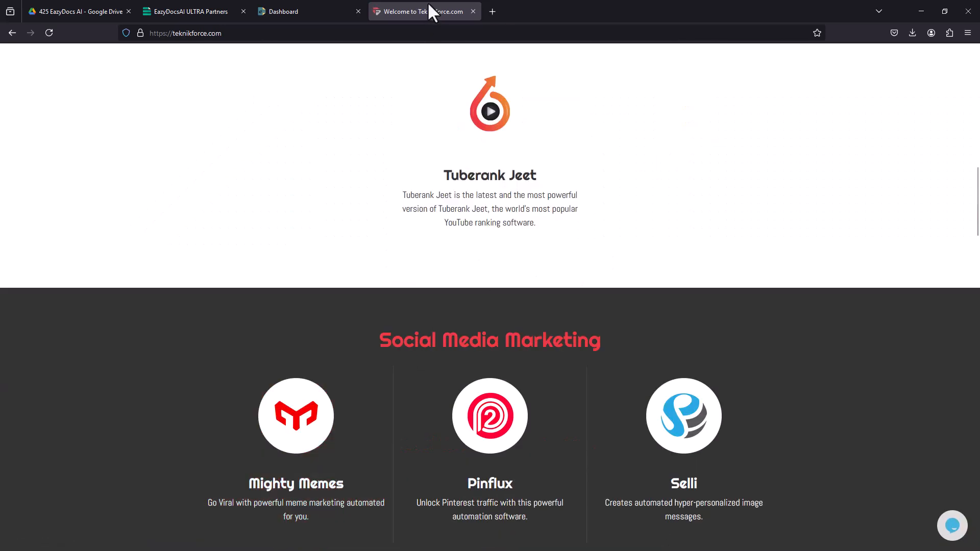
left_click(291, 11)
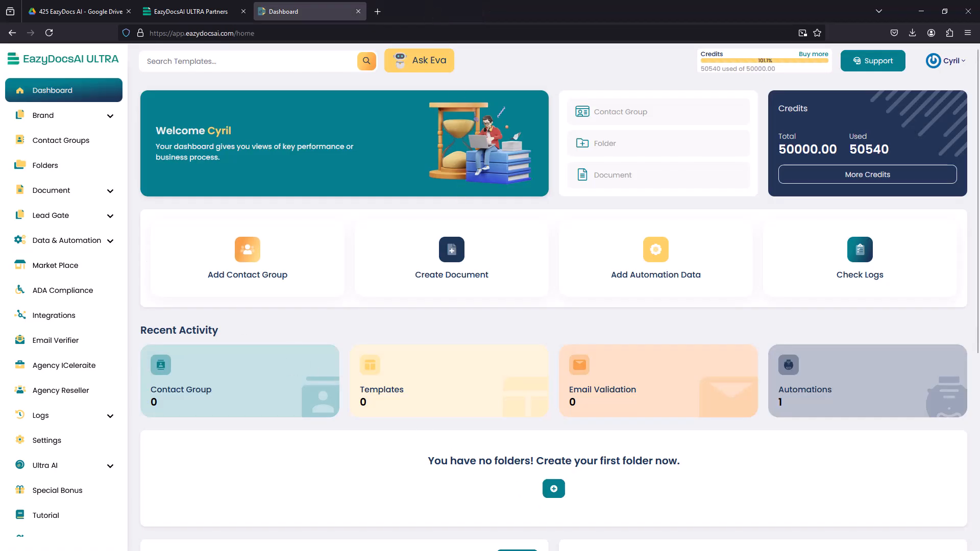
mouse_move(247, 250)
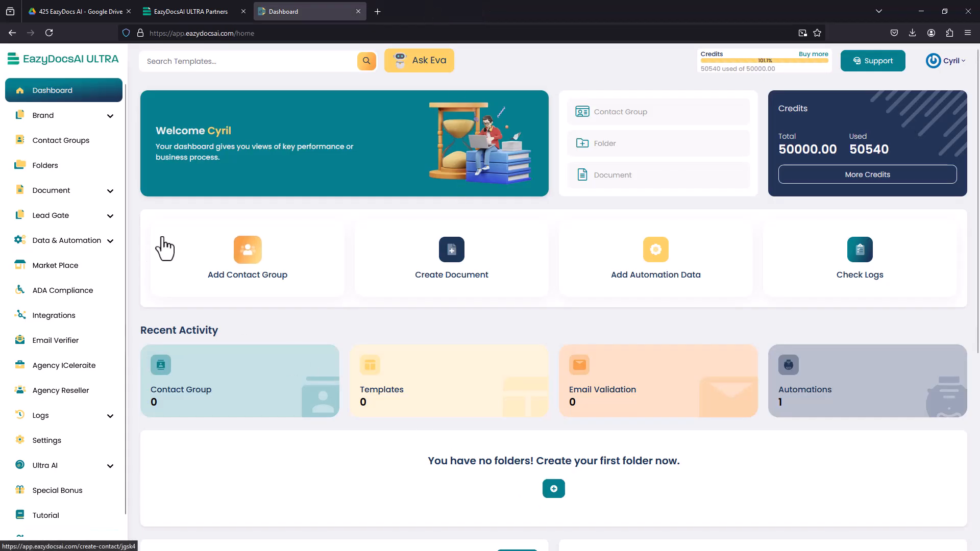